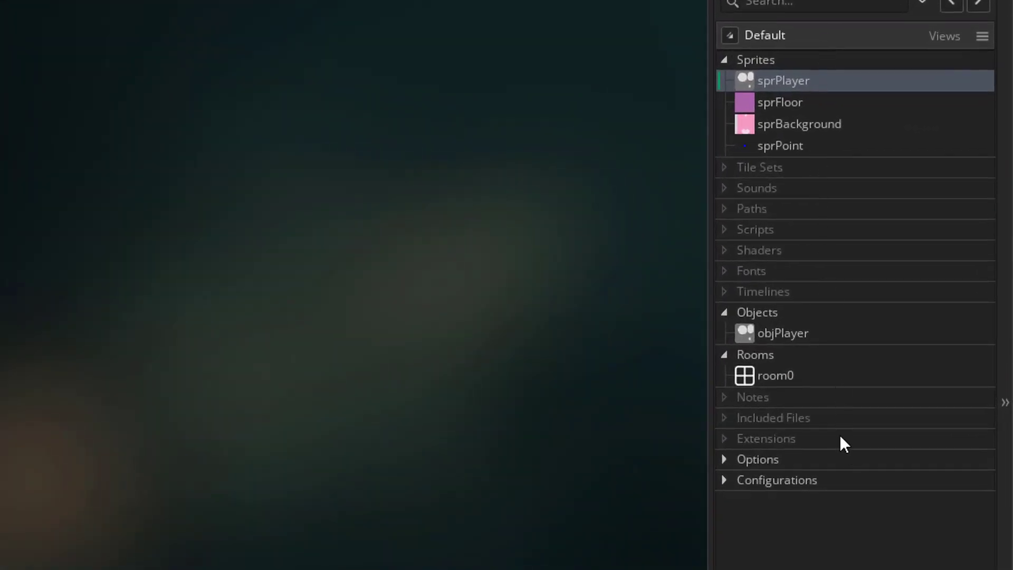
mouse_move(804, 95)
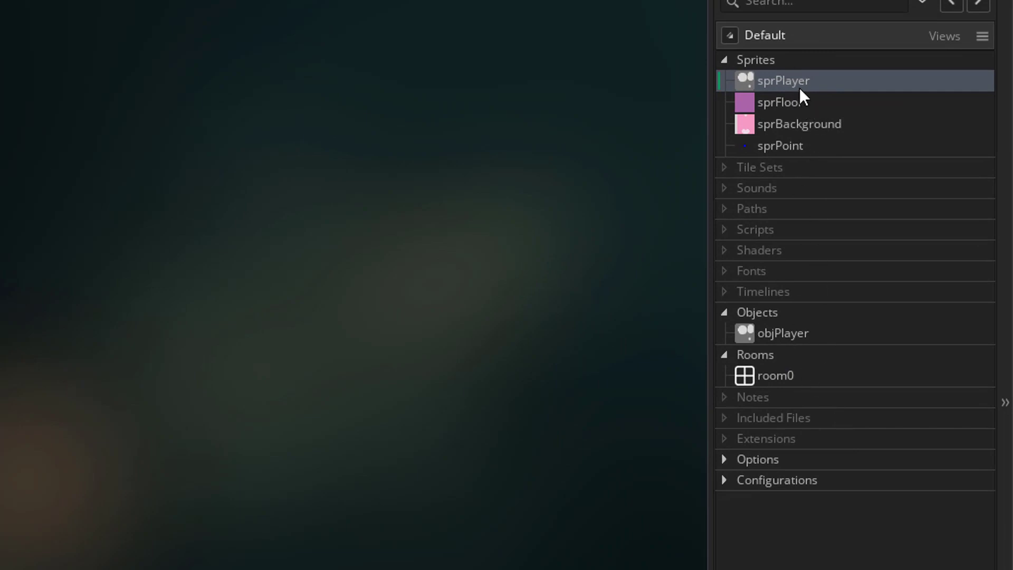
Inspect the four-frame sprBackground sprite in its editor.
double_click(783, 80)
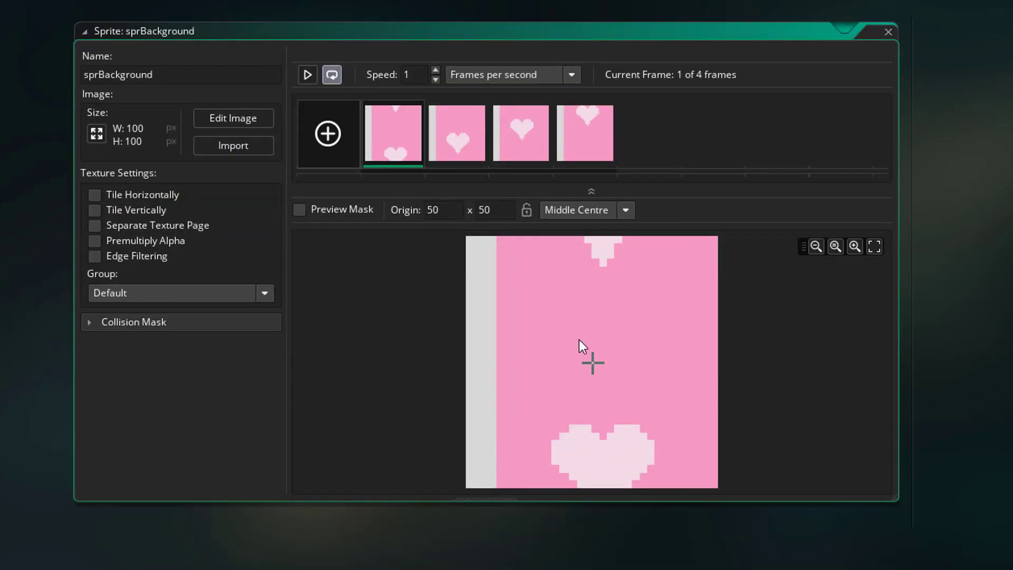
mouse_move(364, 287)
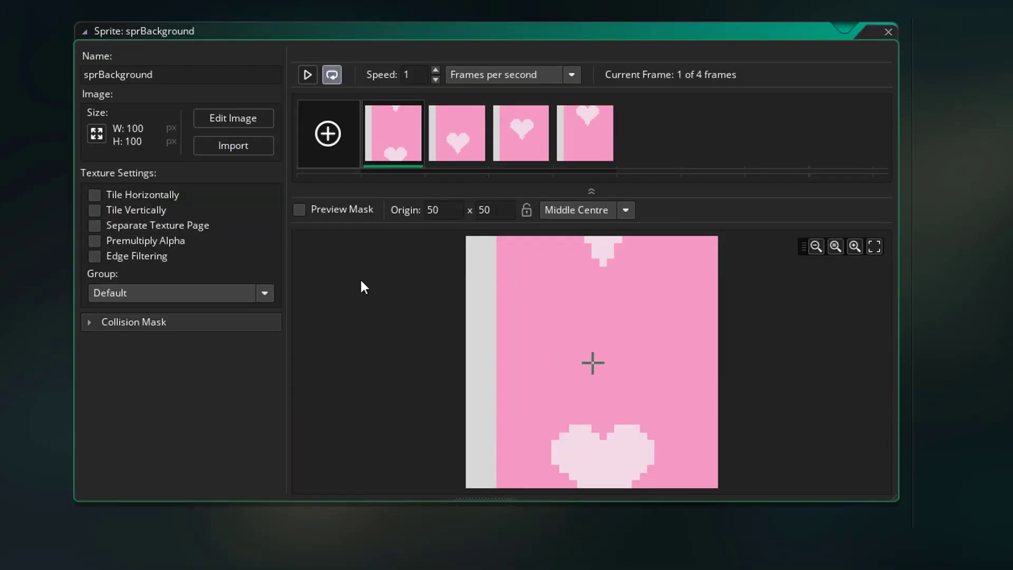
mouse_move(611, 295)
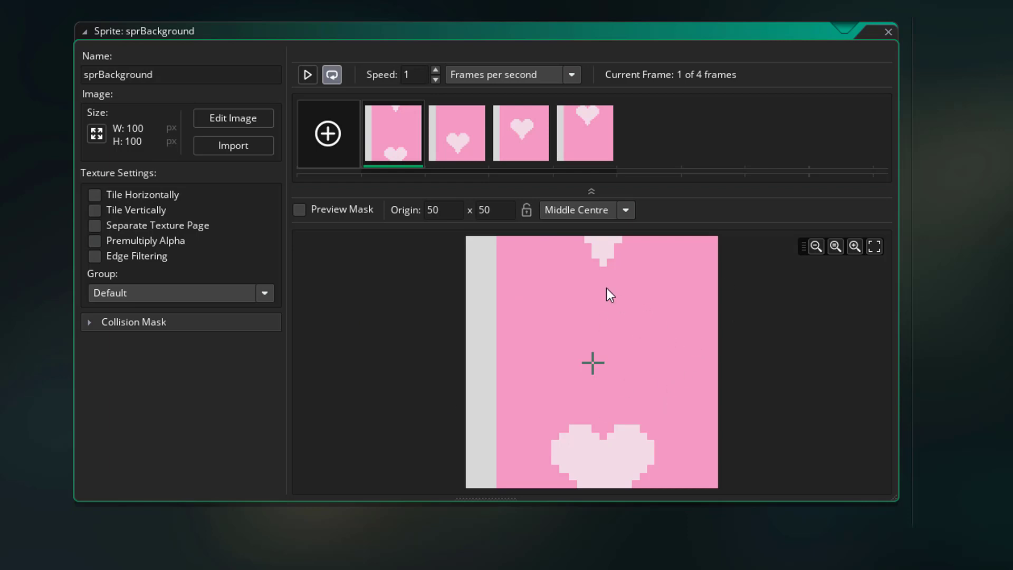
mouse_move(556, 320)
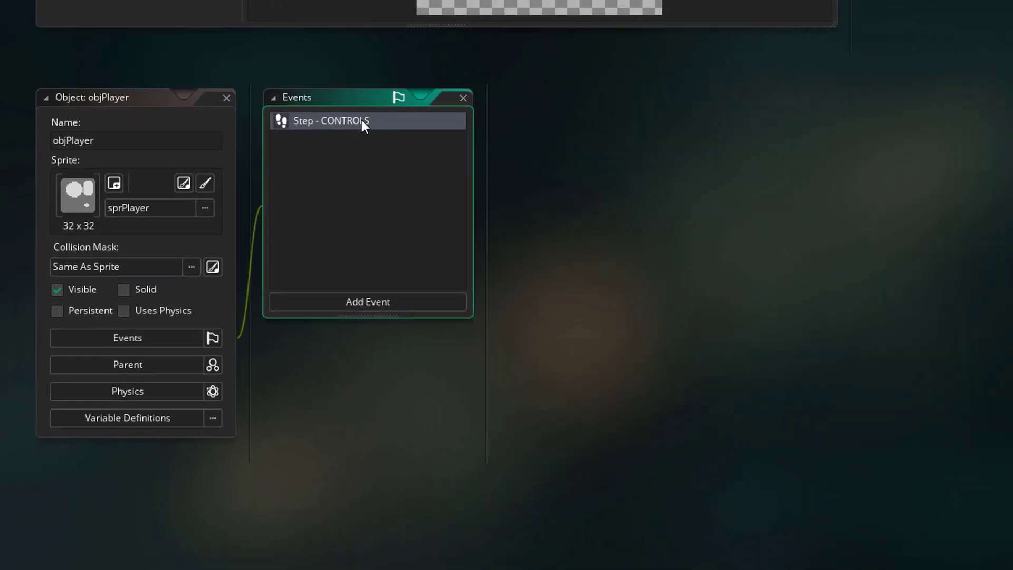
Open objPlayer's Step - CONTROLS code showing keyboard input and horizontal movement.
double_click(330, 121)
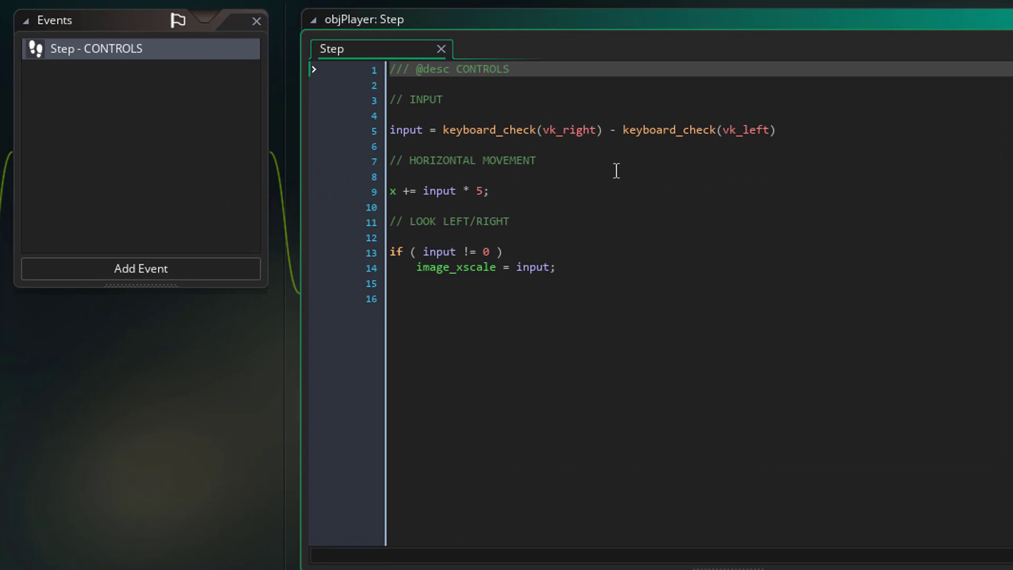
mouse_move(611, 260)
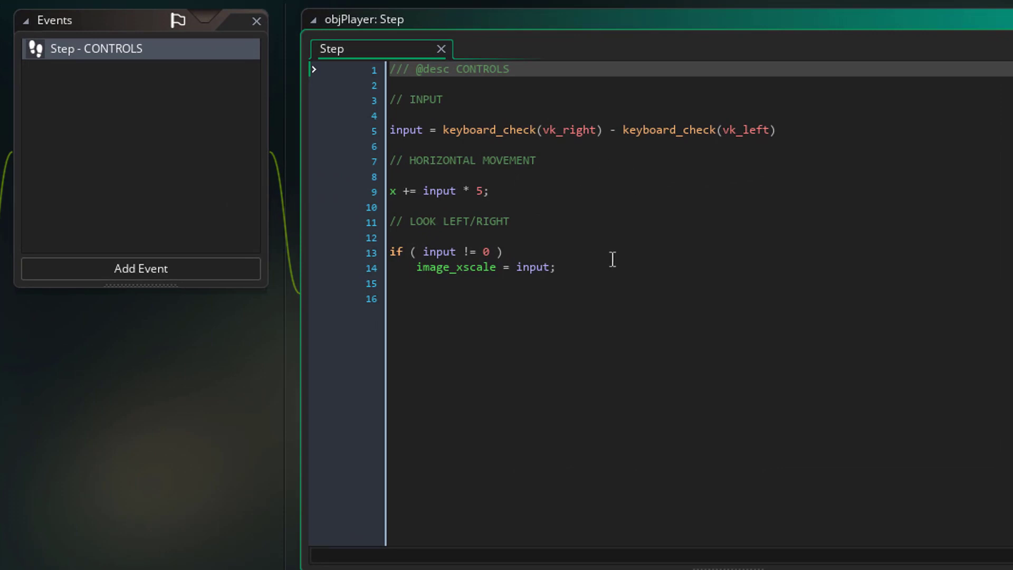
mouse_move(624, 188)
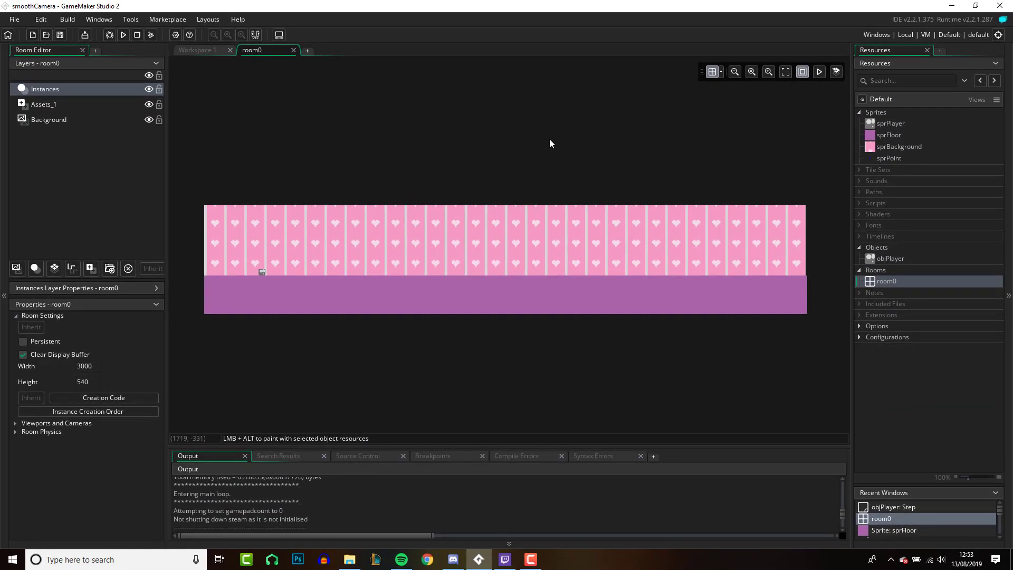
mouse_move(722, 316)
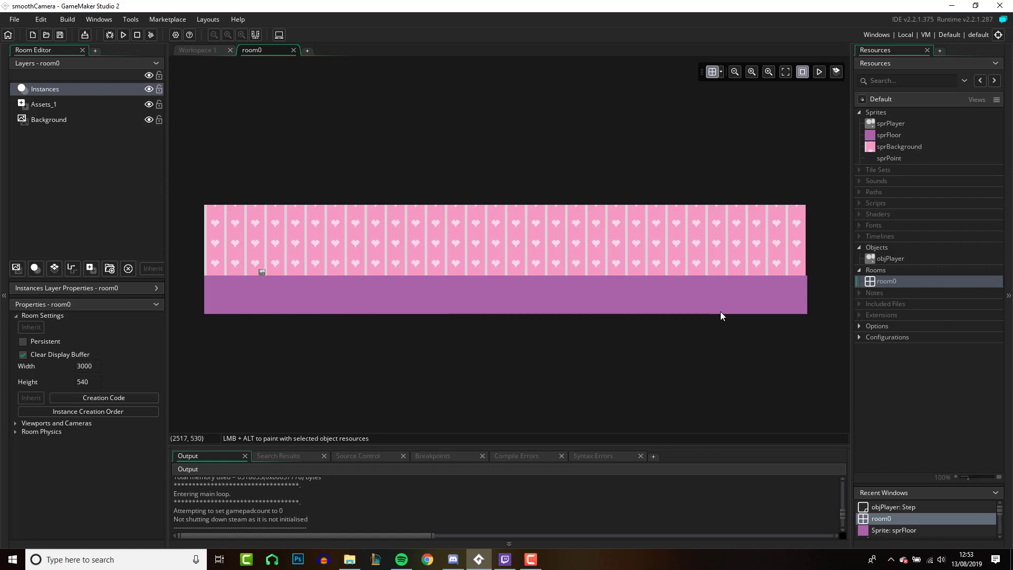
mouse_move(726, 345)
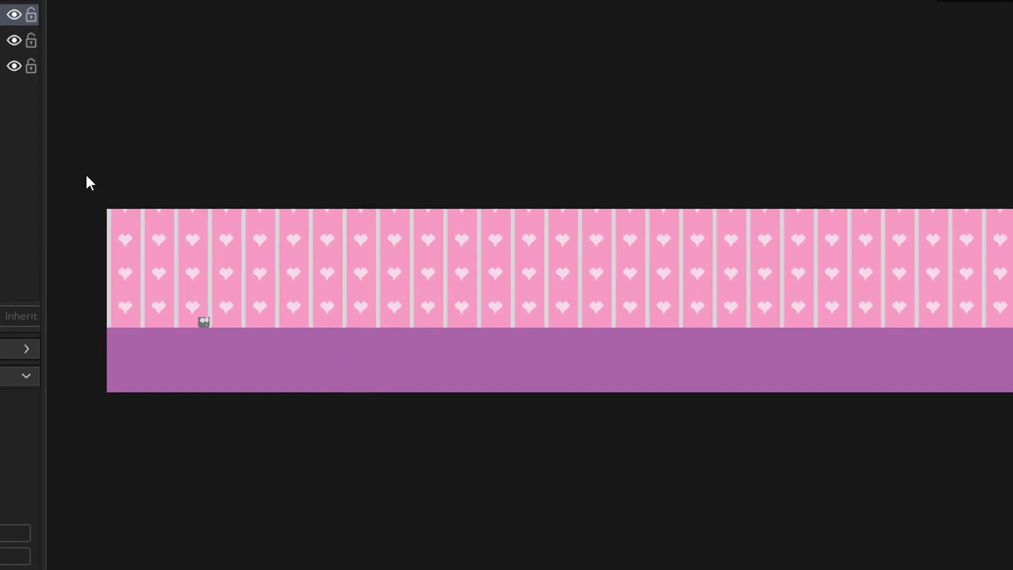
mouse_move(130, 386)
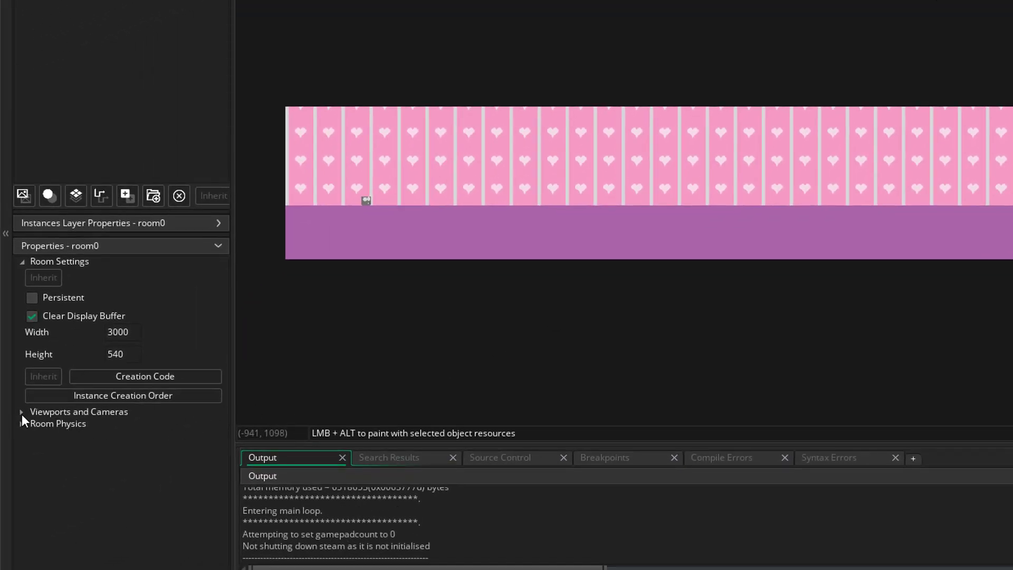
Enable room0 viewports with Viewport 0 visible and its camera following objPlayer.
click(22, 411)
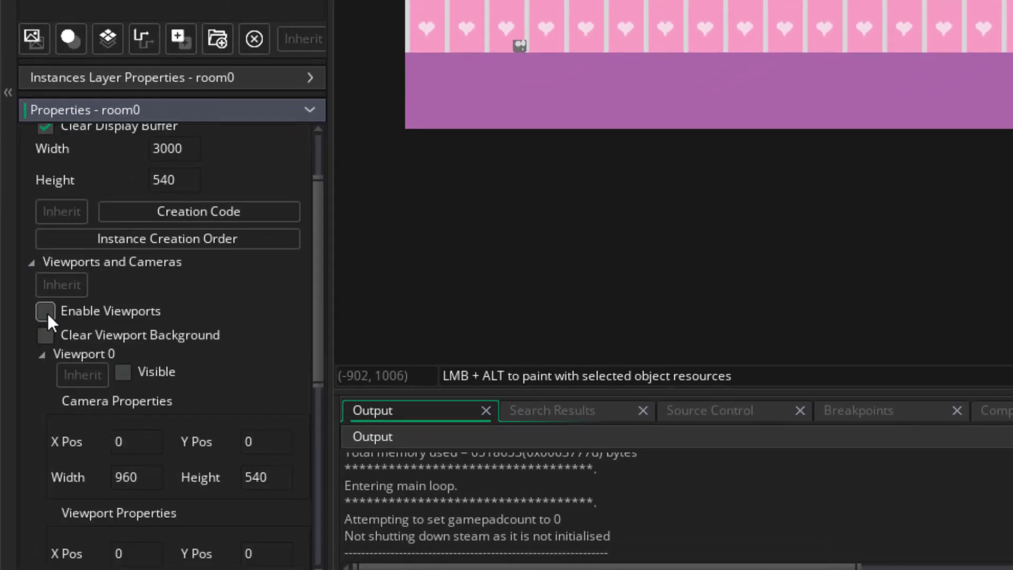
click(44, 311)
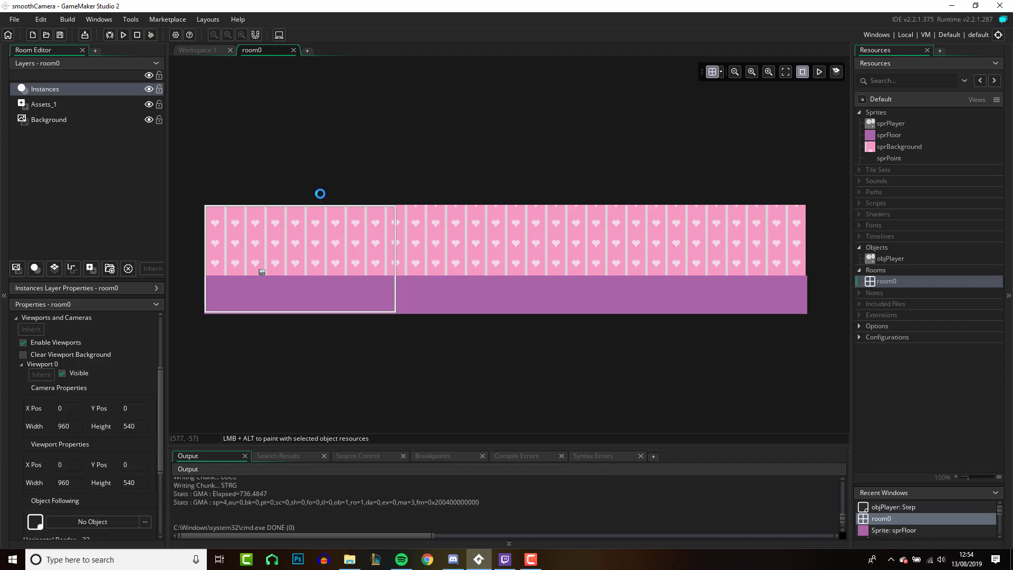
click(123, 35)
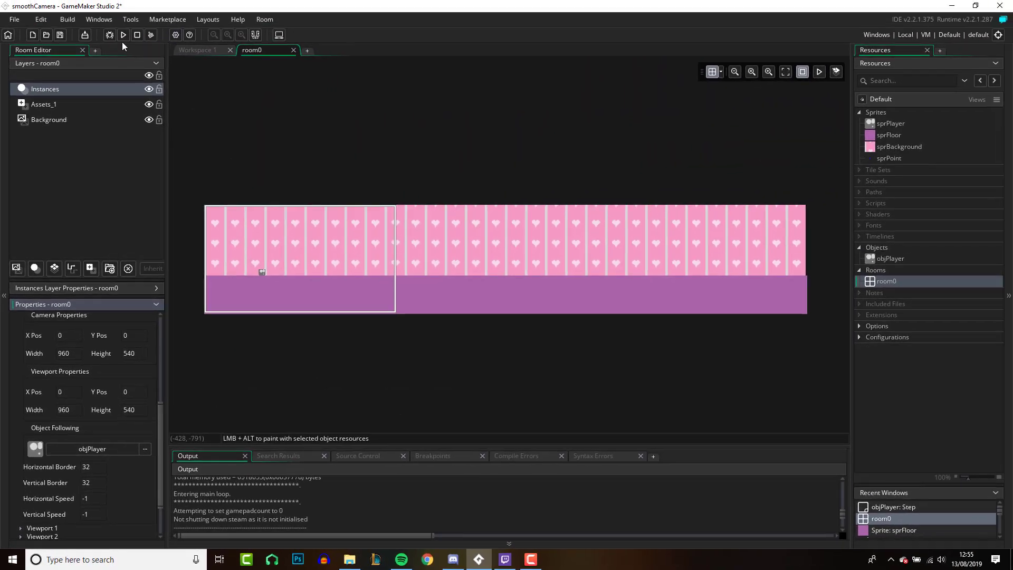
click(122, 35)
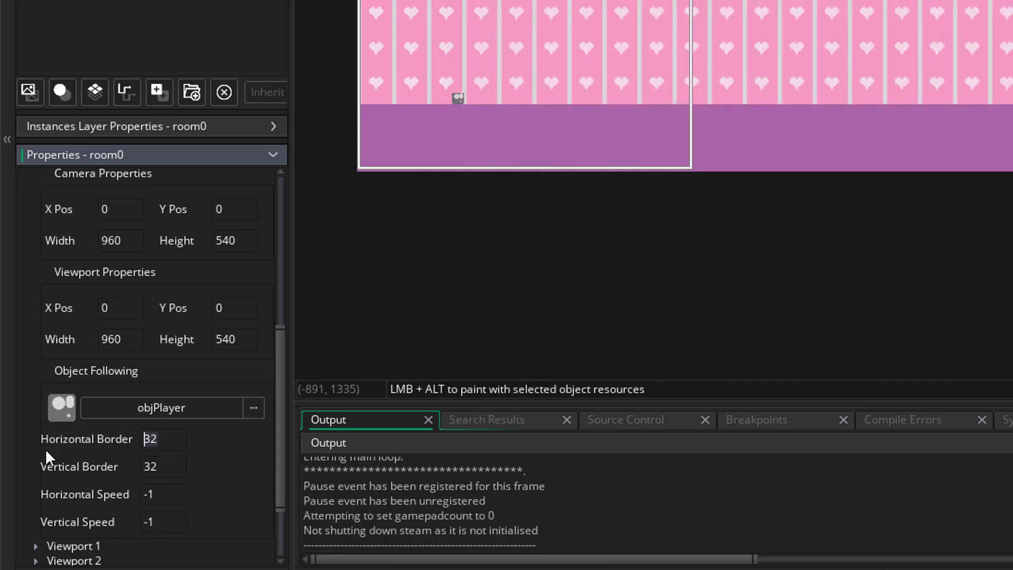
Set the Object Following horizontal border to 400 and run the game.
text(400)
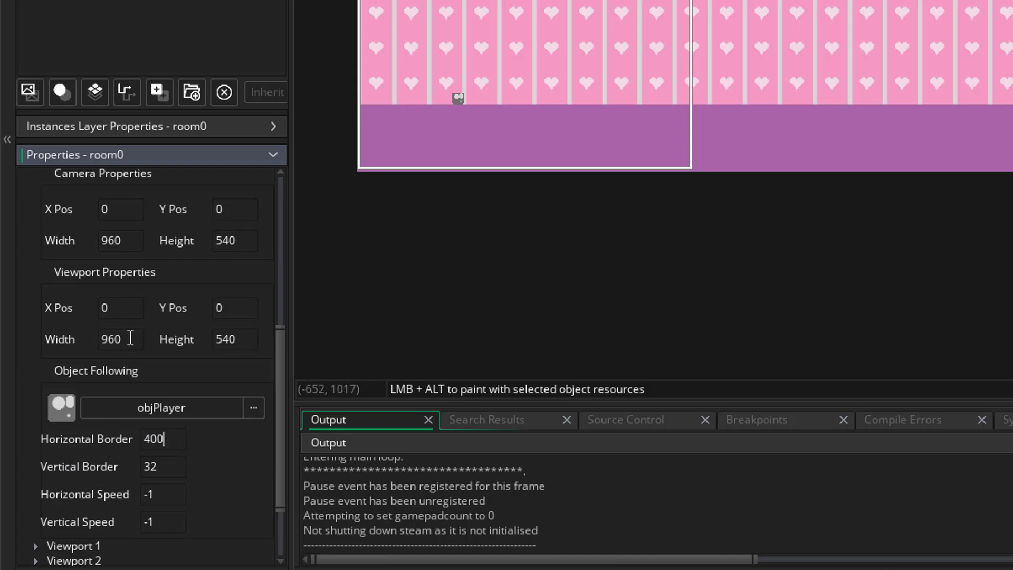
triple_click(120, 339)
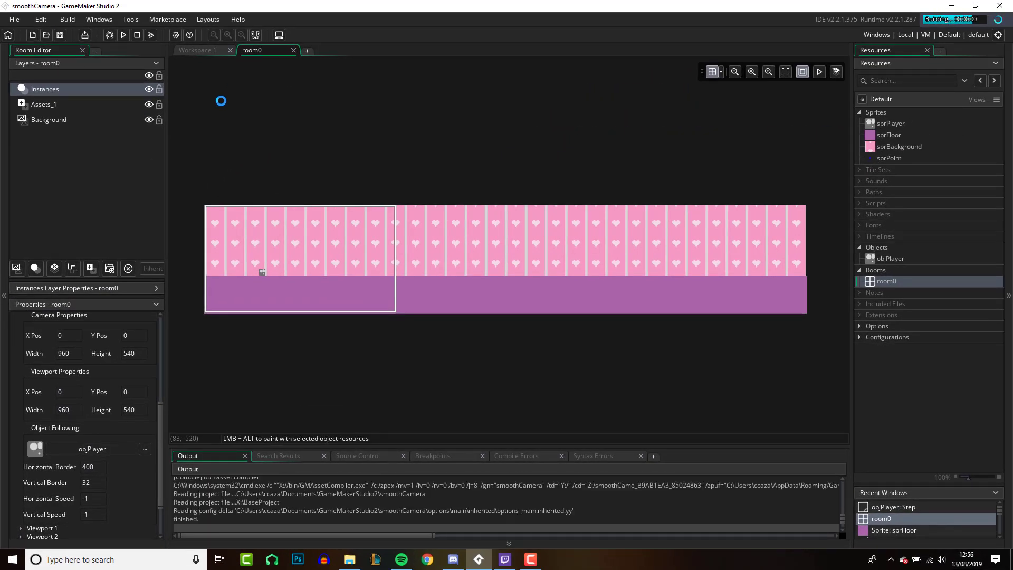
click(122, 35)
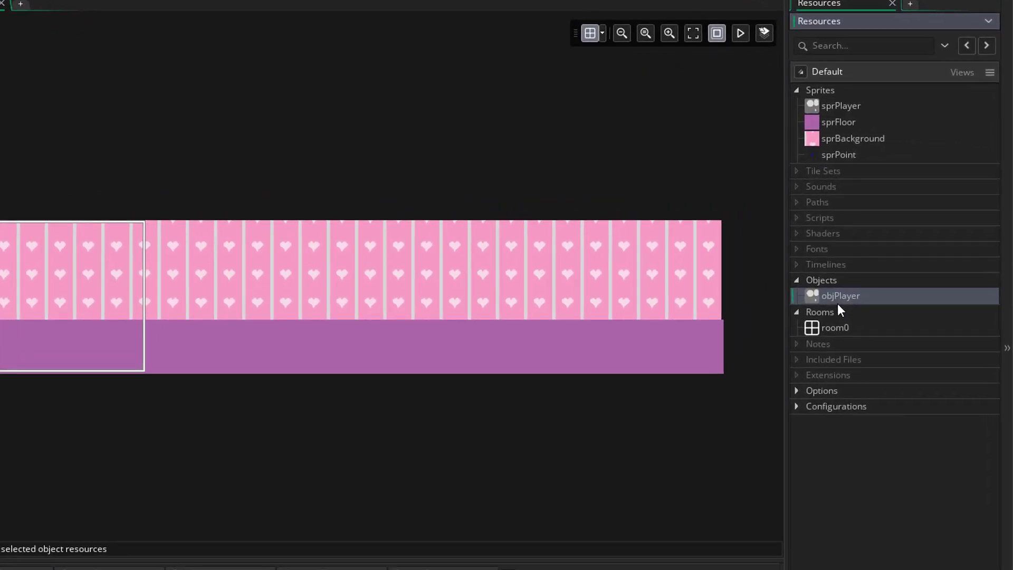
mouse_move(850, 305)
text(obj)
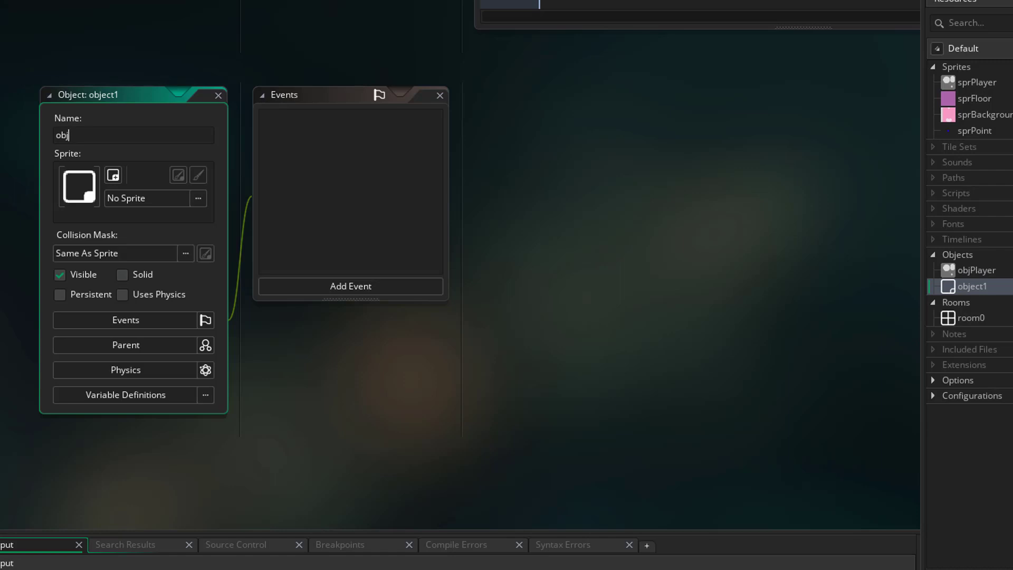
Create objCamera using sprite sprPoint and add an empty Step event.
text(Camera)
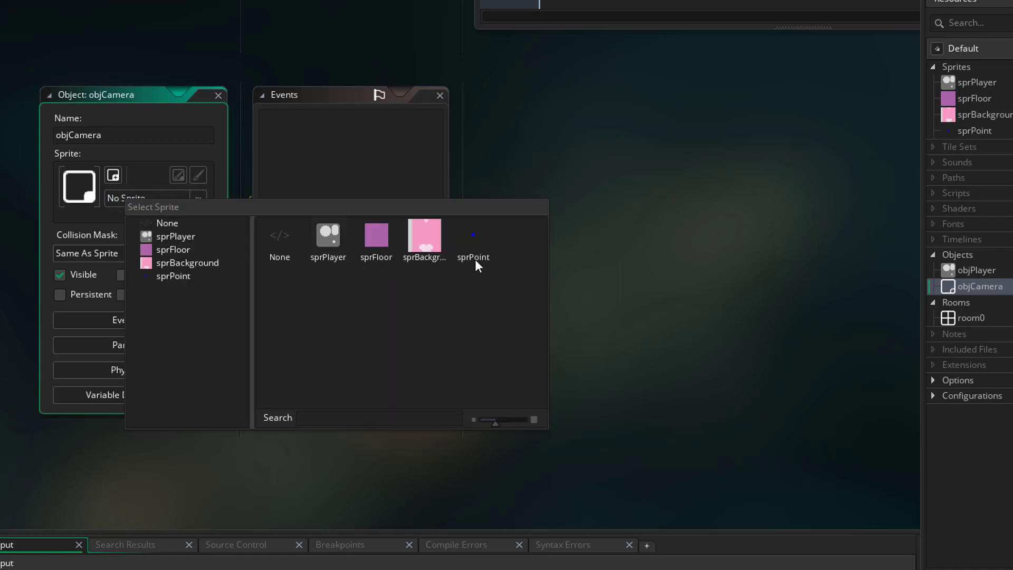
click(473, 236)
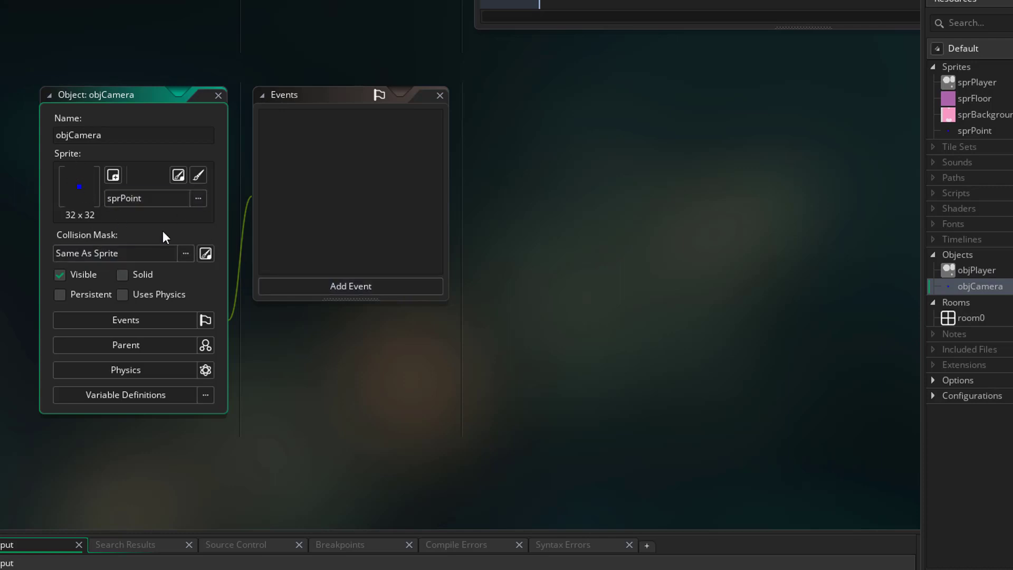
click(350, 285)
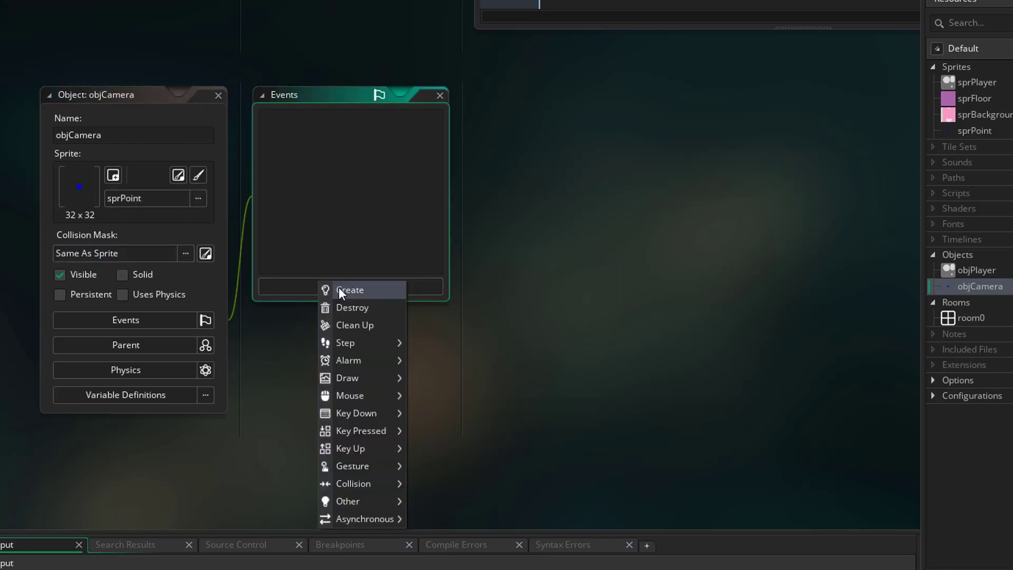
mouse_move(345, 343)
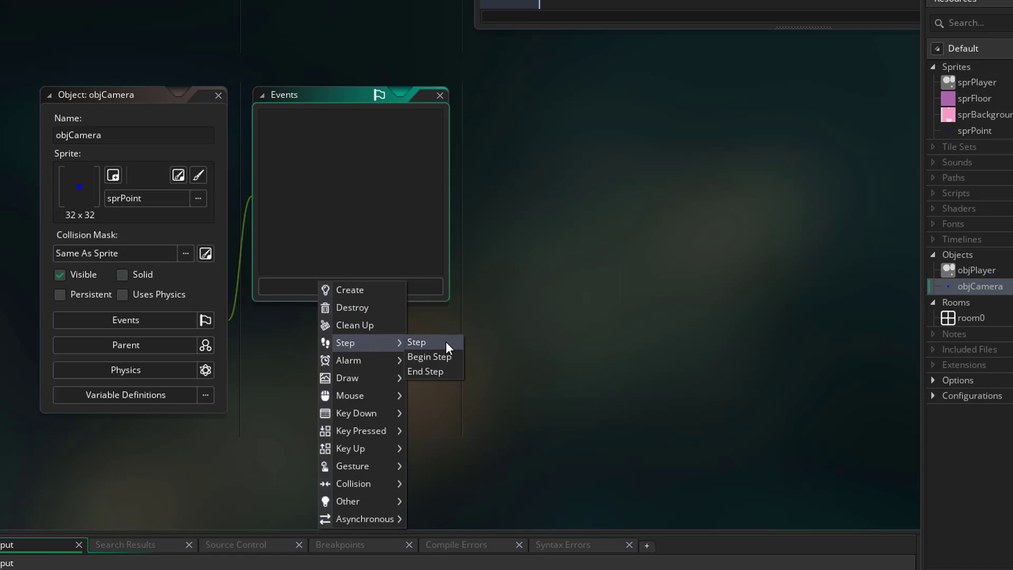
click(417, 342)
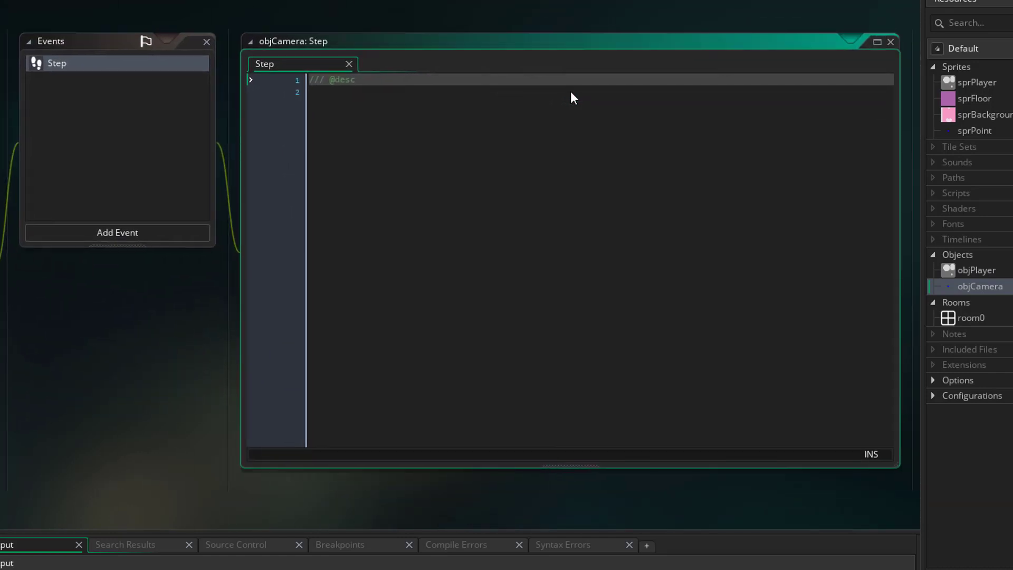
Declare var distanceToPlayer = objPlayer.x - x below the description comment.
click(362, 79)
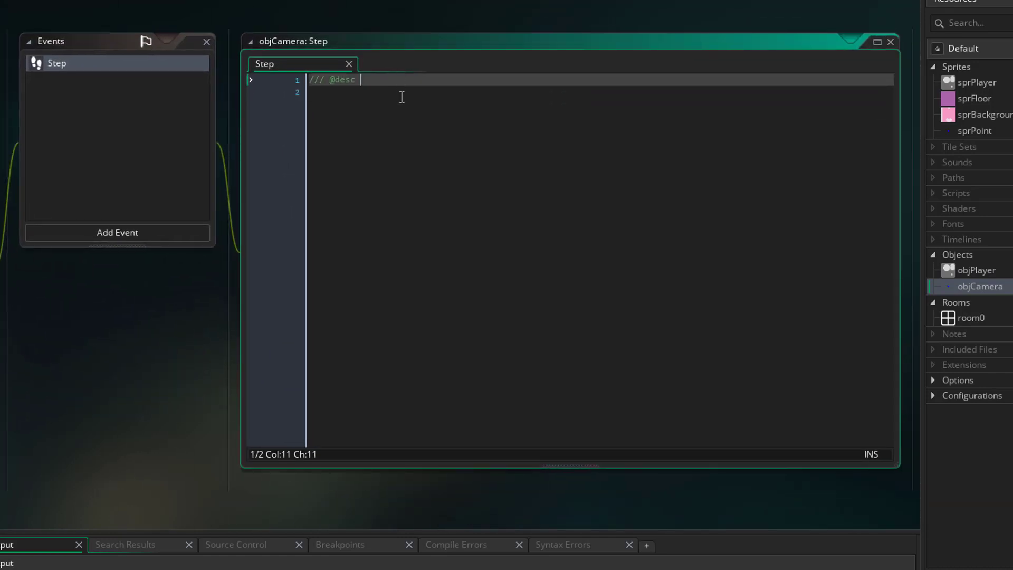
key(Enter)
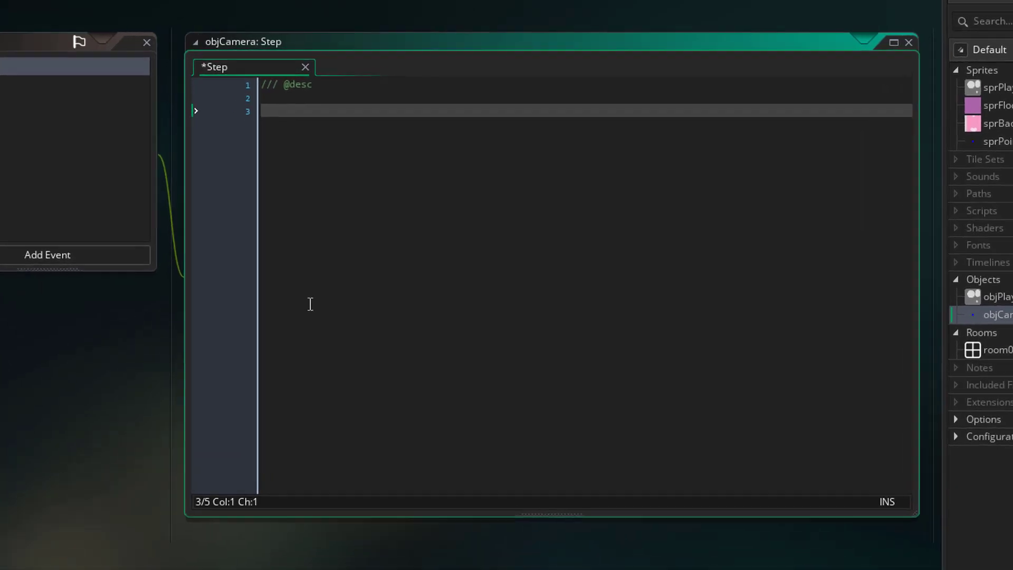
text(var distanc)
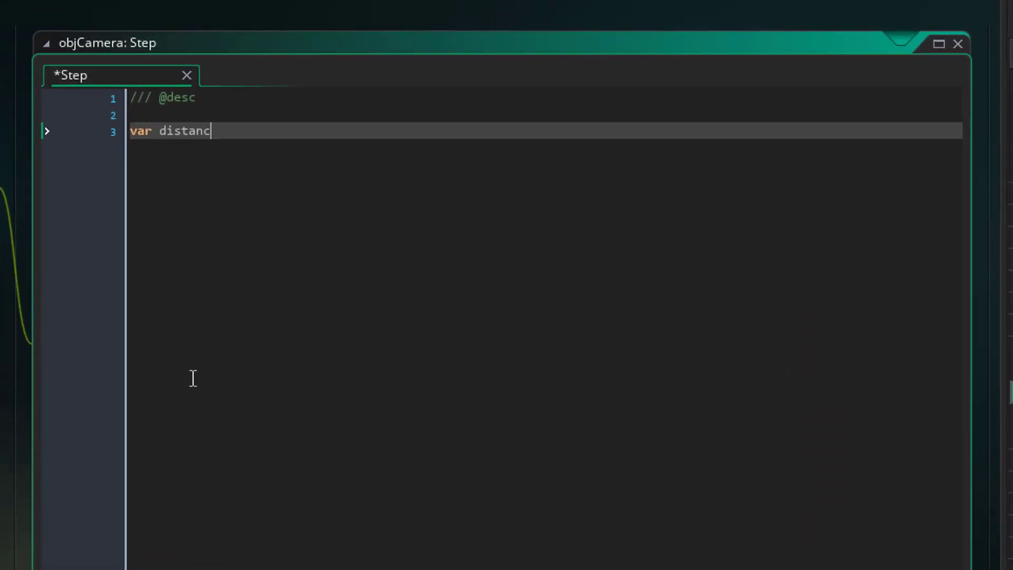
text(e)
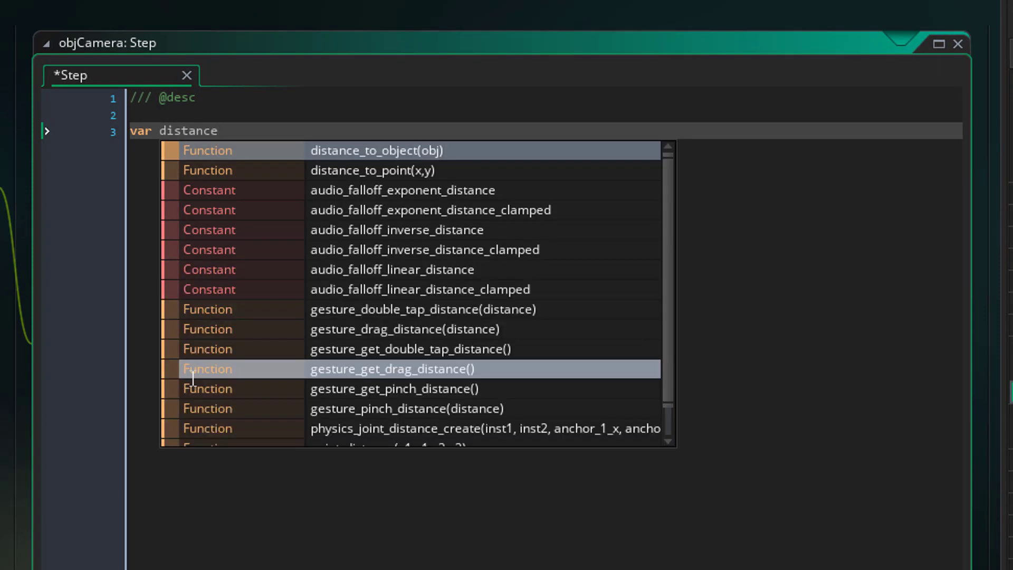
text(ToPla)
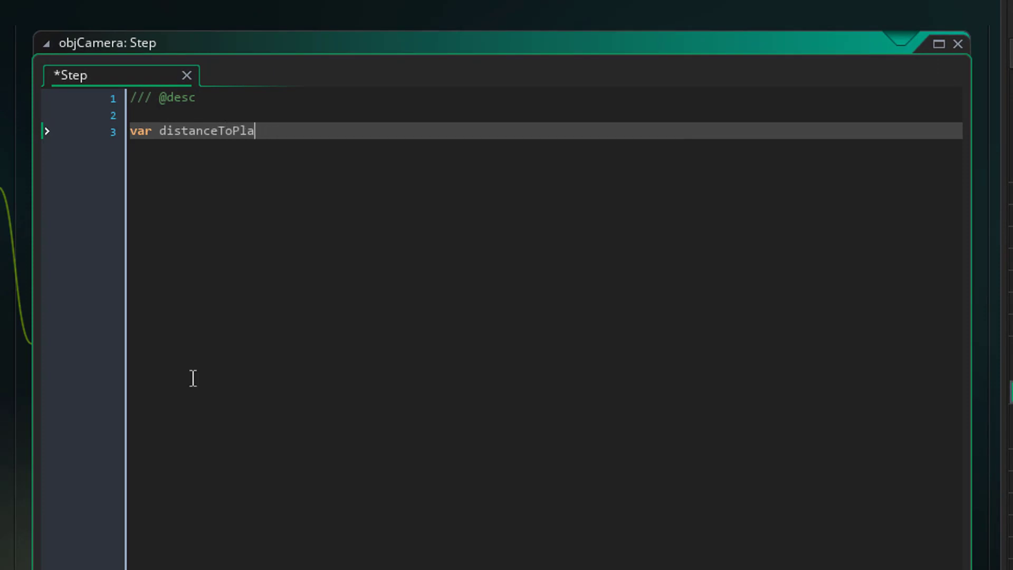
text(yer =)
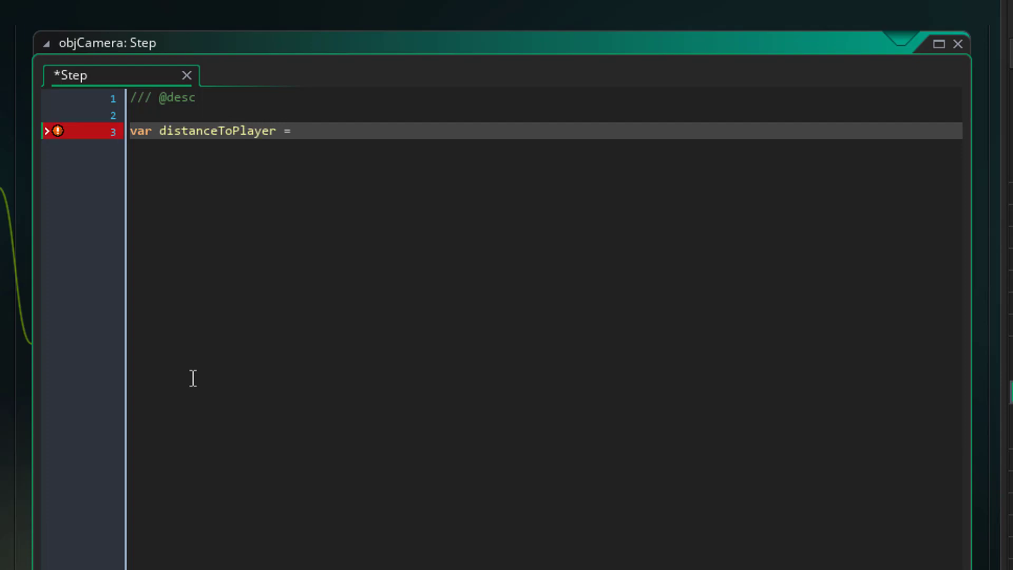
text(objPlayer)
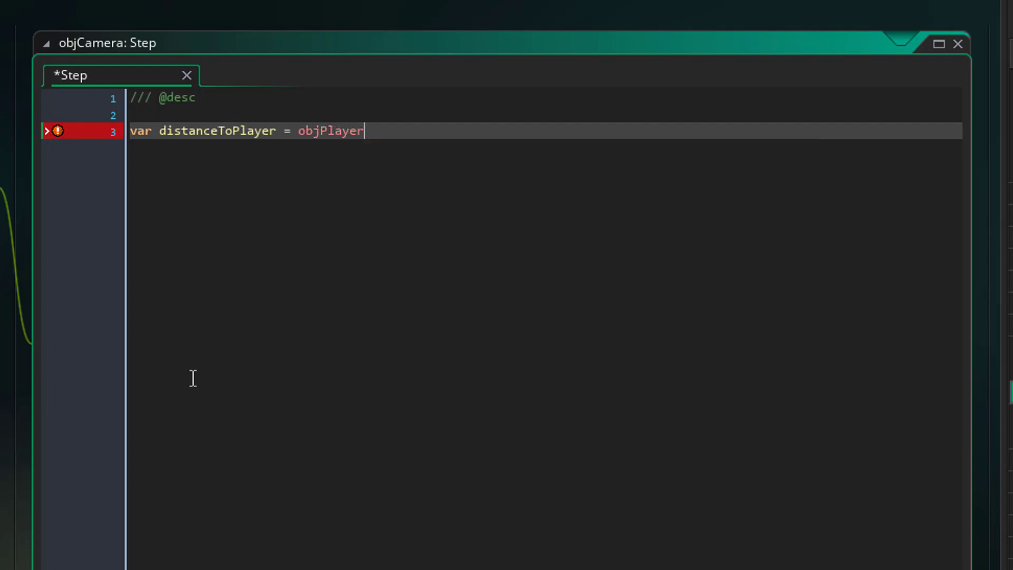
text(.x - x)
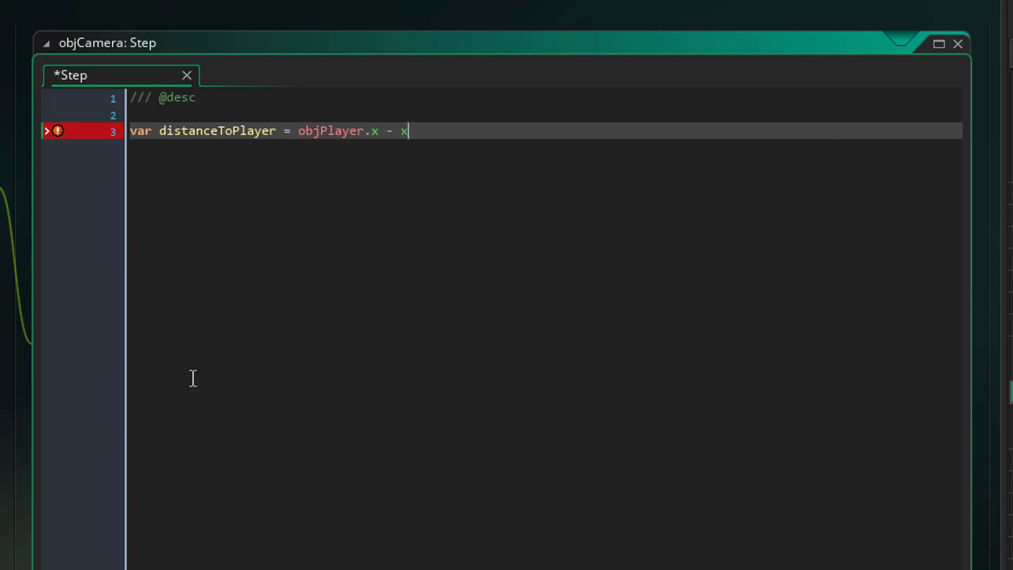
text(;)
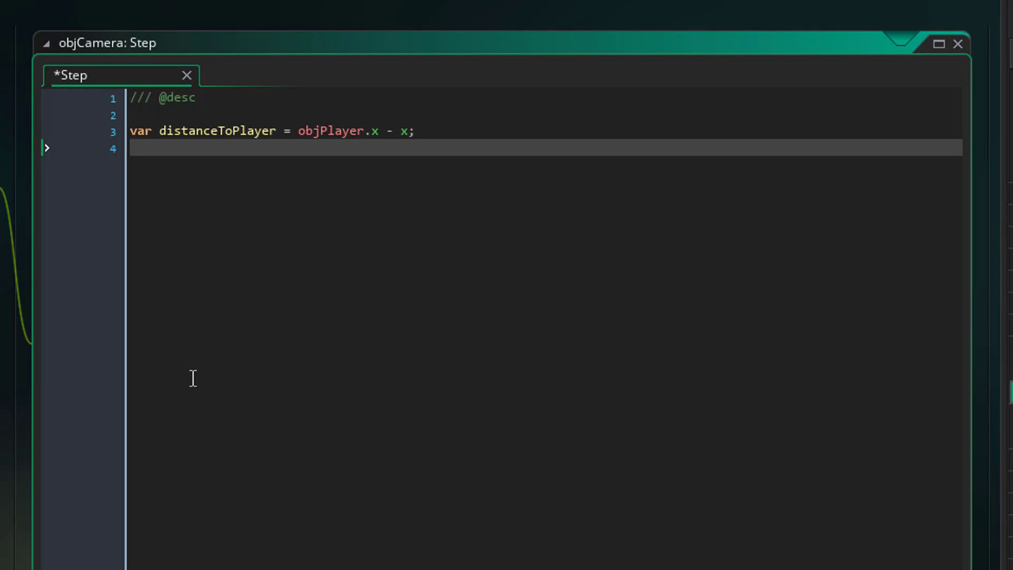
Add movePercent = distanceToPlayer * 0.05 and x += movePercent lines.
text(movePercent)
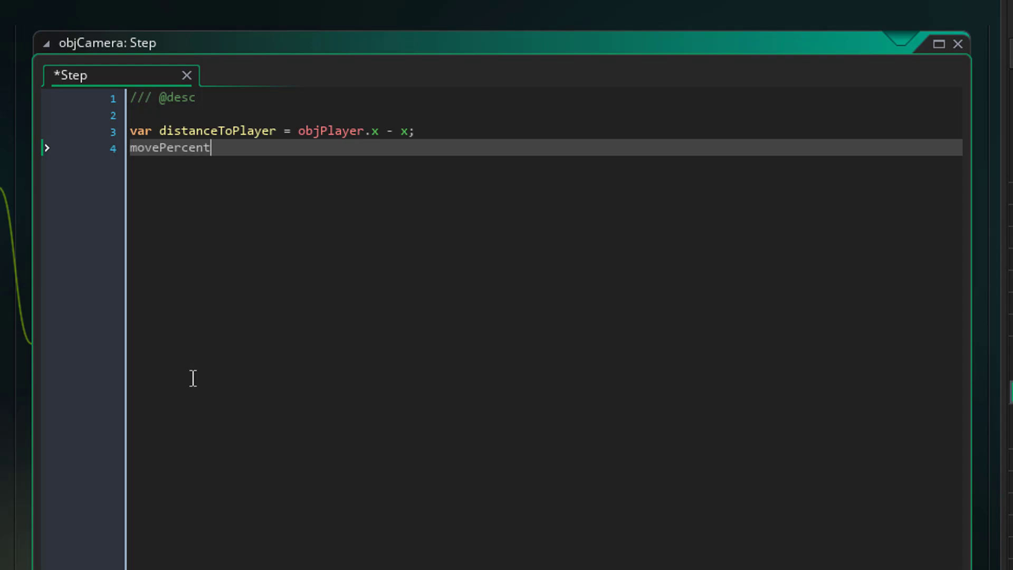
text(=)
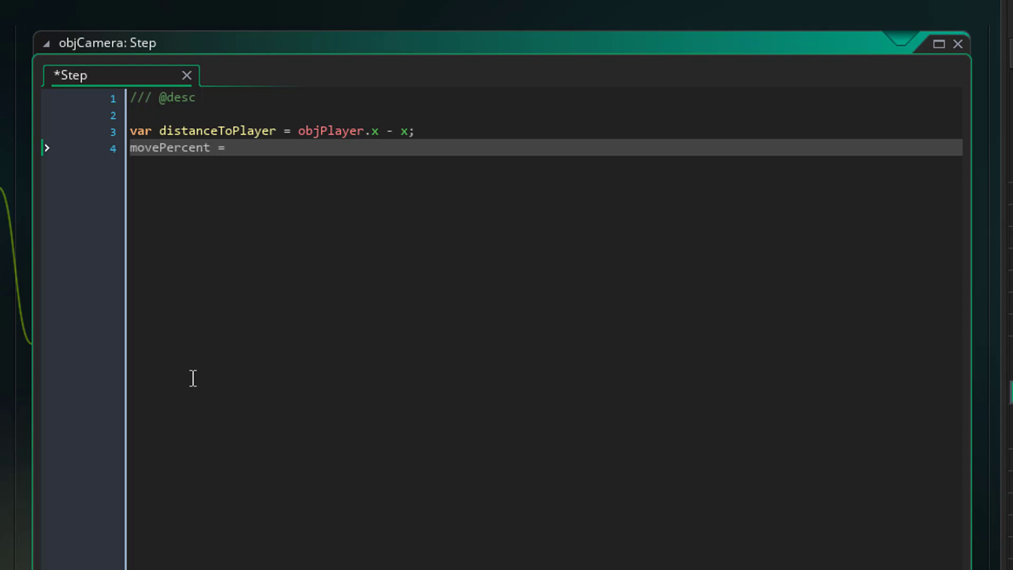
text(di)
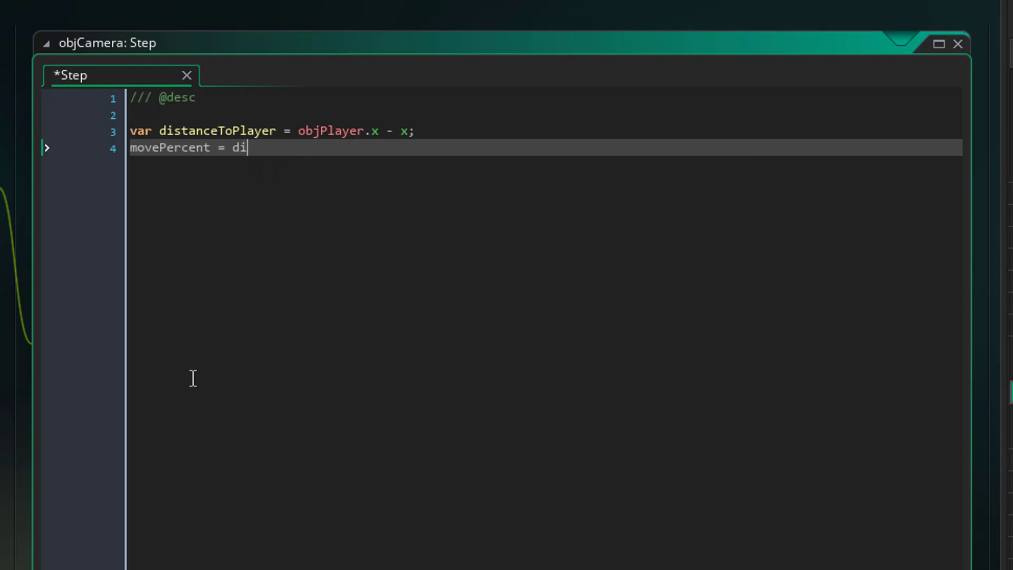
text(stanceToPlayer *)
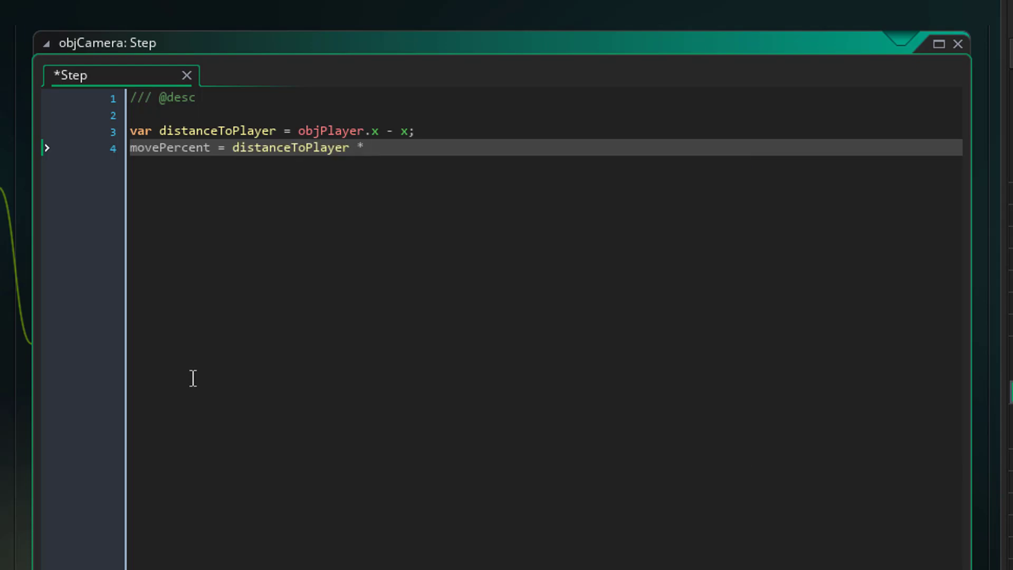
text(0.)
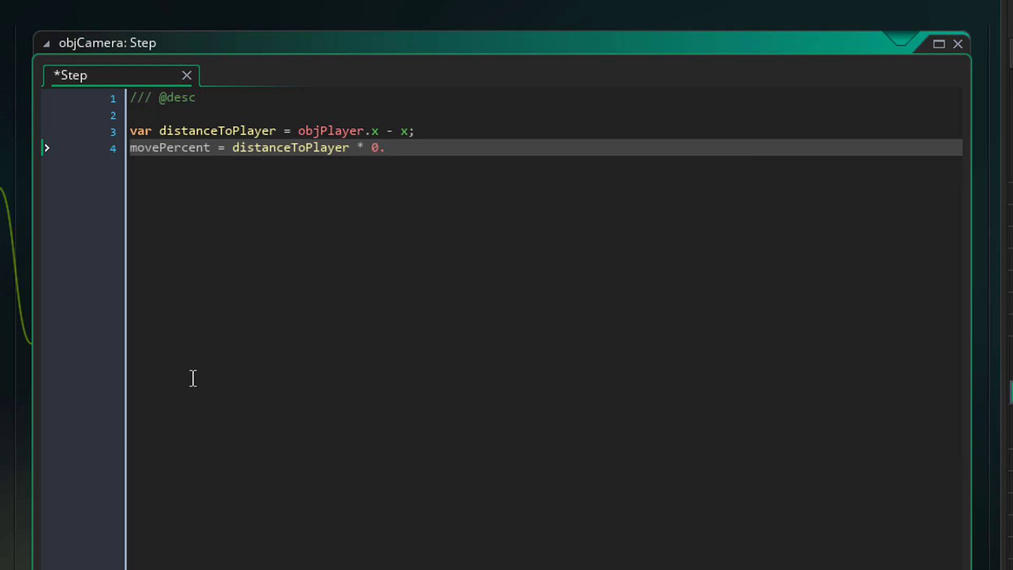
text(05;)
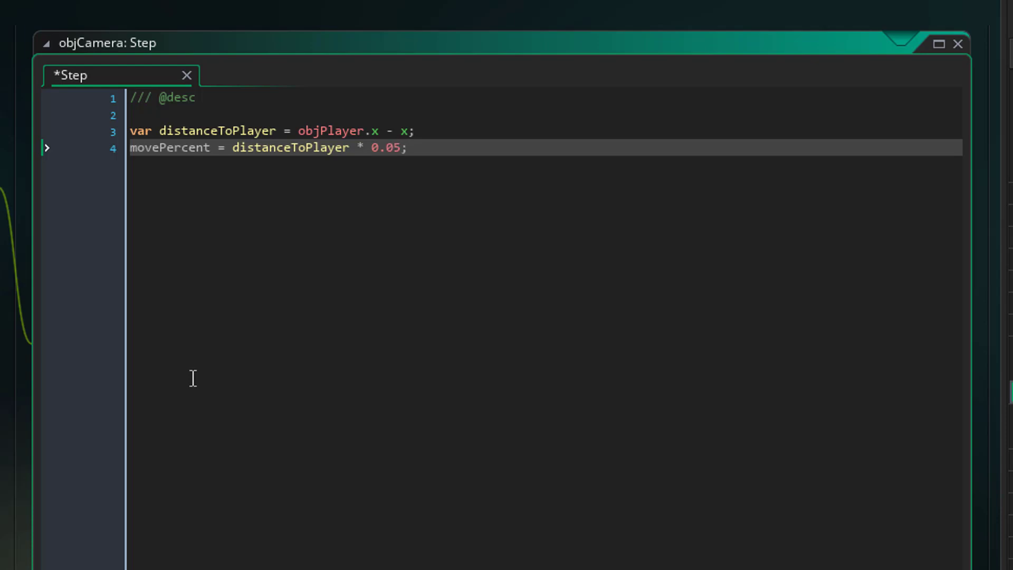
key(Enter)
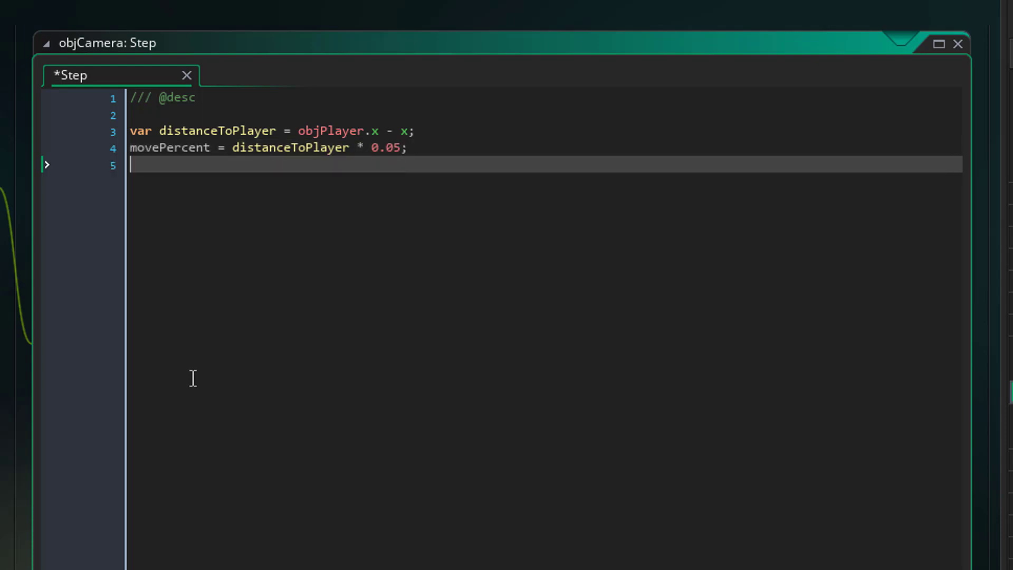
text(x += move)
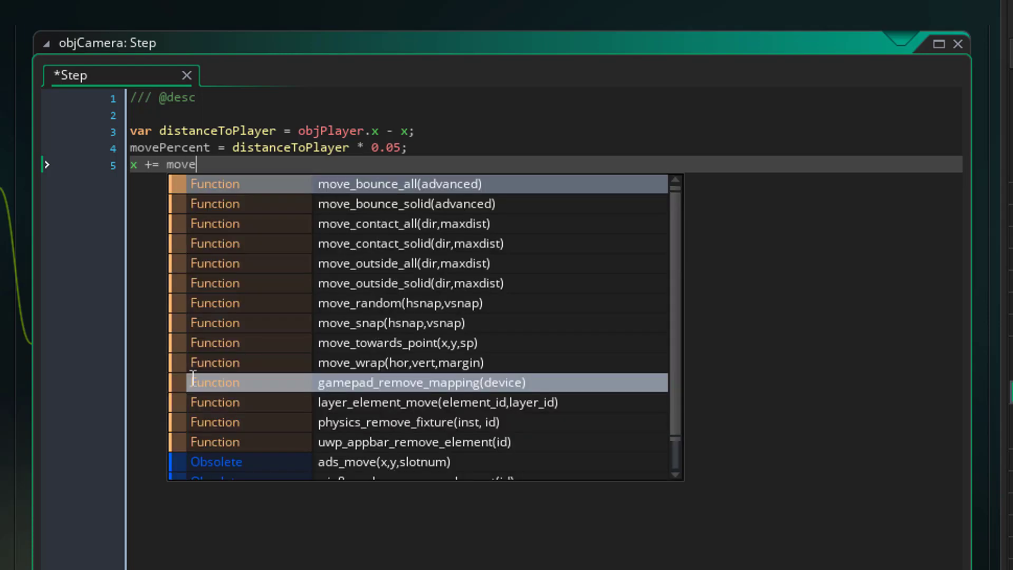
text(Per)
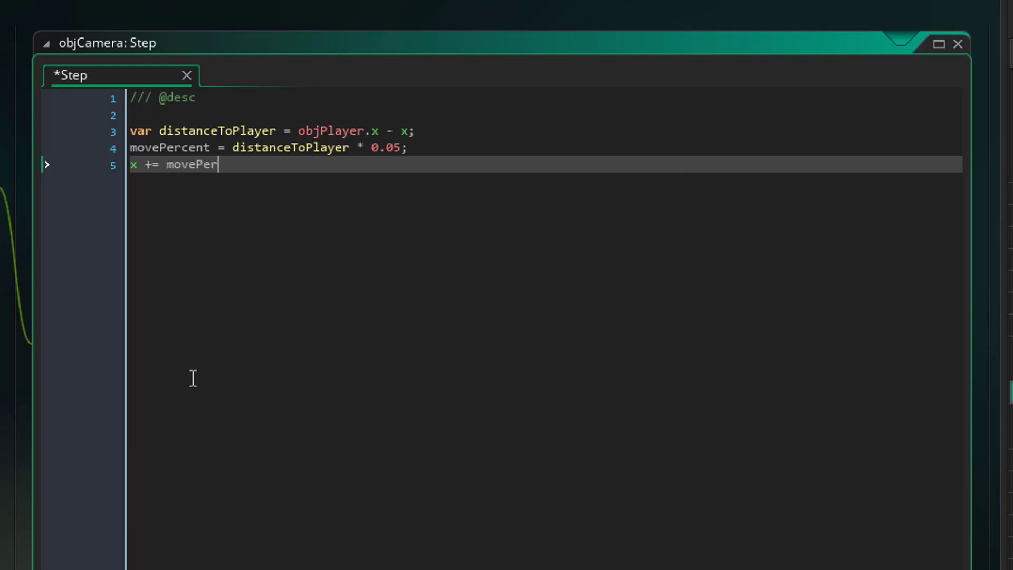
text(cent;)
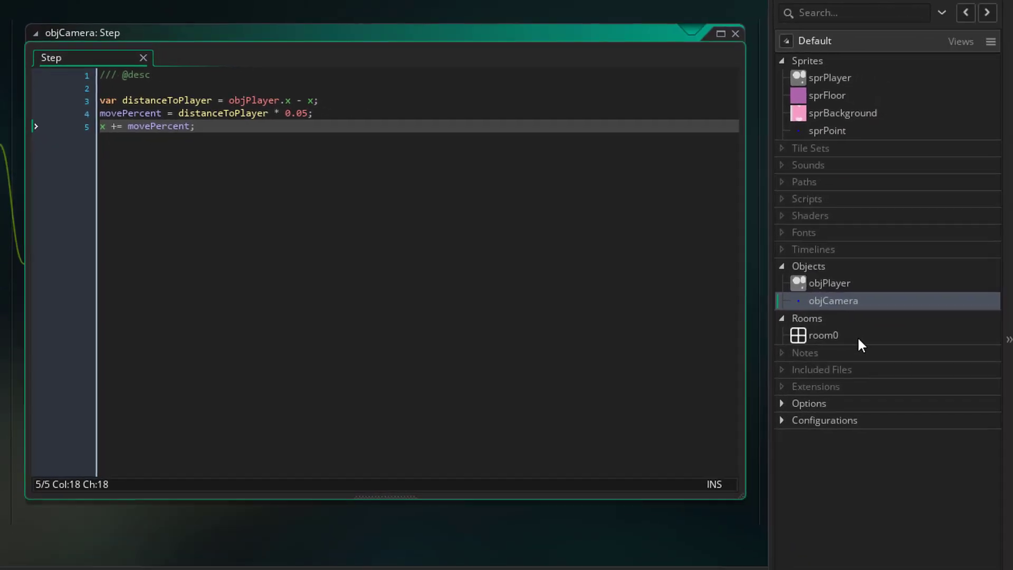
Open room0 and run the game to test the camera.
double_click(822, 334)
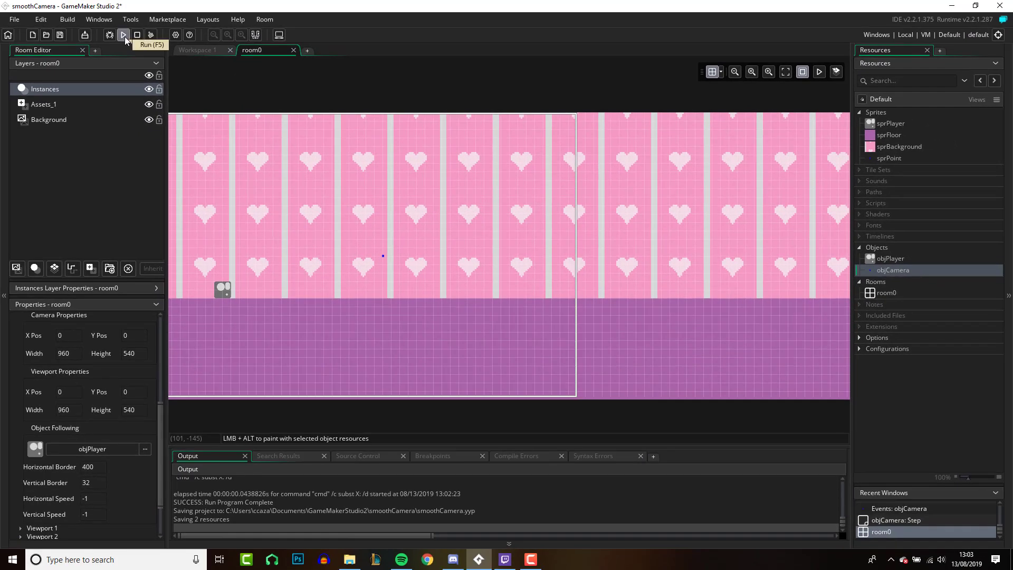
click(124, 34)
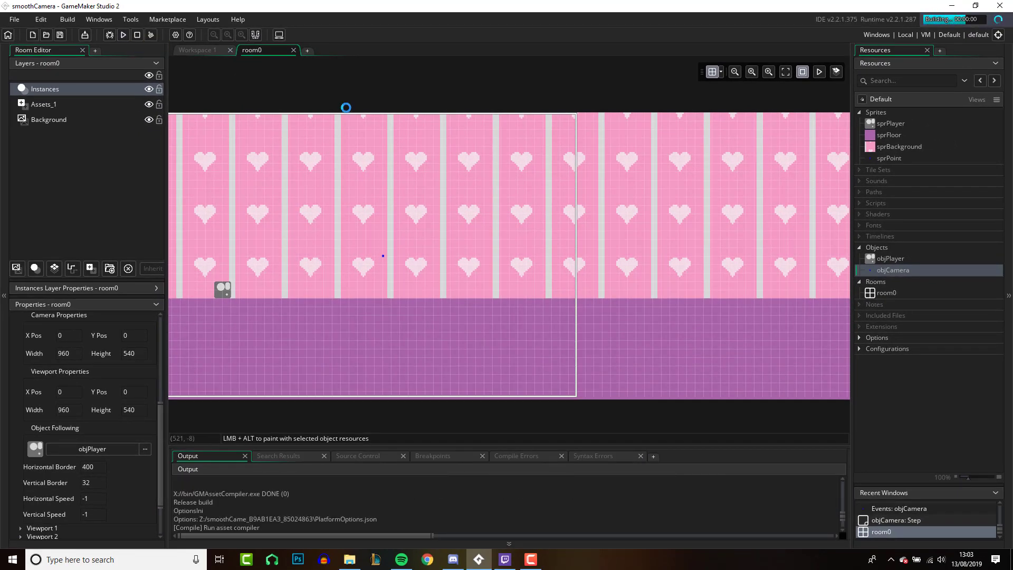
click(123, 35)
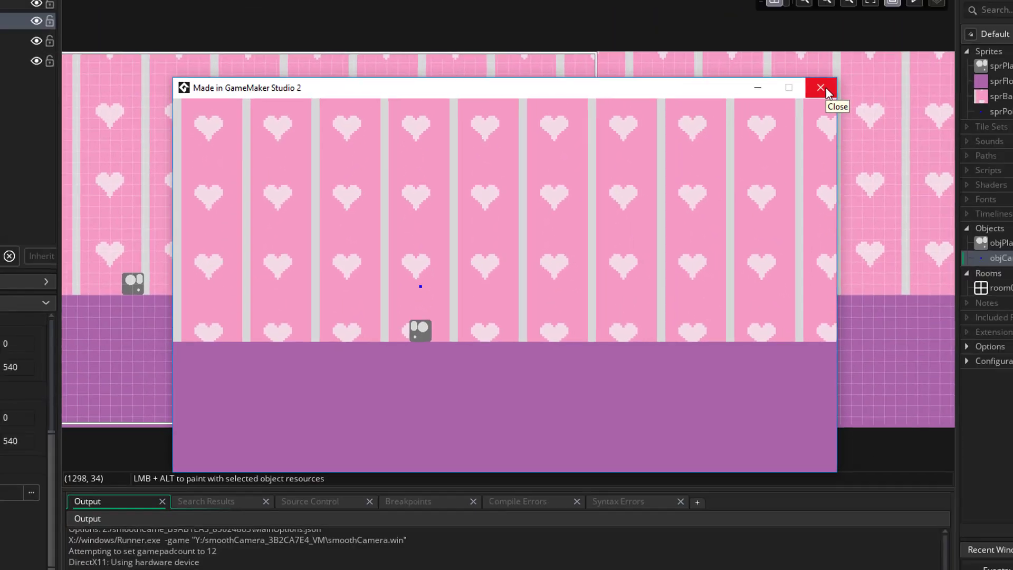
Switch room0's Object Following to objCamera, rerun the game, then close it.
click(820, 87)
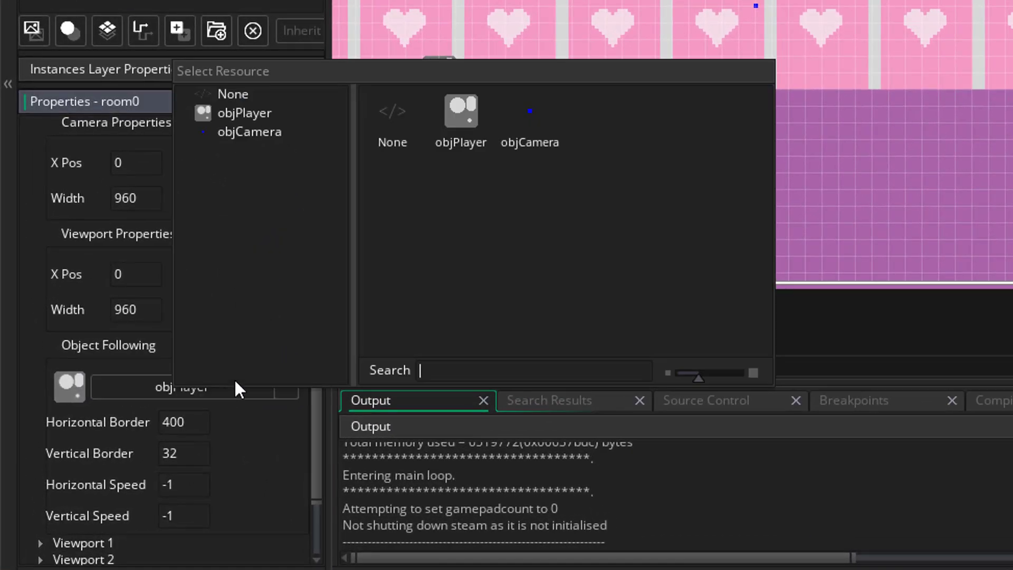
click(529, 121)
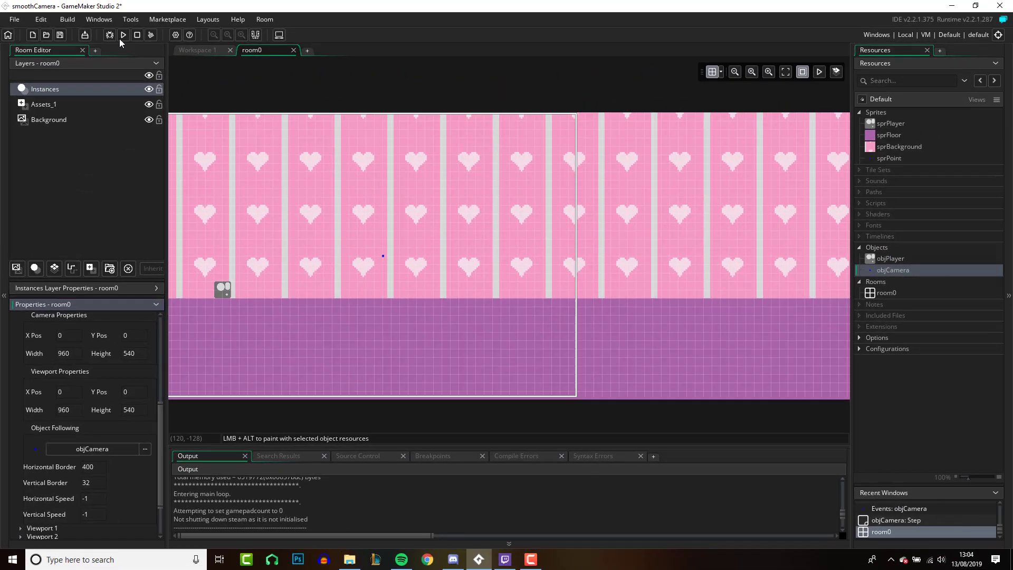
click(123, 35)
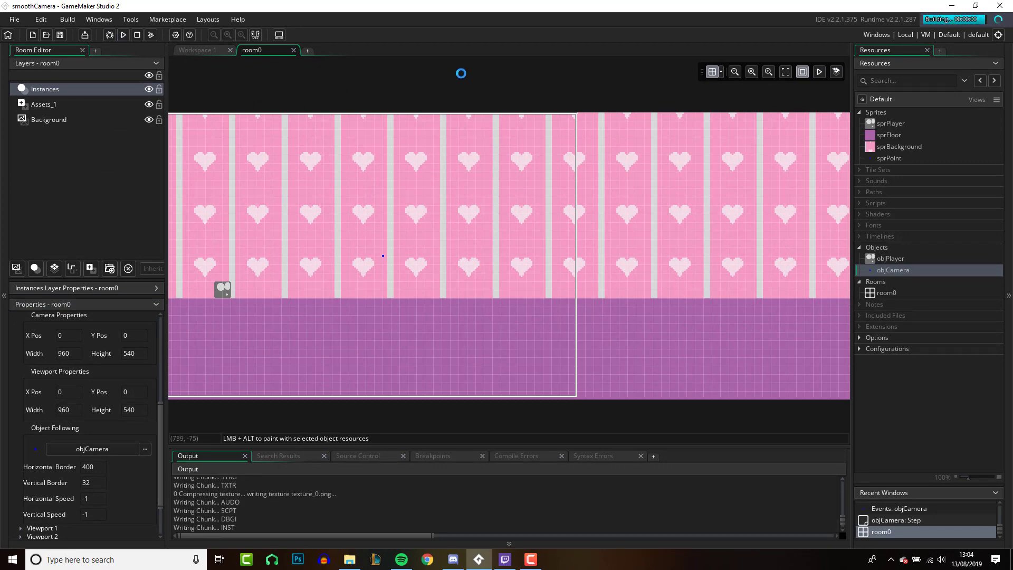
click(123, 34)
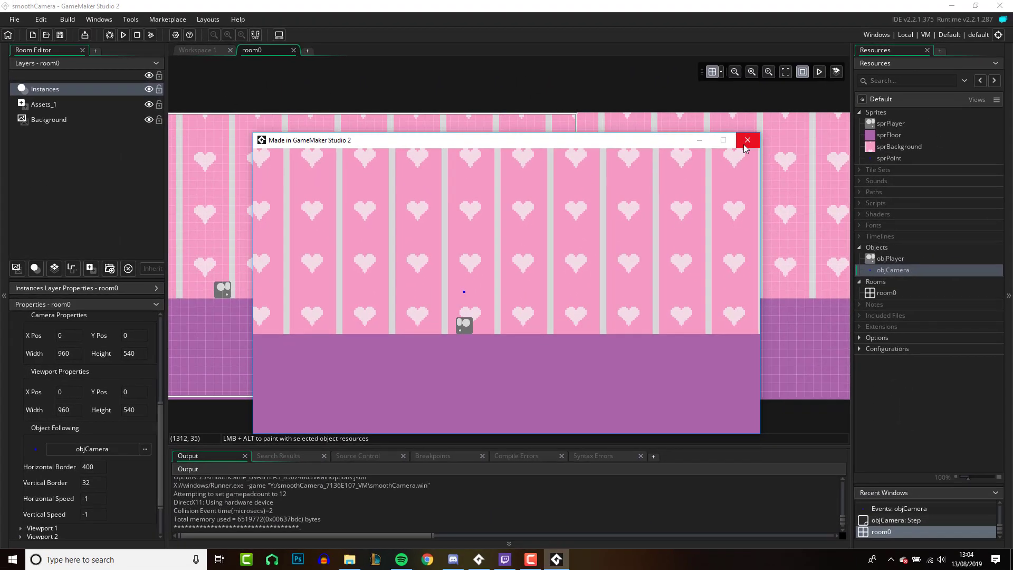
click(747, 141)
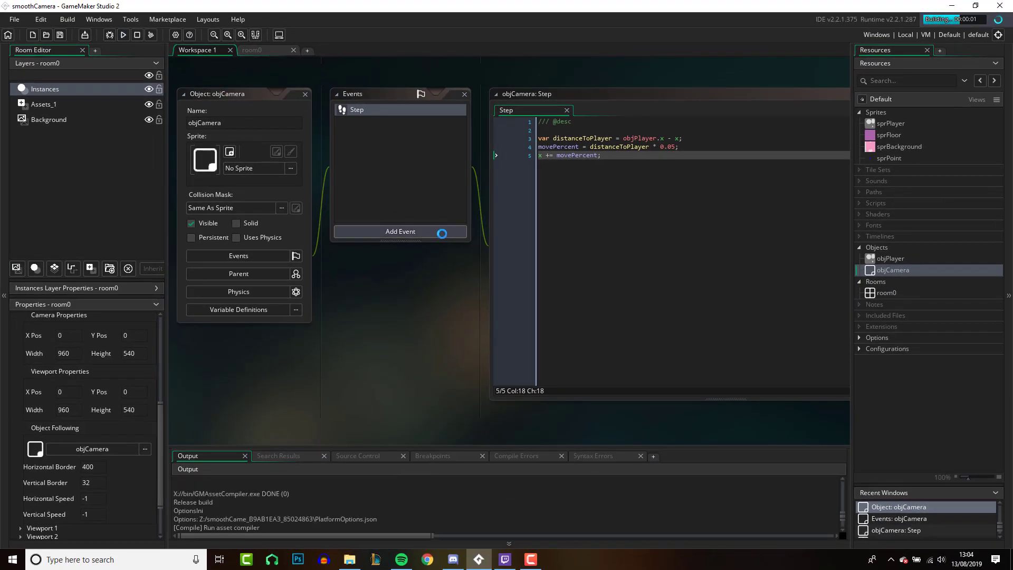
Run the latest build to watch the camera, then close the game window.
click(123, 35)
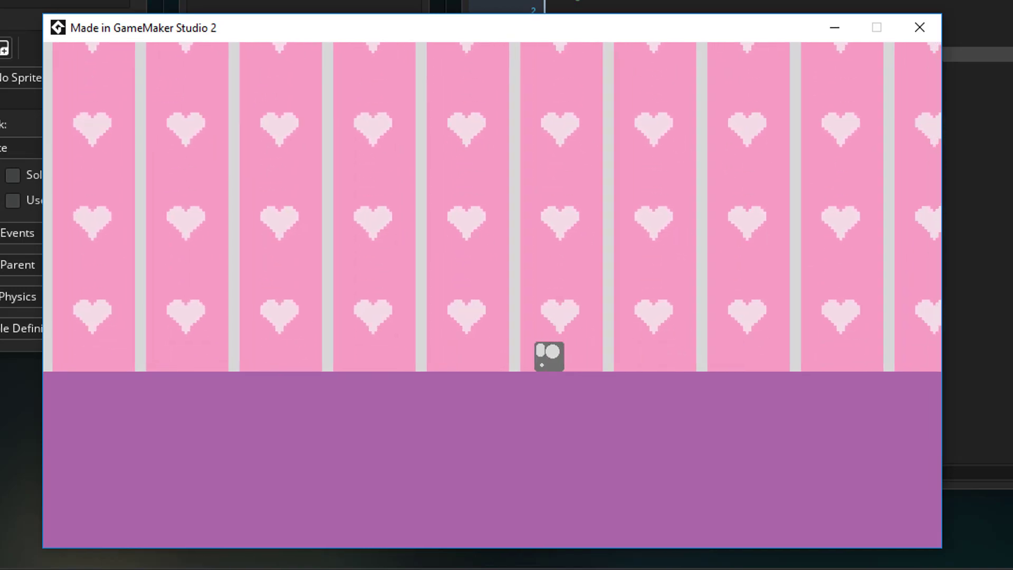
click(919, 27)
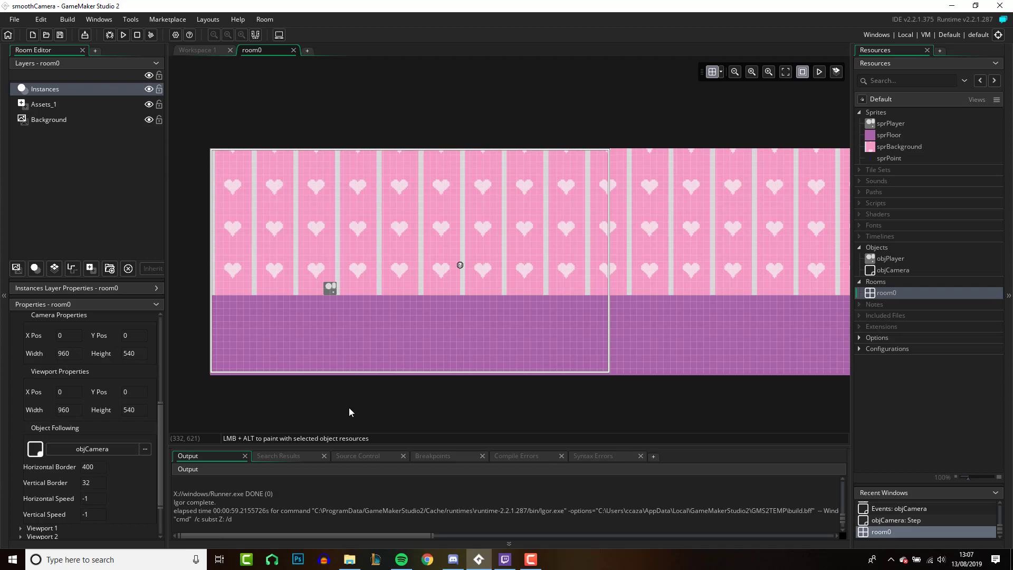
Open objCamera and room0, then start typing 'y = objP' in objCamera's Step code.
click(896, 269)
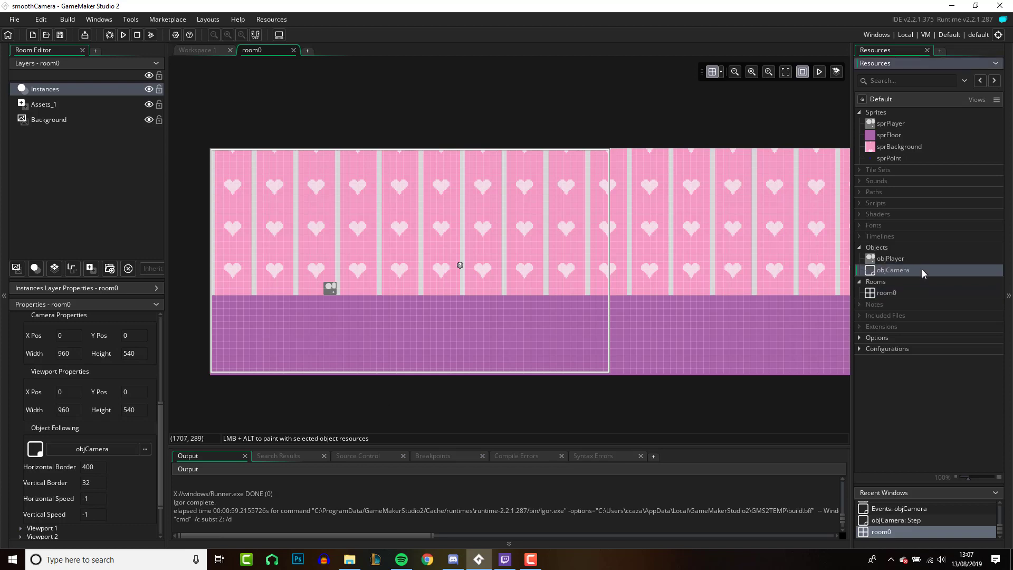
double_click(893, 270)
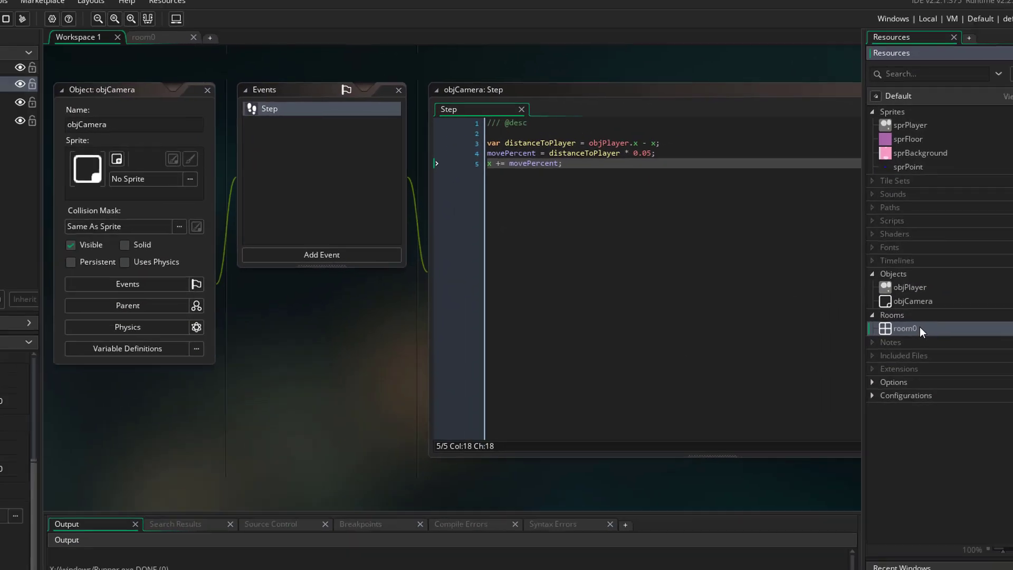
double_click(904, 329)
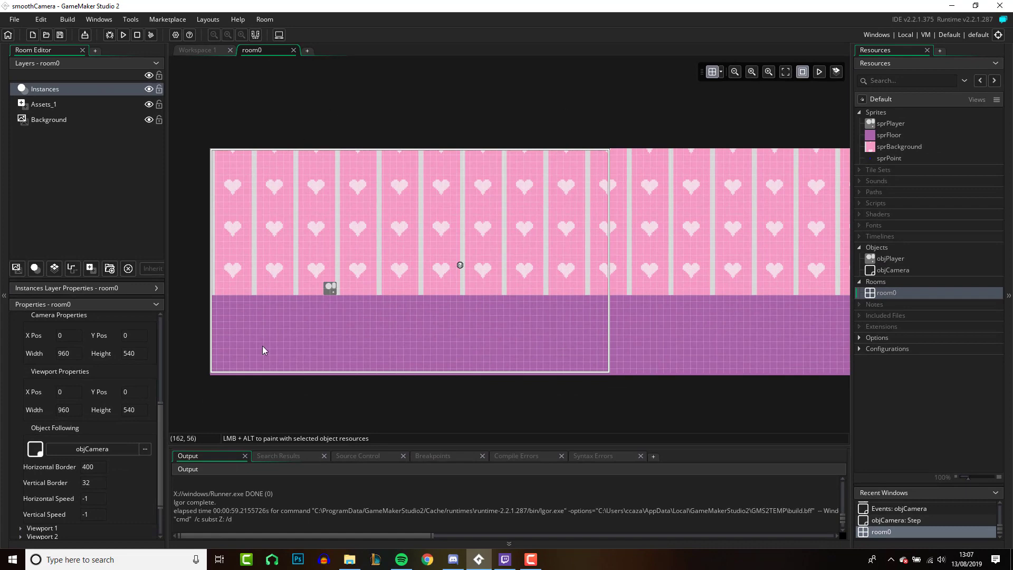
mouse_move(368, 211)
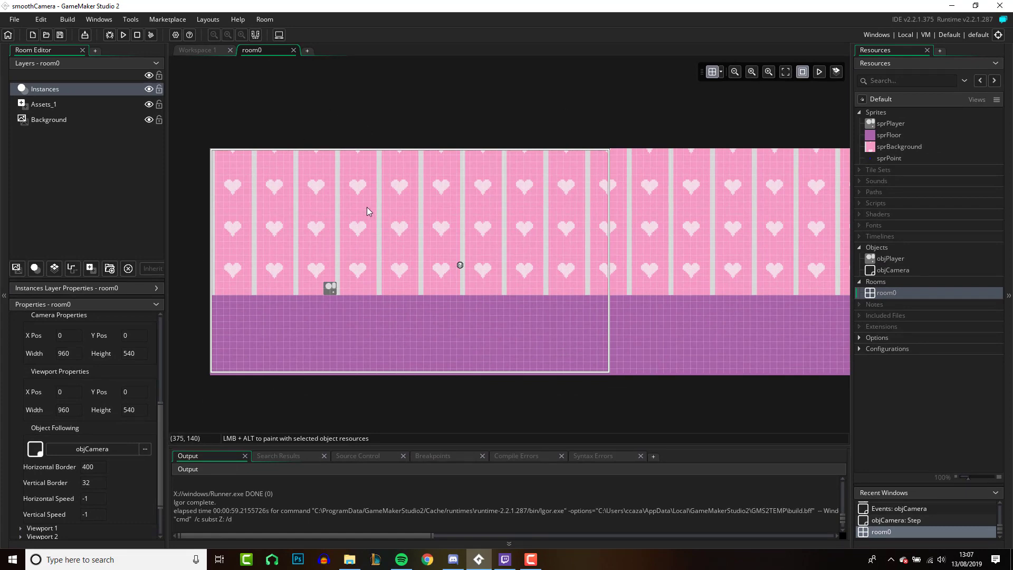
mouse_move(501, 247)
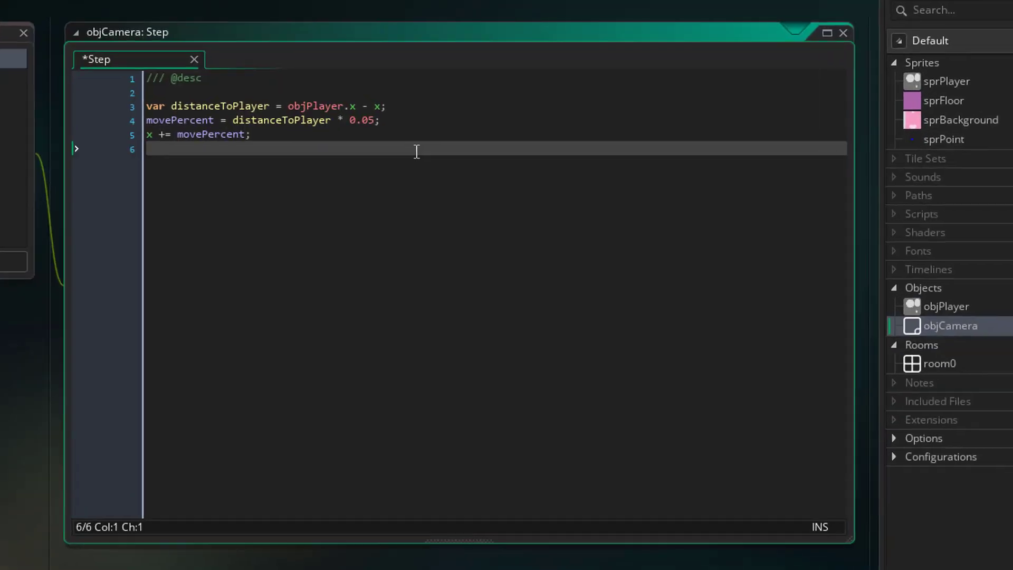
text(y)
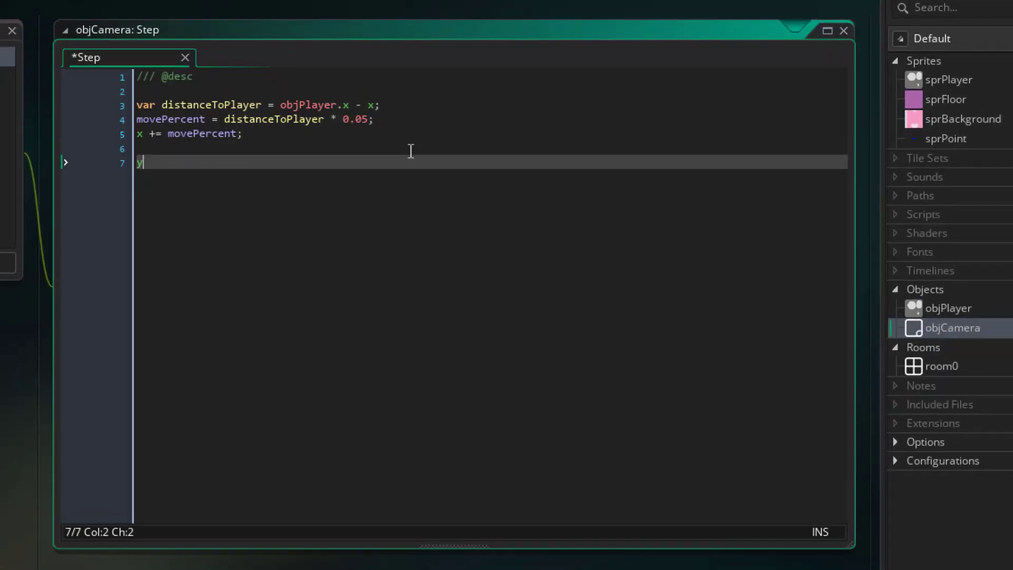
text(=)
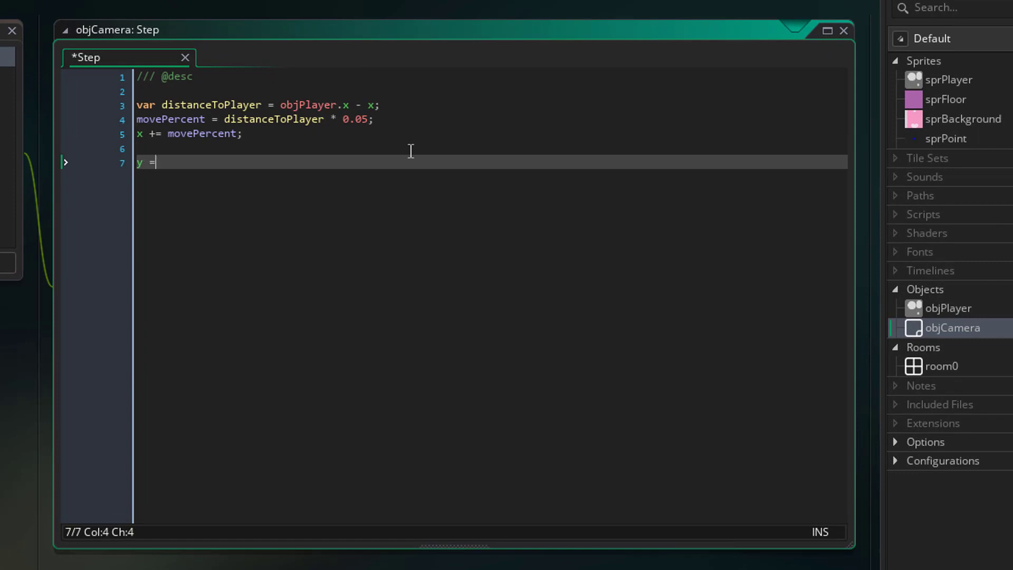
text(objPlayer.y;)
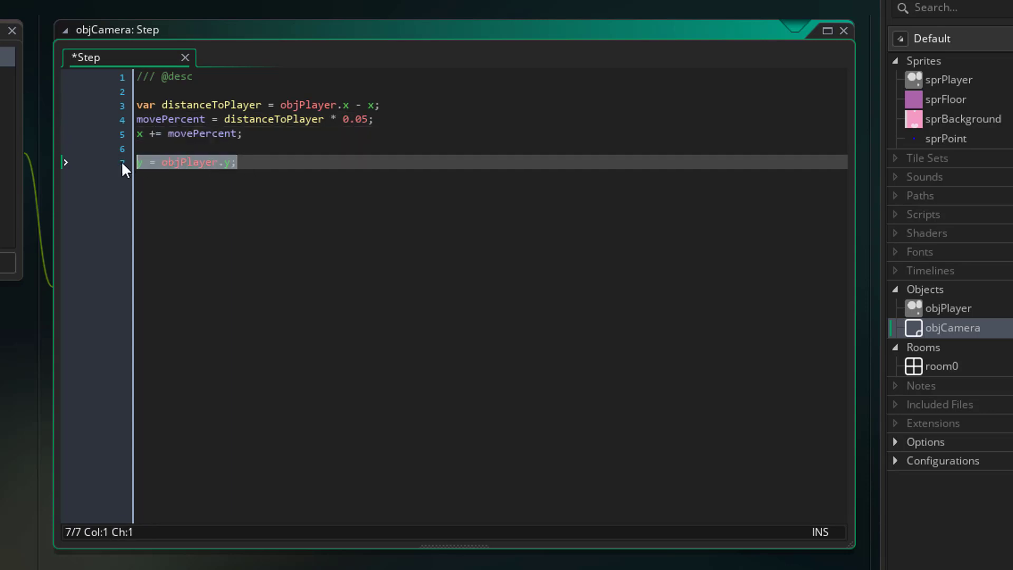
mouse_move(239, 207)
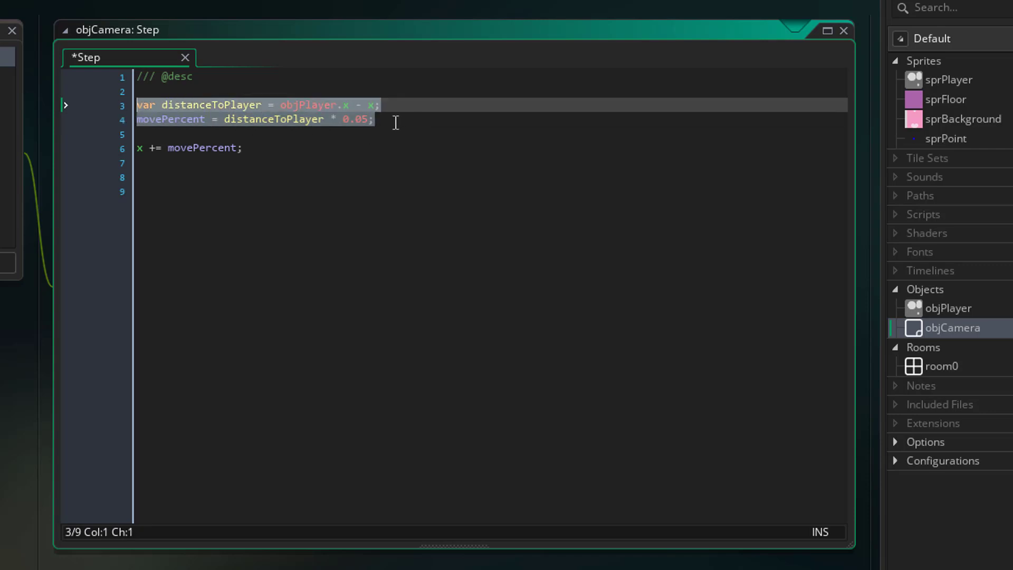
Replace the distanceToPlayer and movePercent lines with lerp(x, objPlayer.x, 0.05);.
click(374, 118)
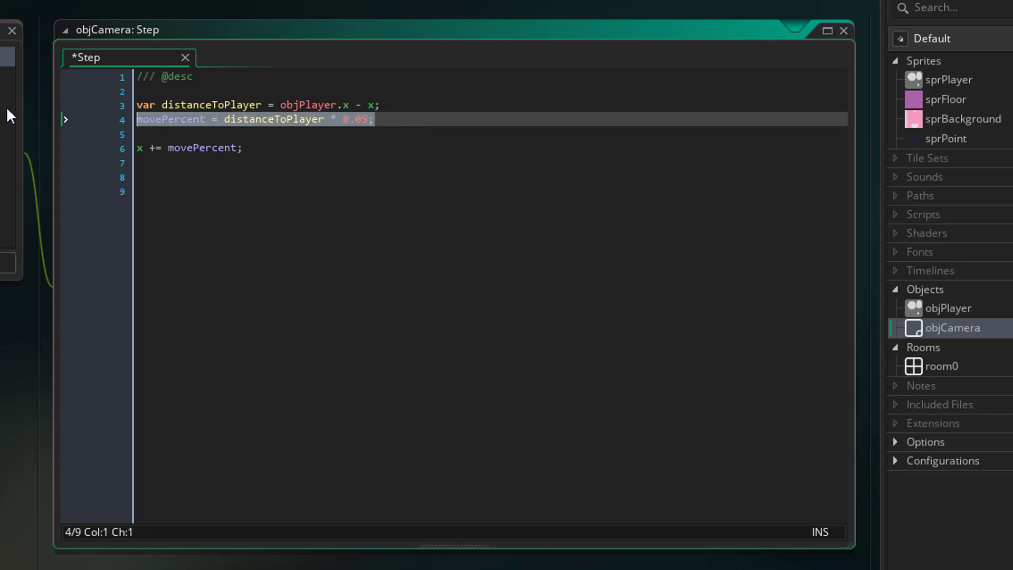
text(le)
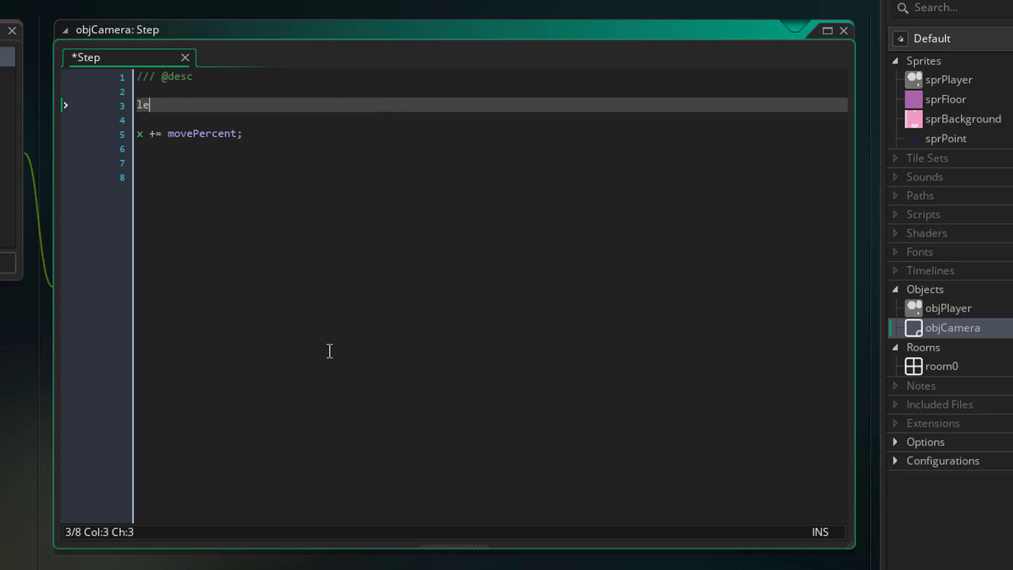
text(rp)
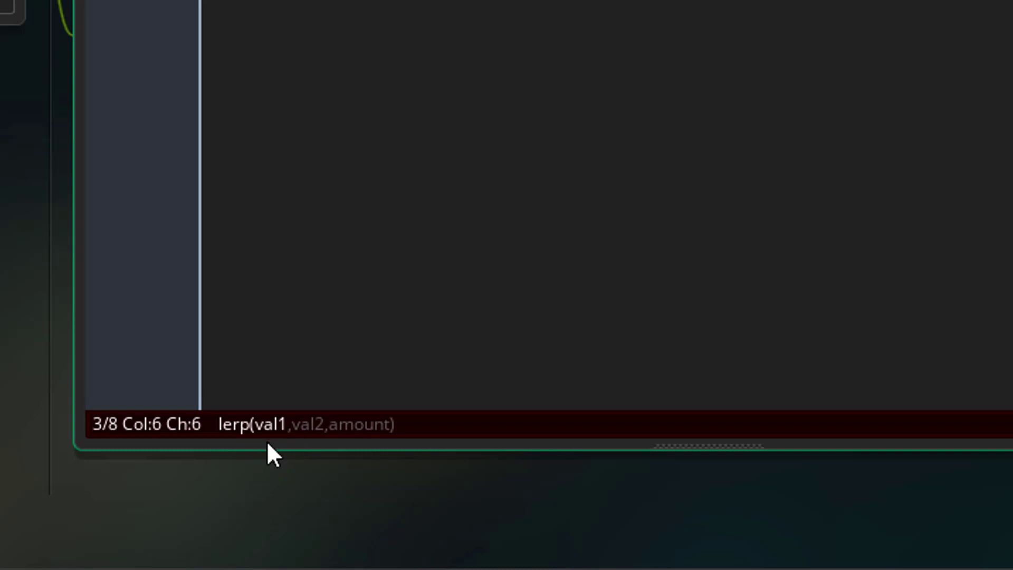
mouse_move(313, 443)
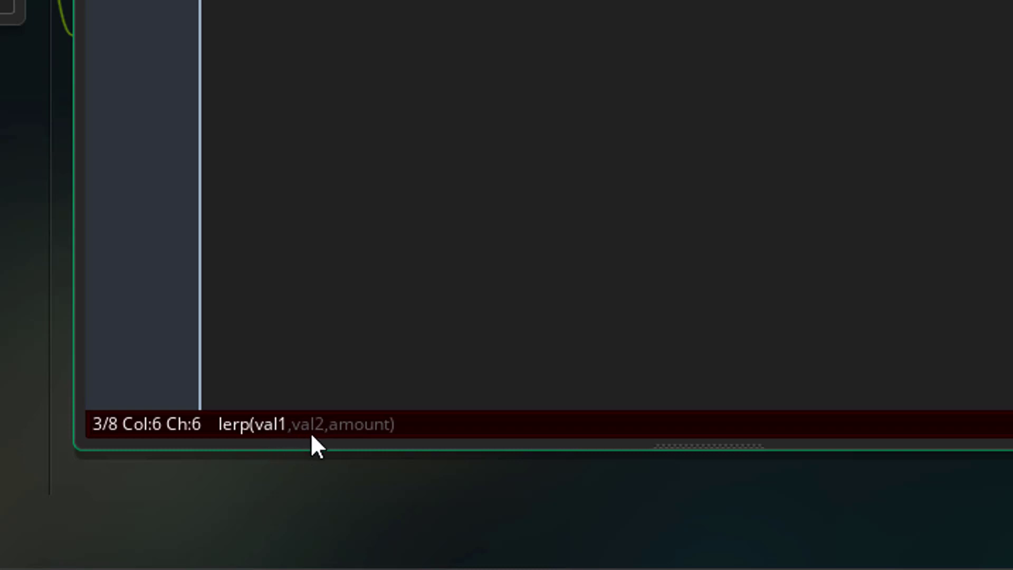
mouse_move(360, 455)
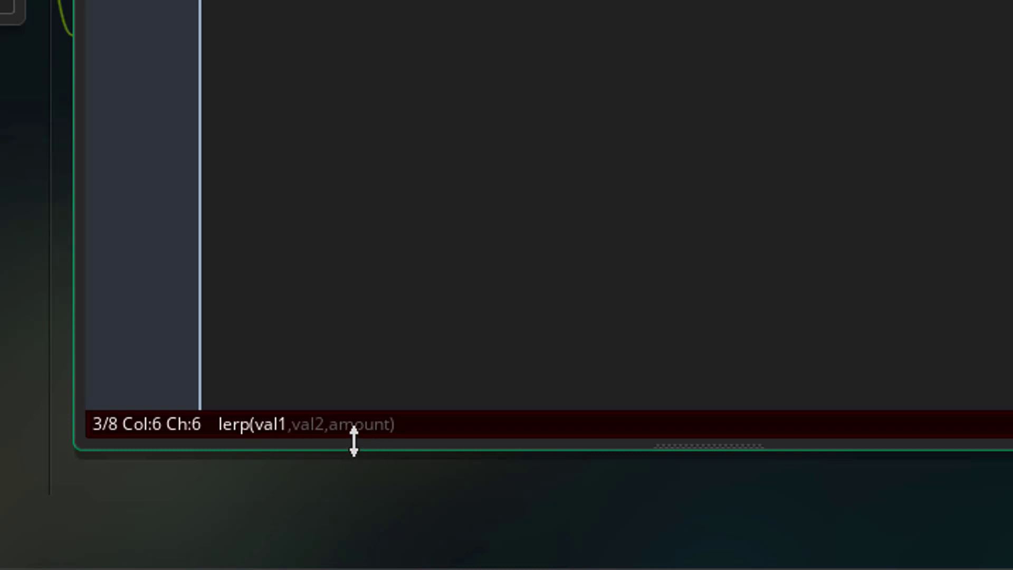
mouse_move(276, 452)
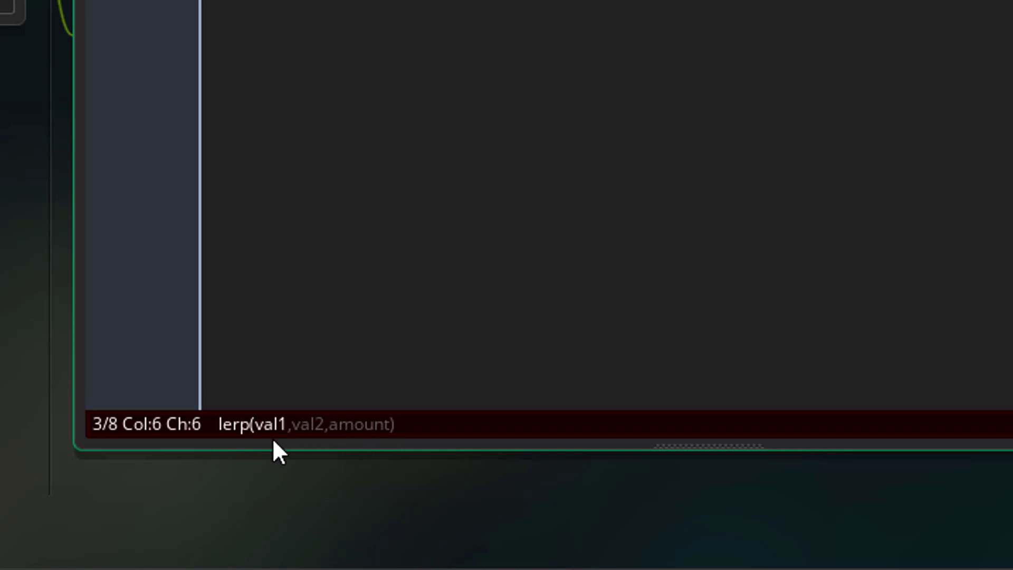
mouse_move(309, 452)
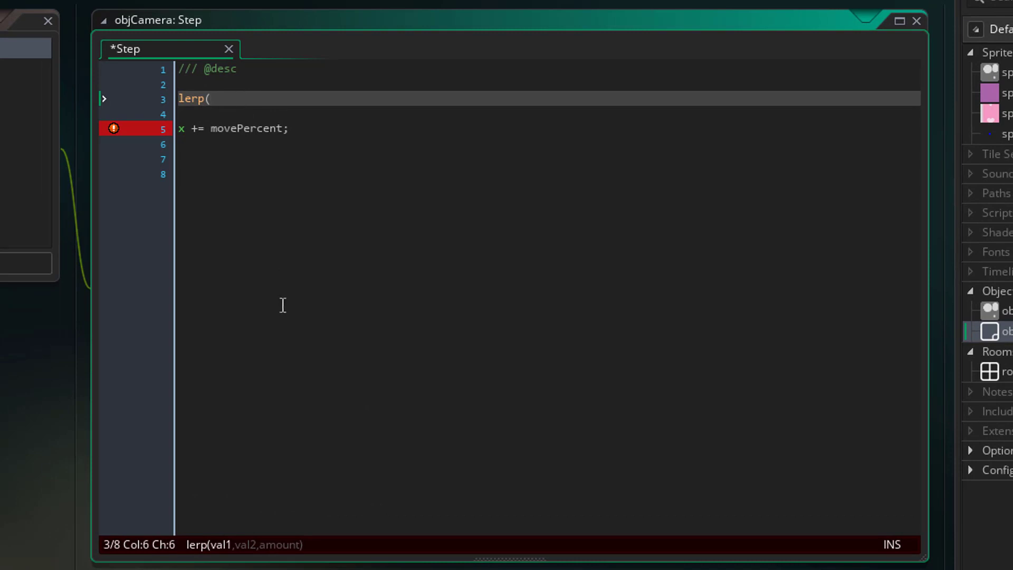
text(x)
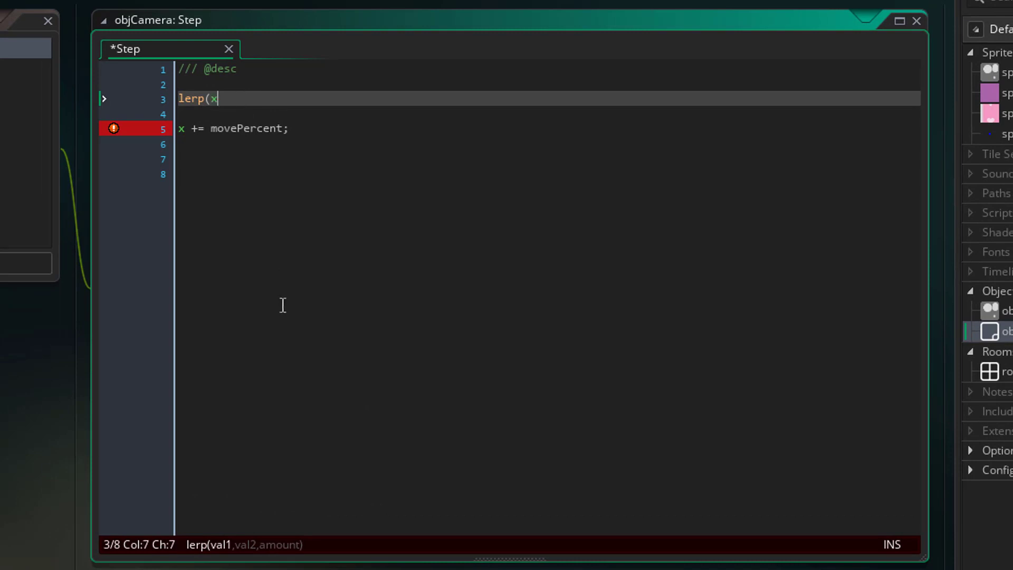
text(,)
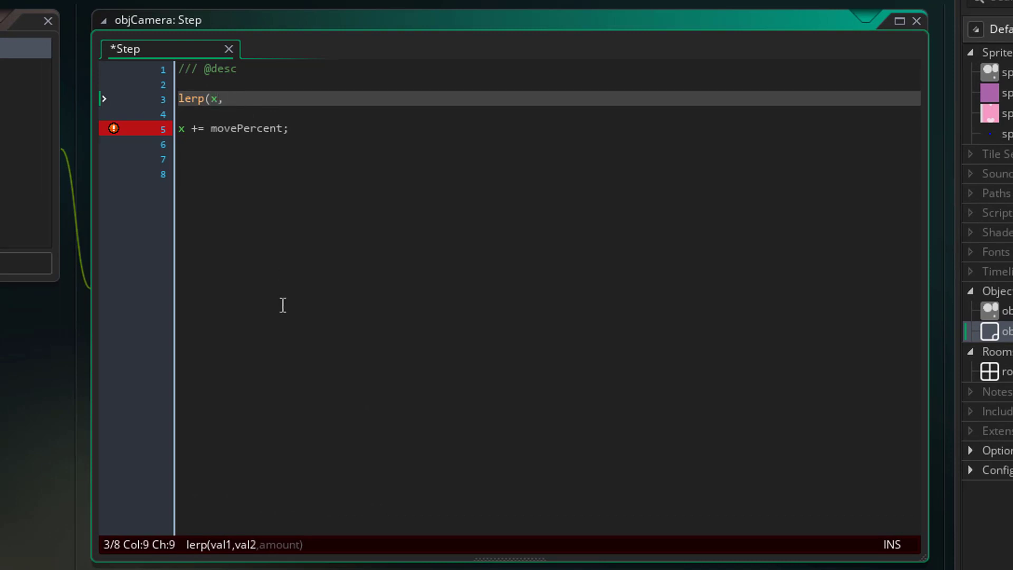
text(objPlayer.)
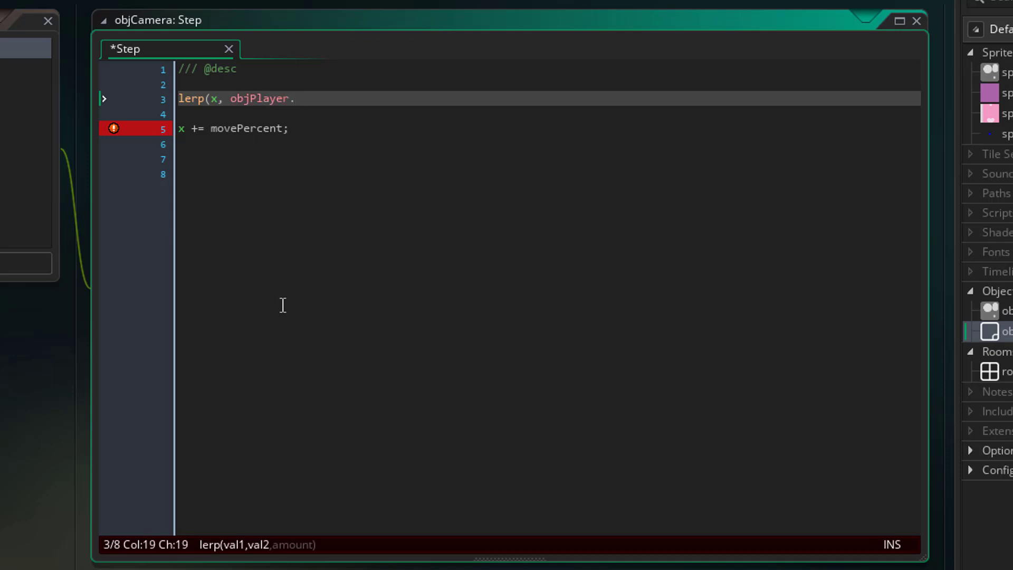
text(x,)
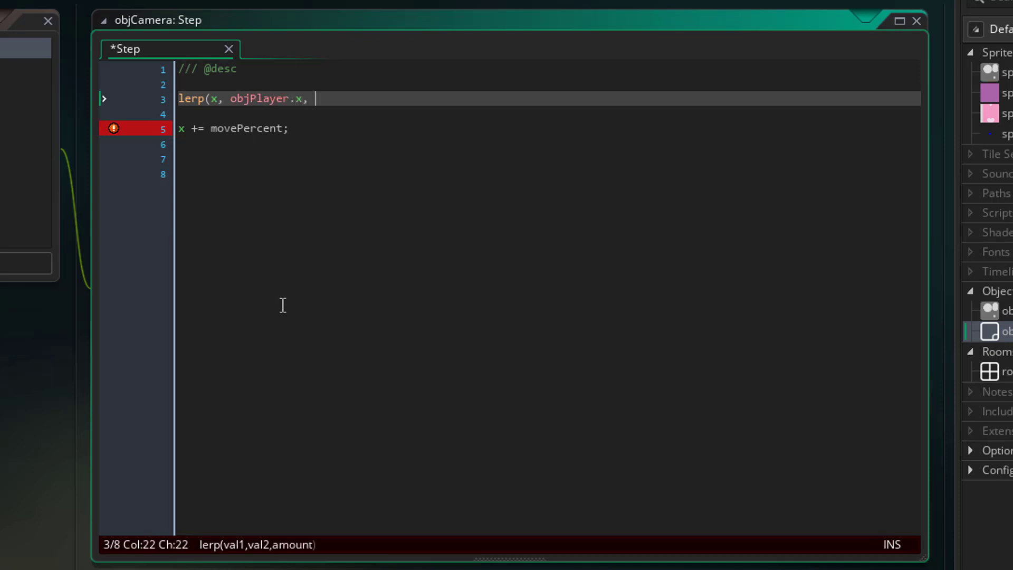
text(0.05)
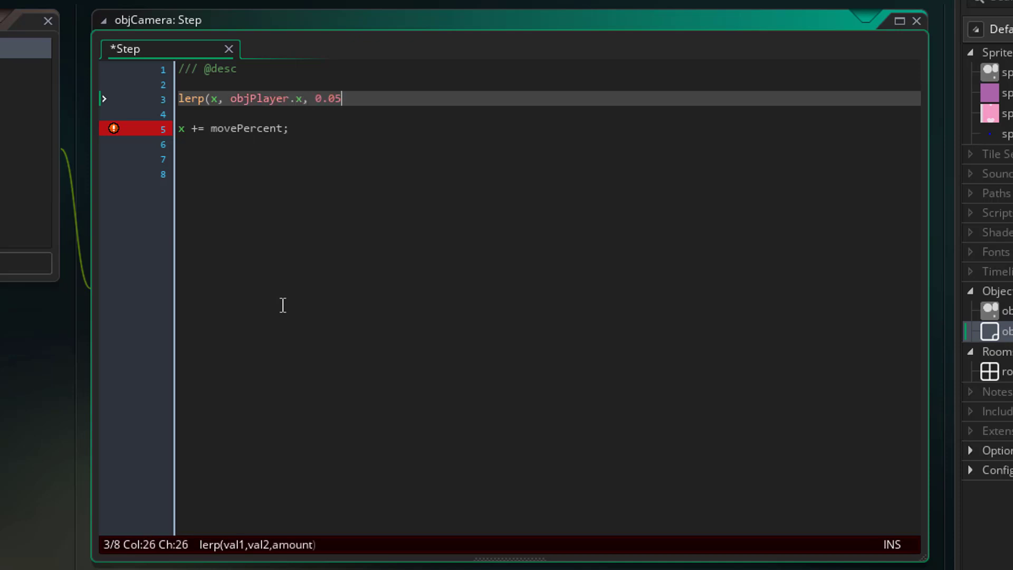
mouse_move(363, 323)
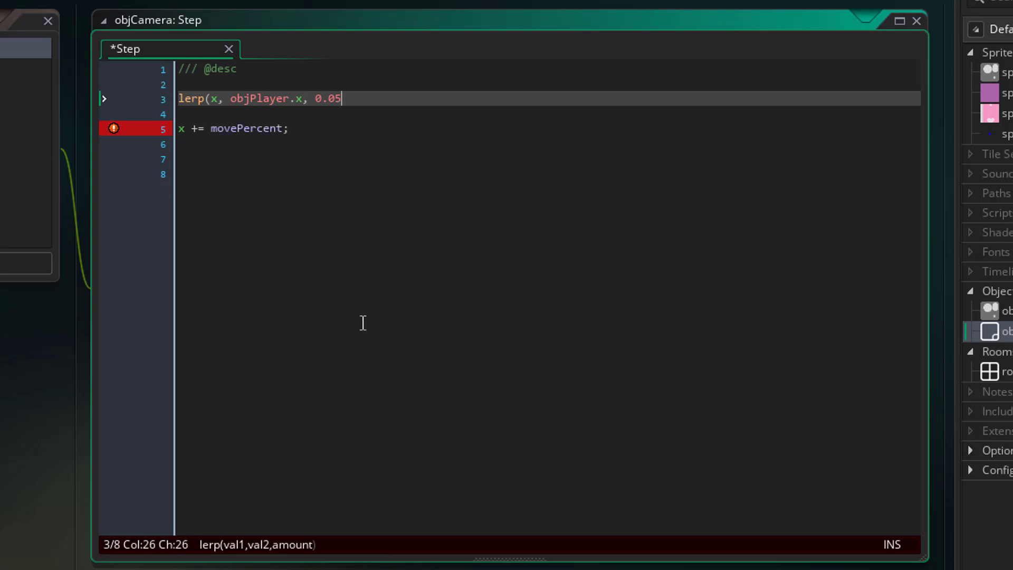
text();)
key(enter)
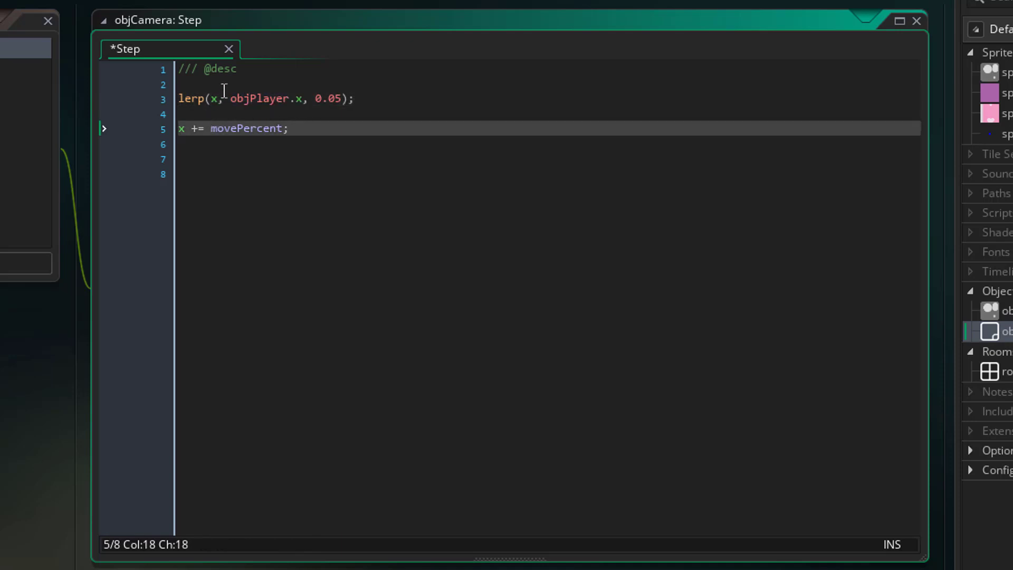
click(194, 98)
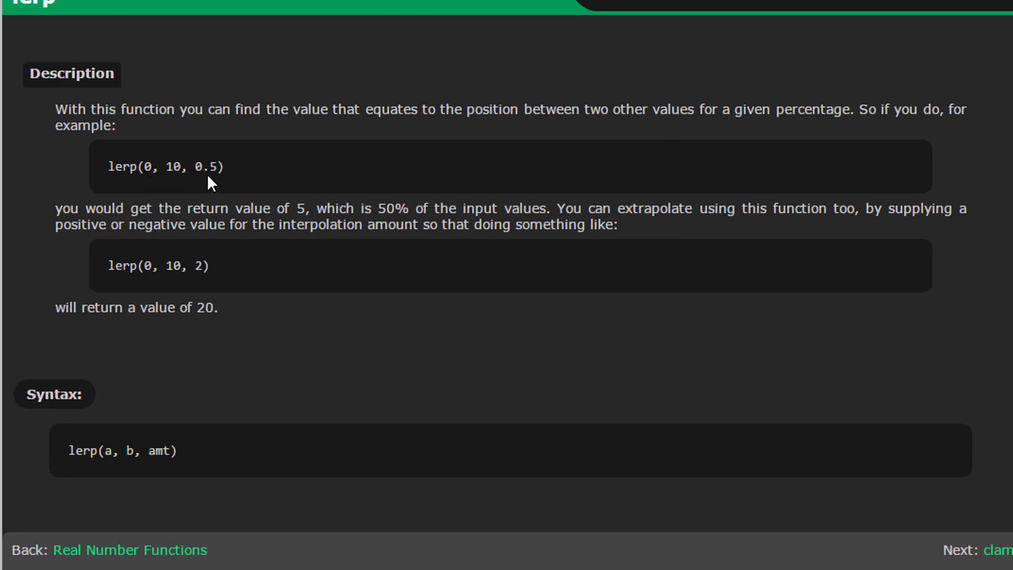
mouse_move(149, 182)
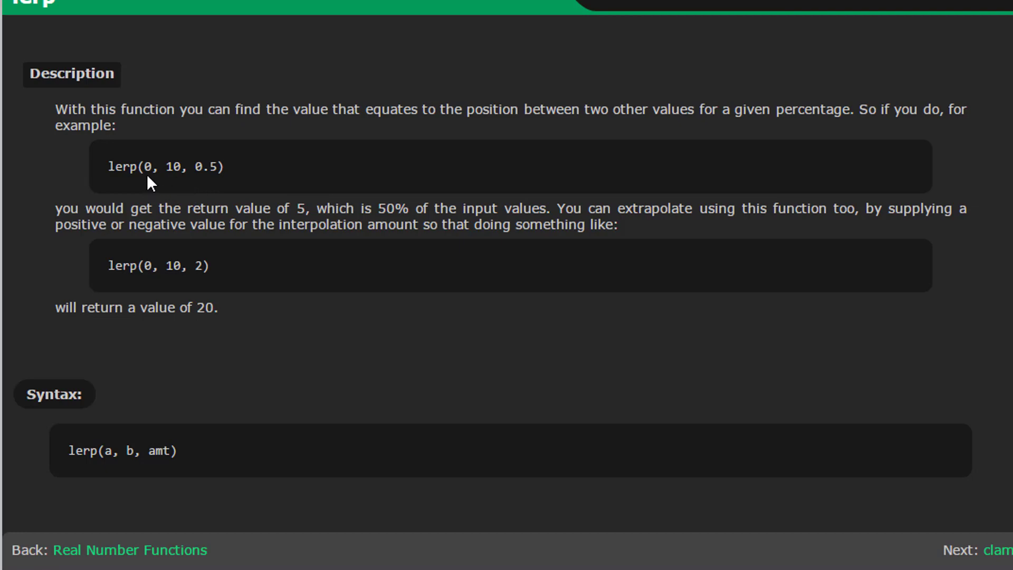
mouse_move(208, 193)
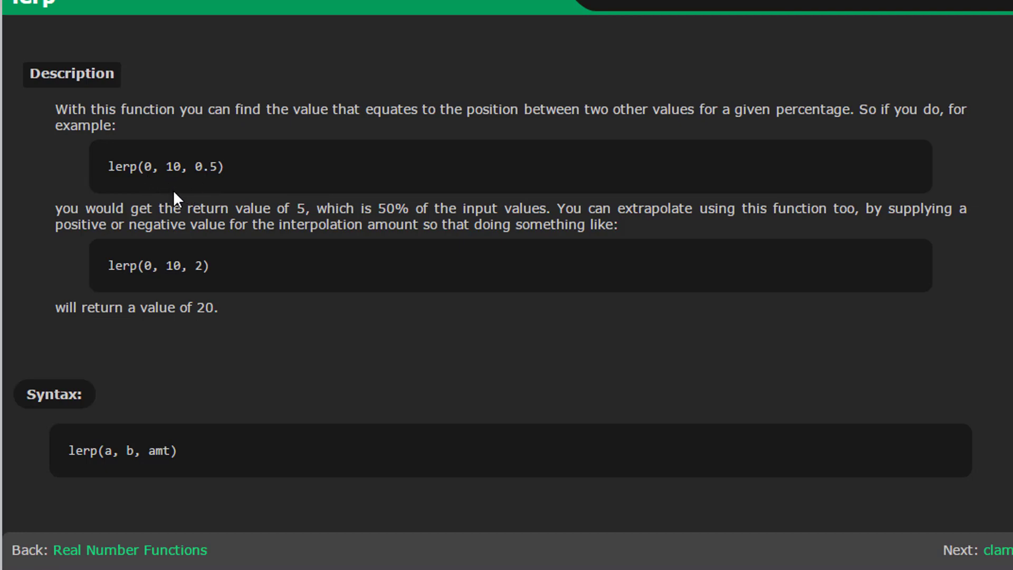
Read the lerp manual page's description and examples, highlighting the example return value 5.
double_click(301, 208)
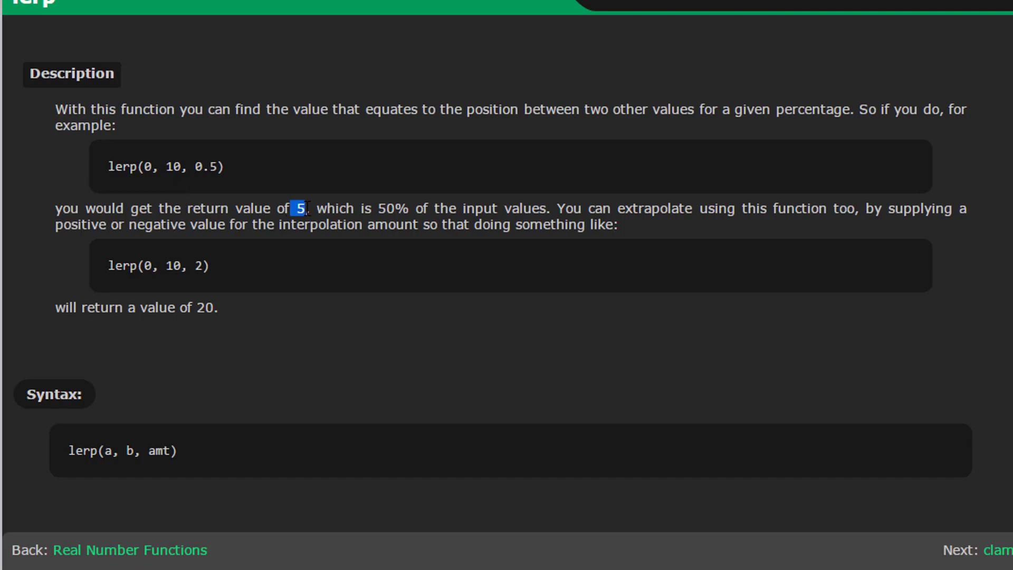
mouse_move(165, 290)
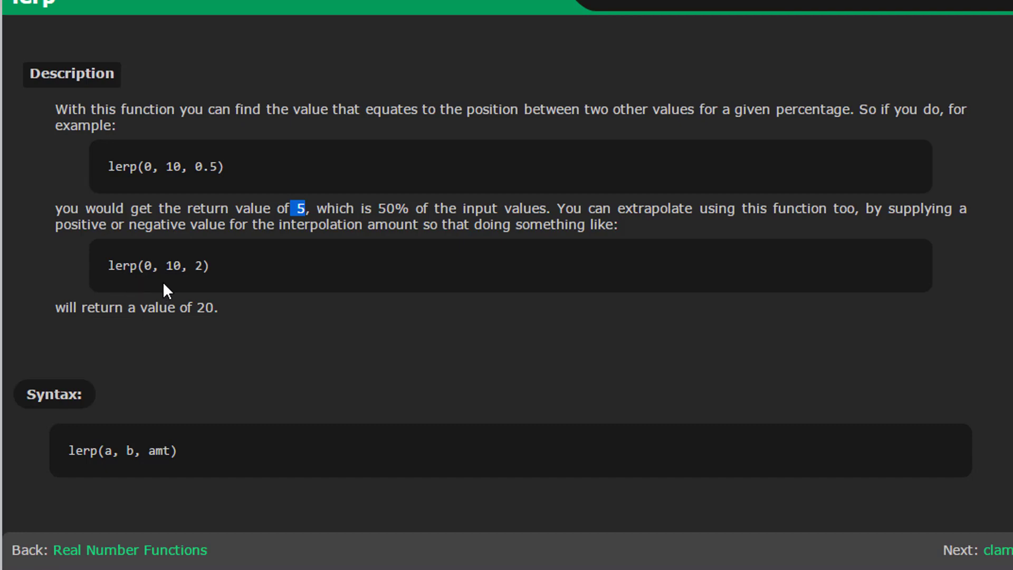
mouse_move(202, 282)
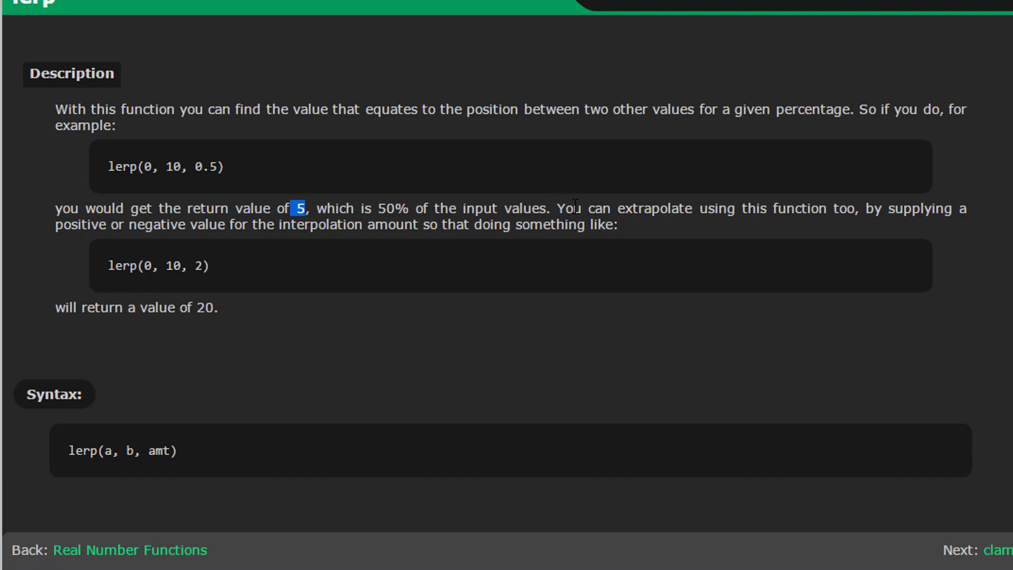
drag(618, 208, 822, 208)
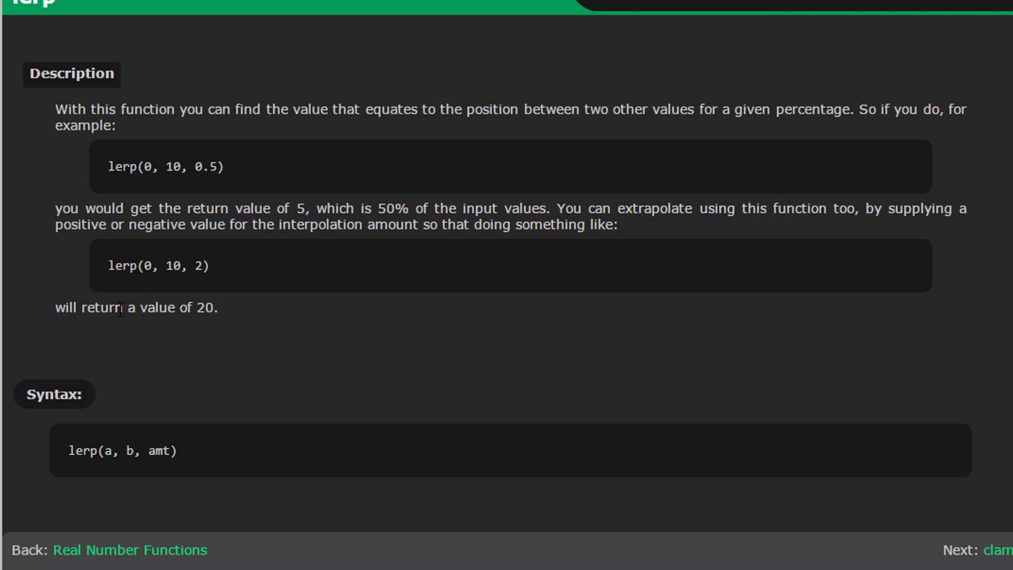
mouse_move(153, 283)
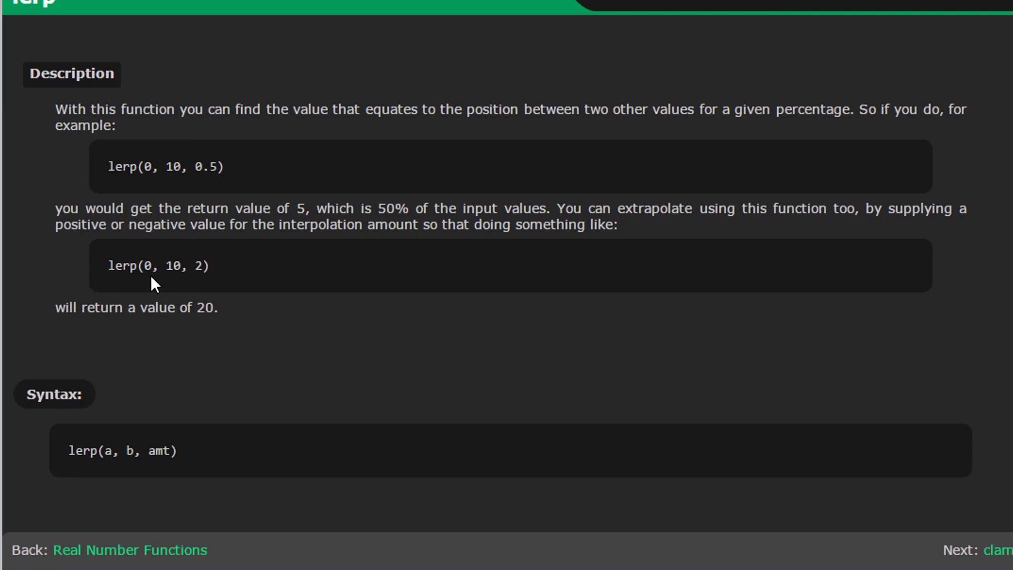
double_click(165, 265)
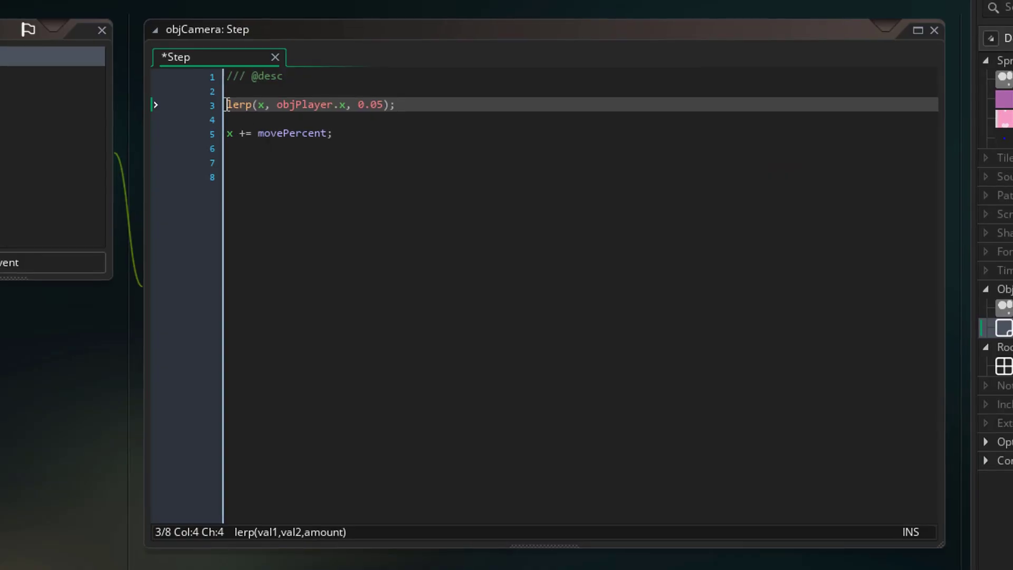
Fix the mistaken position_meeting autocomplete, leaving x = lerp(x, objPlayer.x, 0.05);.
text(pos;)
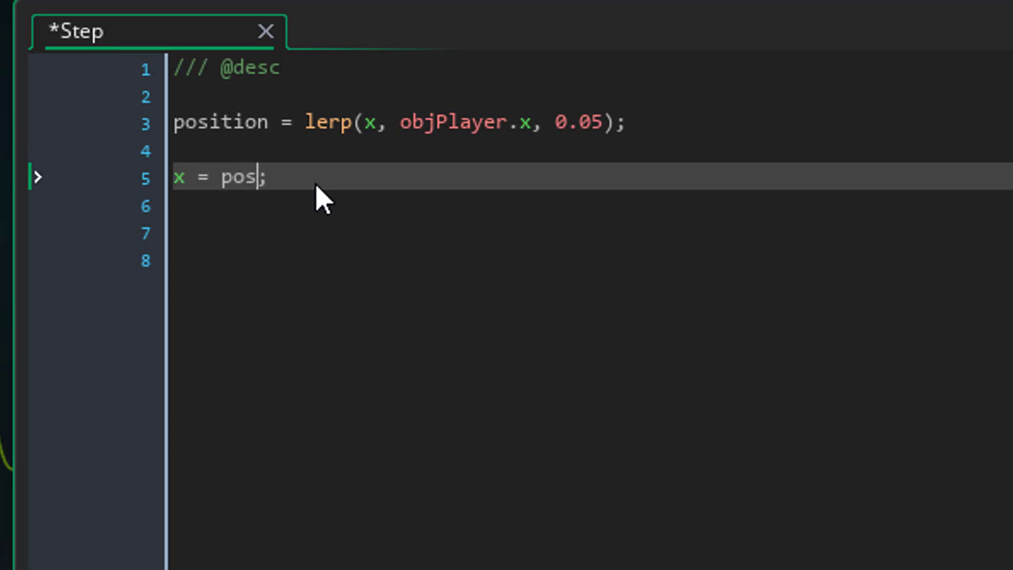
text(ition_meeting())
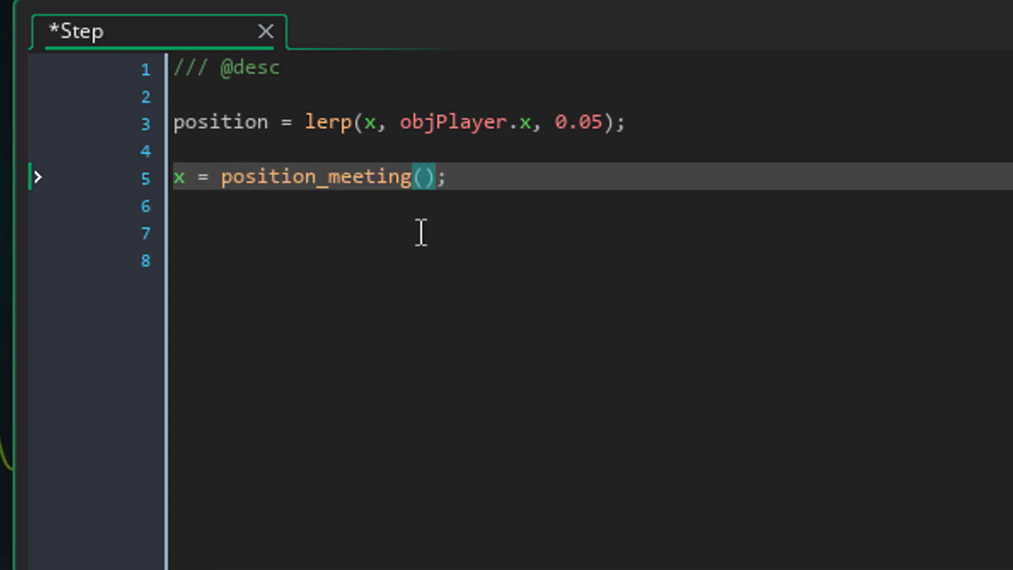
double_click(368, 178)
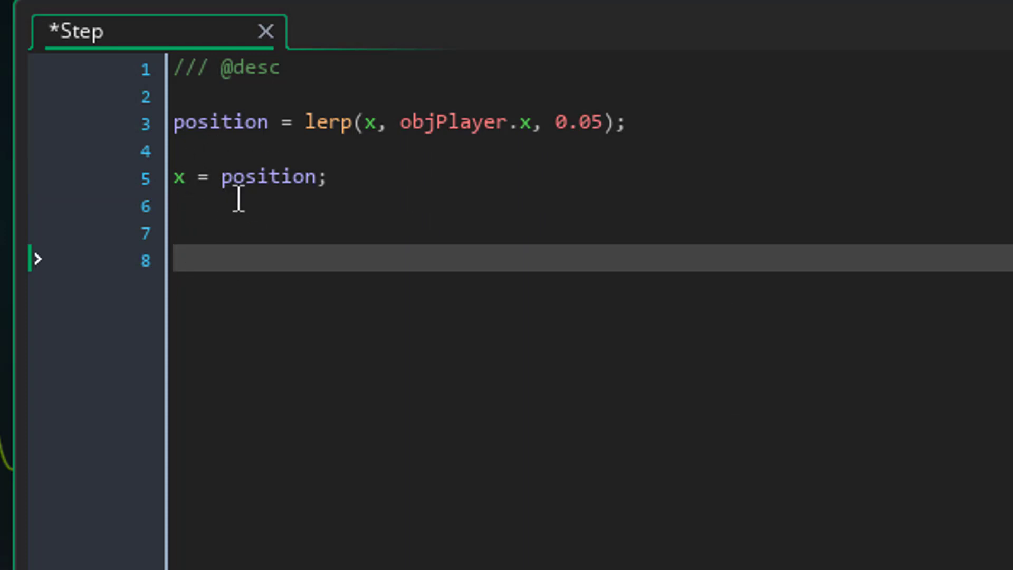
mouse_move(240, 242)
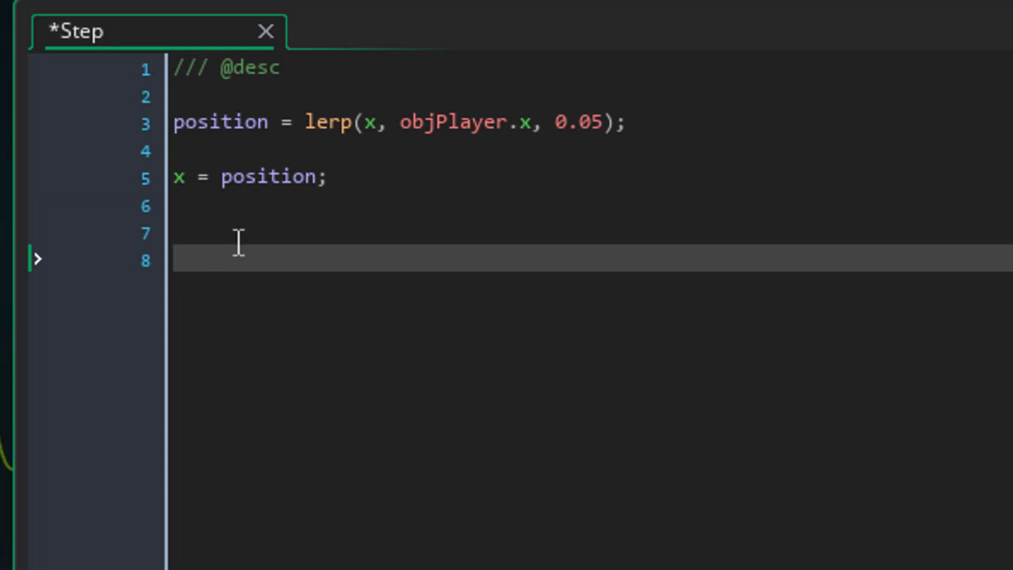
mouse_move(406, 124)
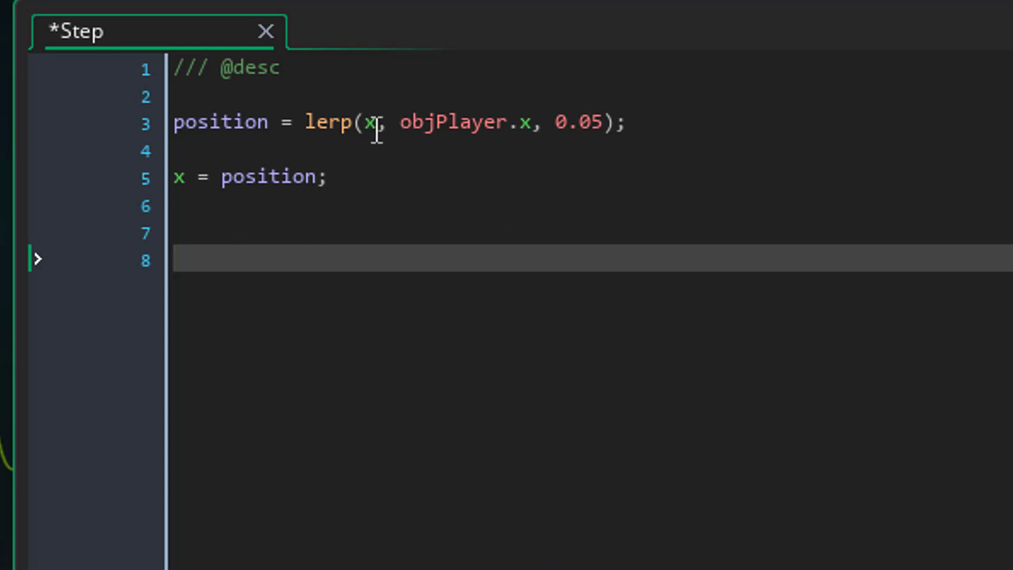
mouse_move(371, 201)
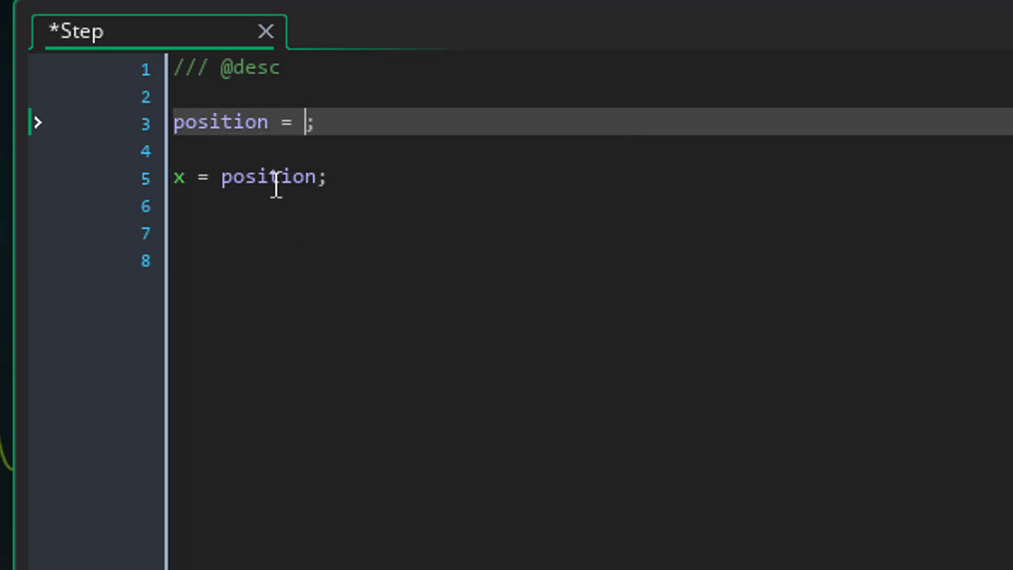
text(lerp(x, objPlayer.x, 0.05)
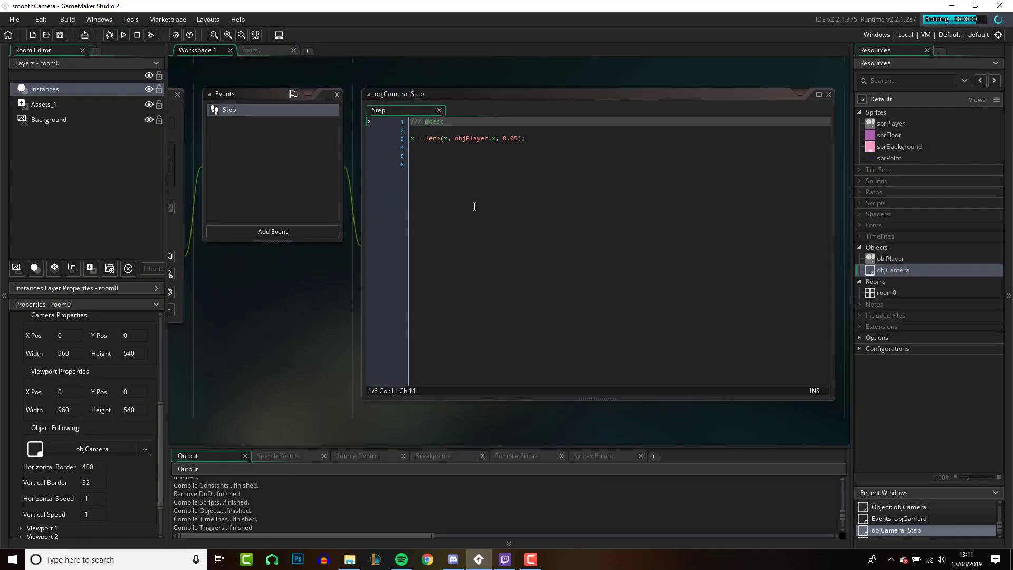
click(123, 34)
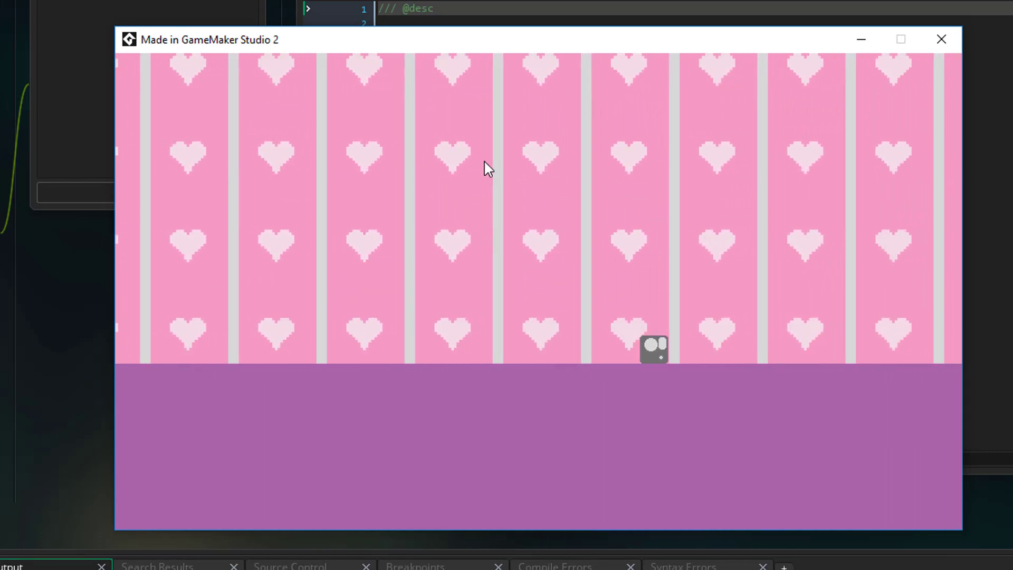
click(941, 39)
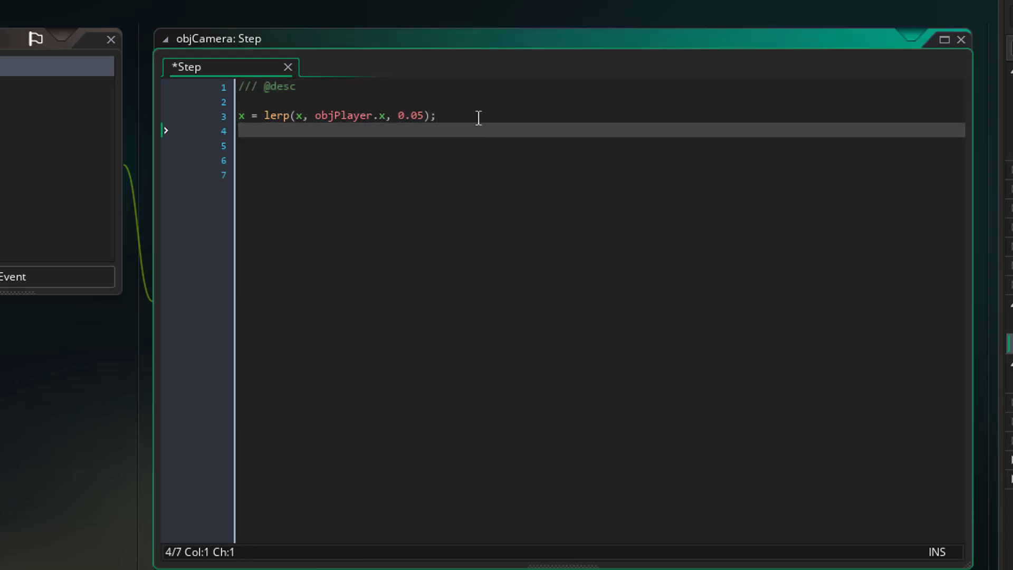
Type y = lerp(y, objPlayer.y, 0.05); on line 4 of the Step code.
text(y =)
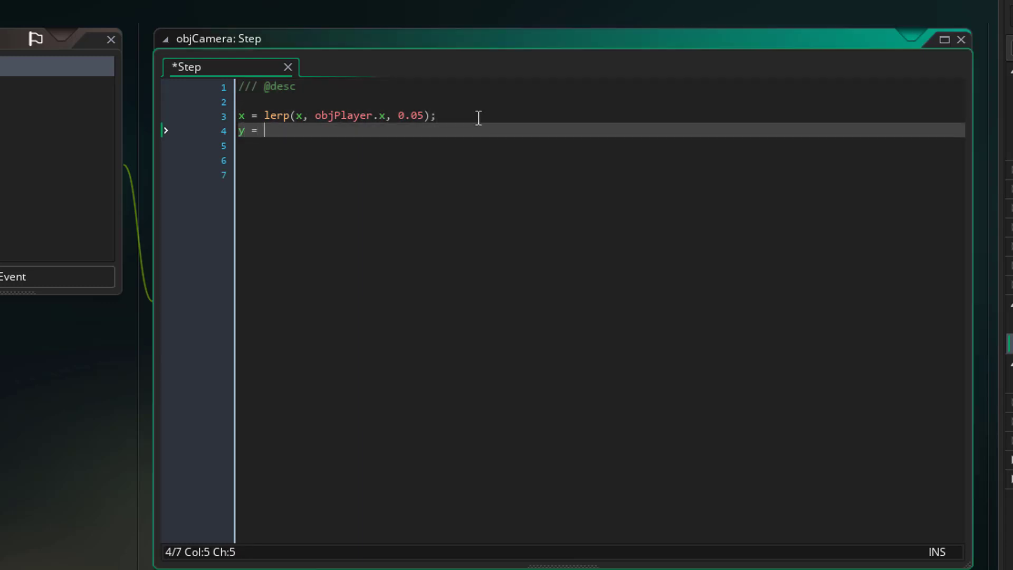
text(lerp()
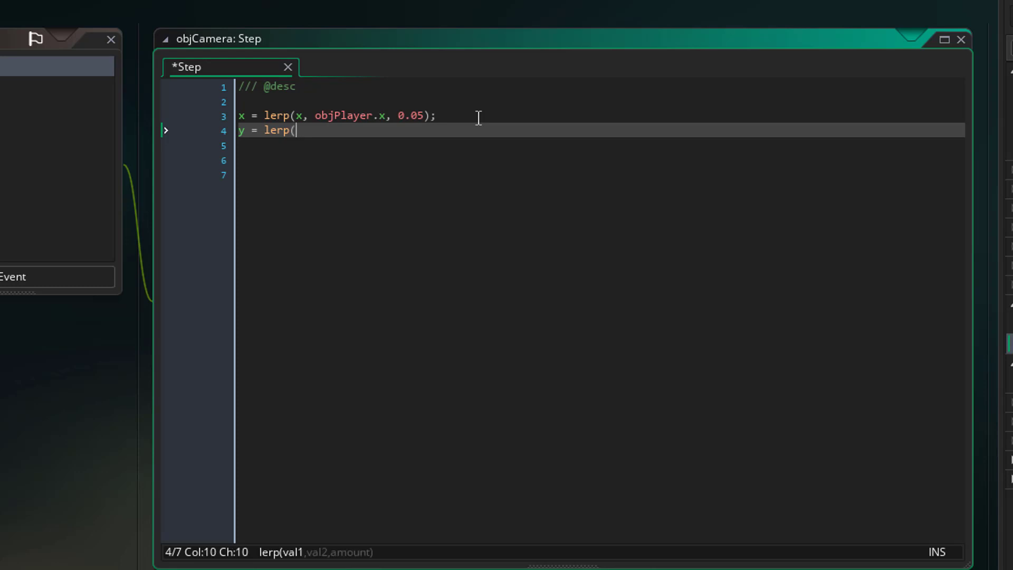
text(y, ob)
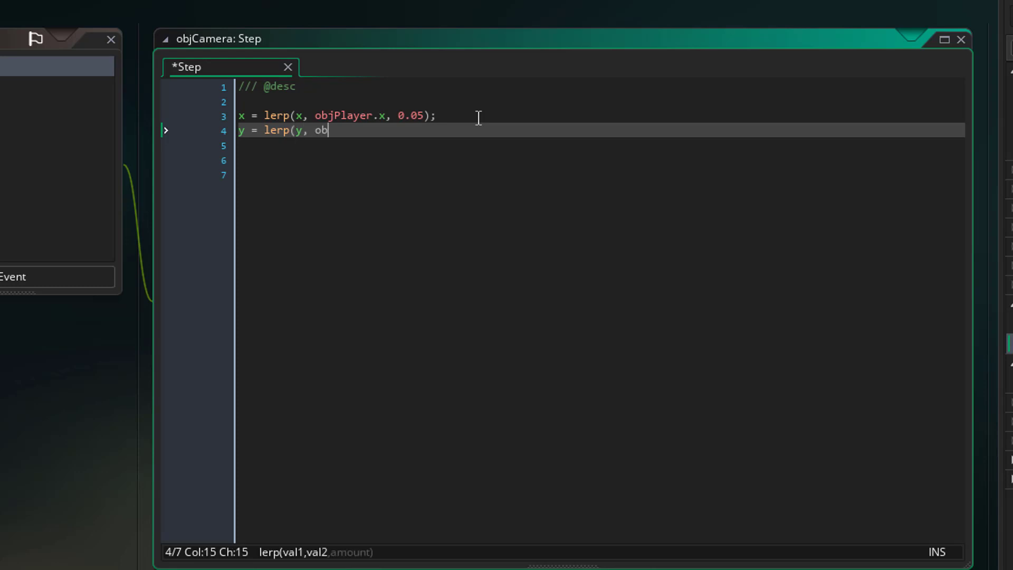
text(jPlayer.)
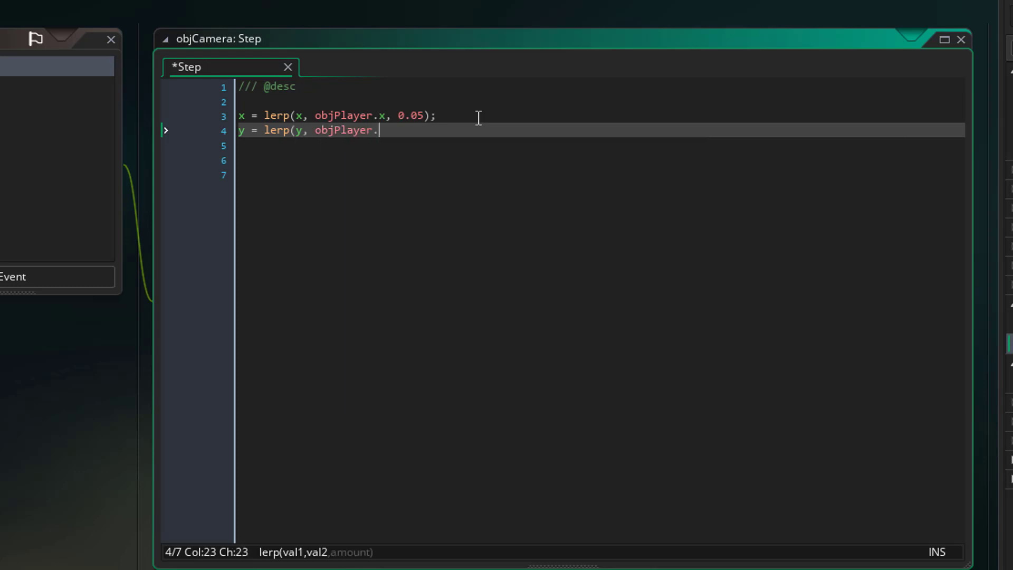
text(y, 0.0)
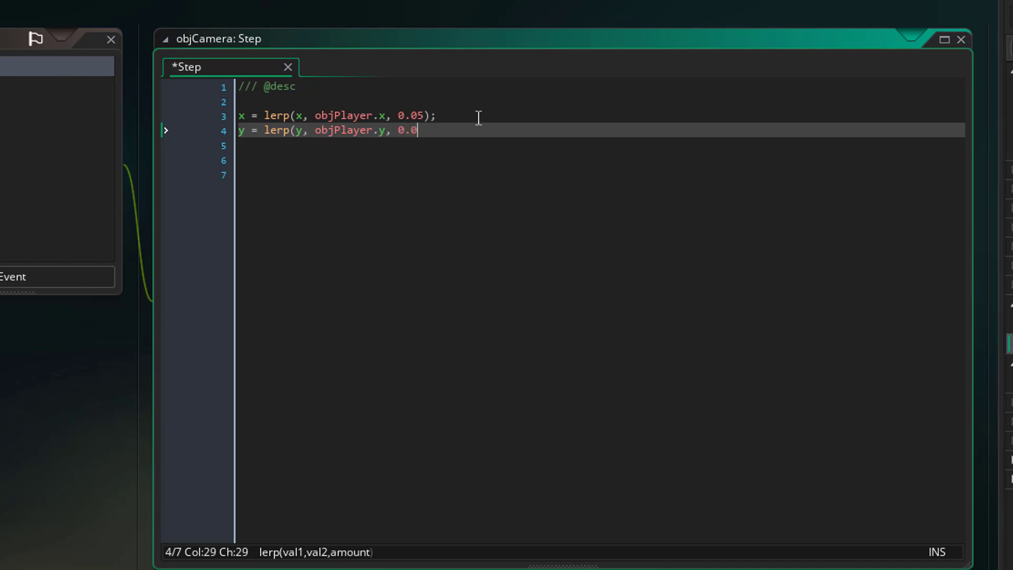
text(5);)
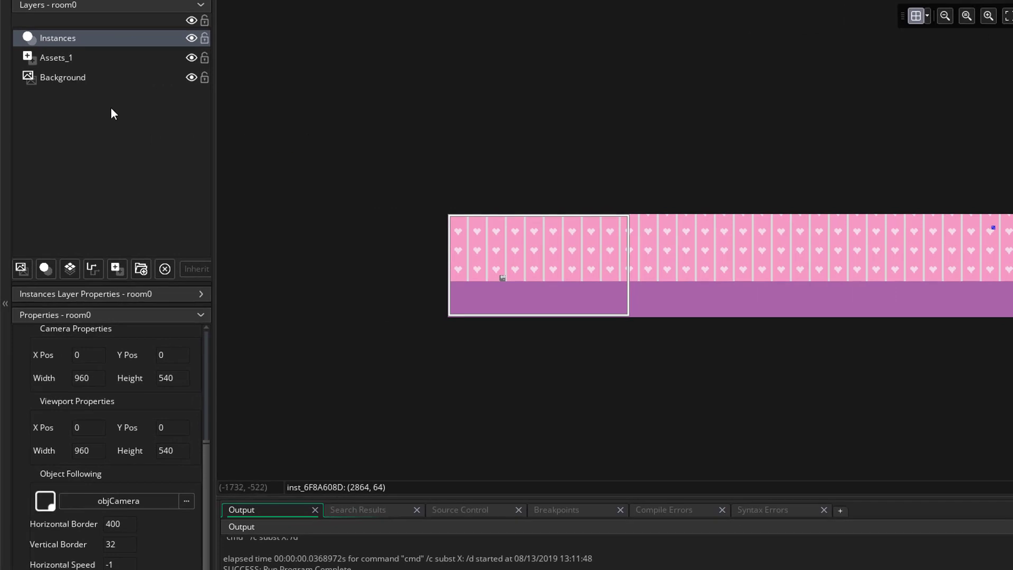
mouse_move(135, 386)
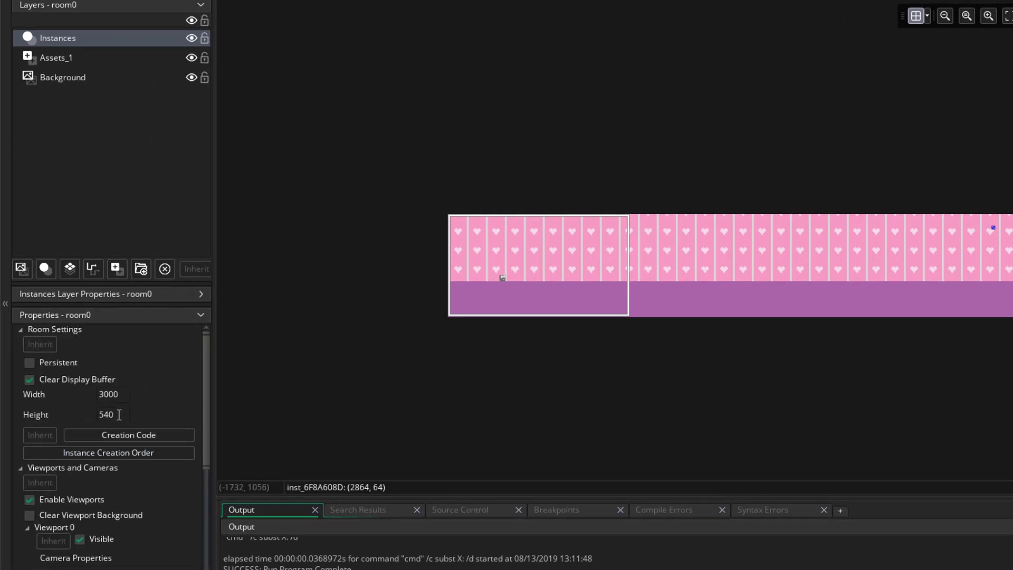
Set room0's height to 3000 and the viewport vertical border to 400.
text(3000)
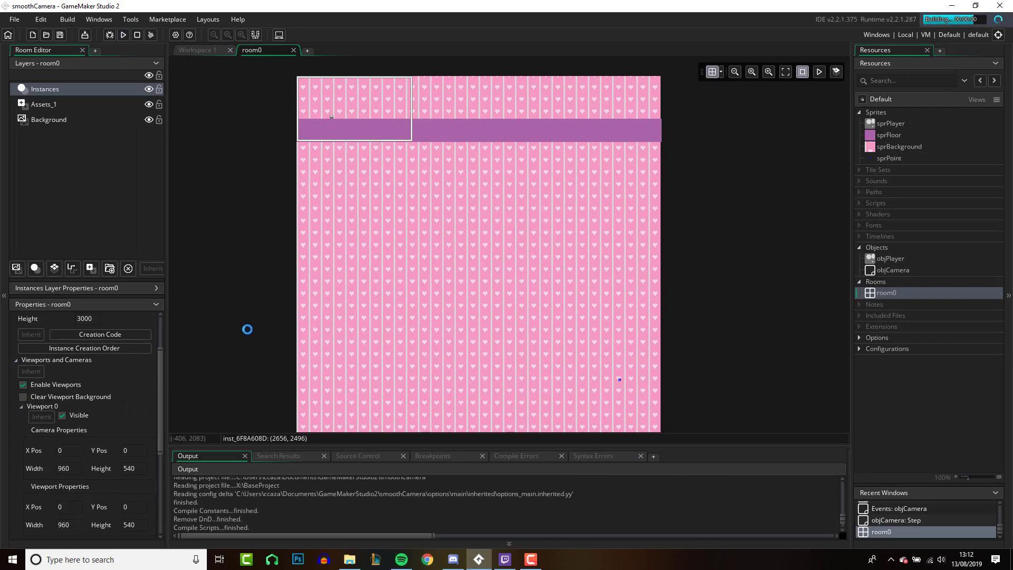
click(123, 35)
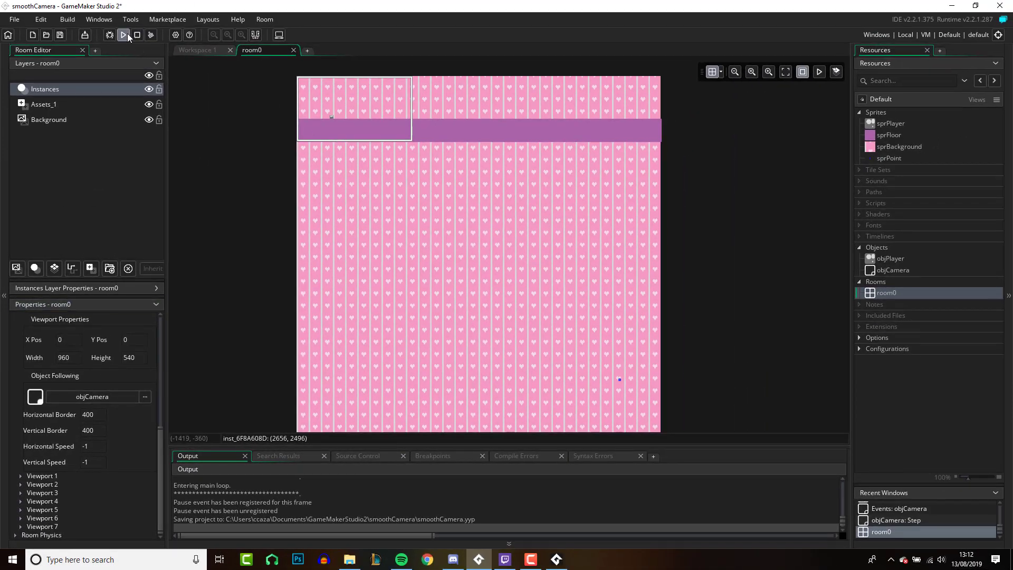
click(122, 35)
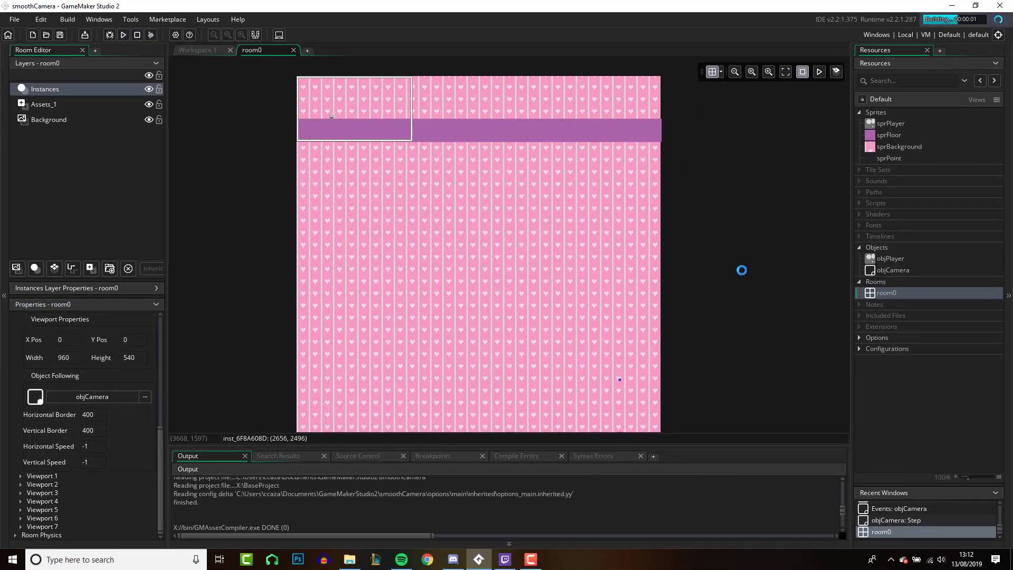
click(123, 35)
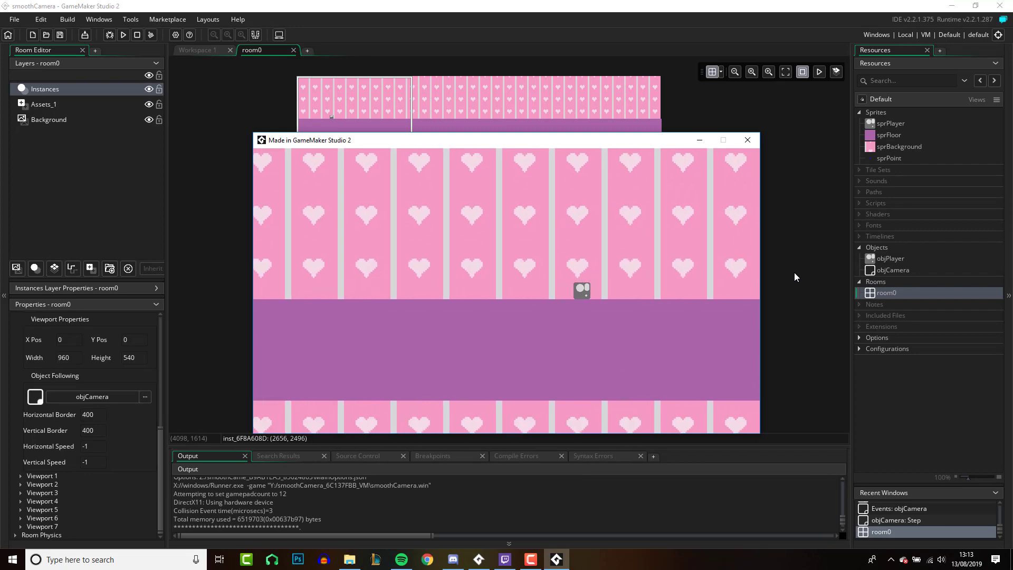
click(748, 139)
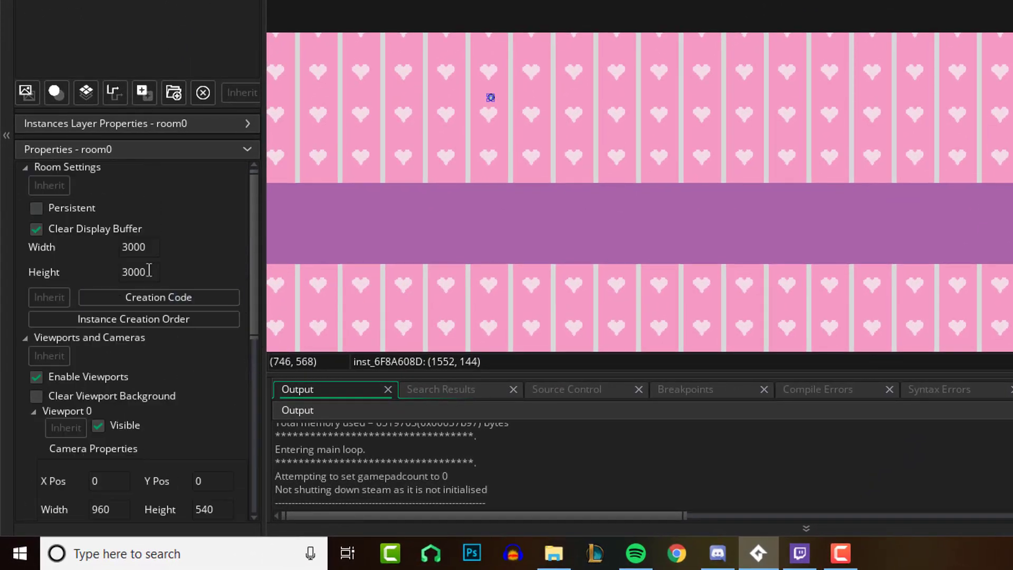
Change room0's height from 3000 to 540, then reopen objCamera.
text(540)
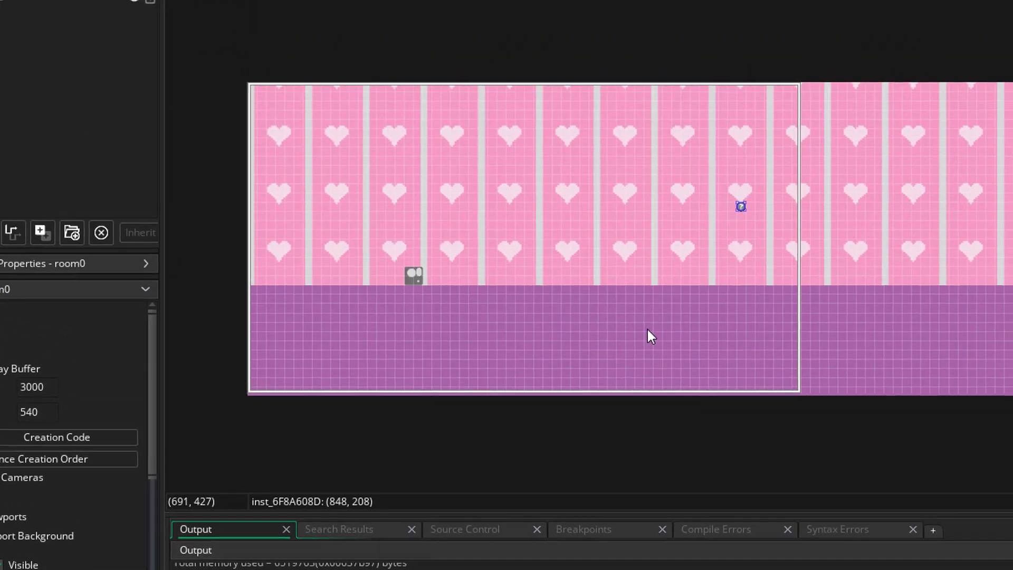
mouse_move(705, 323)
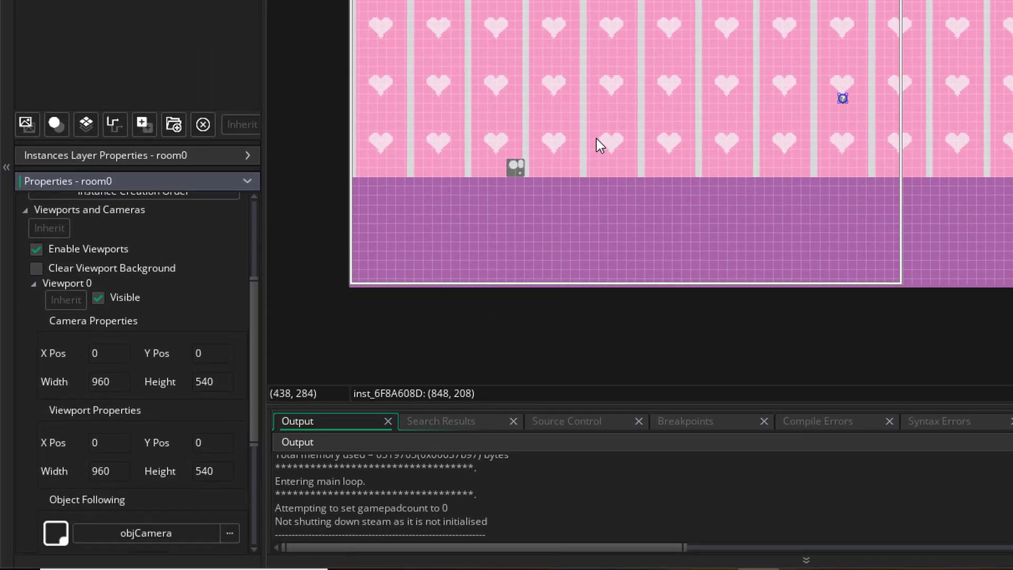
mouse_move(613, 181)
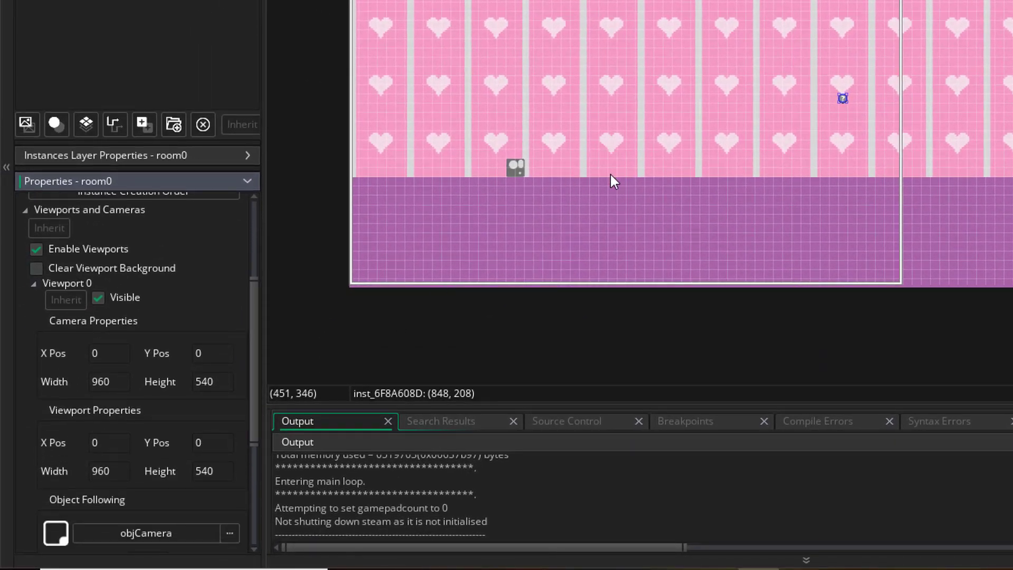
mouse_move(733, 170)
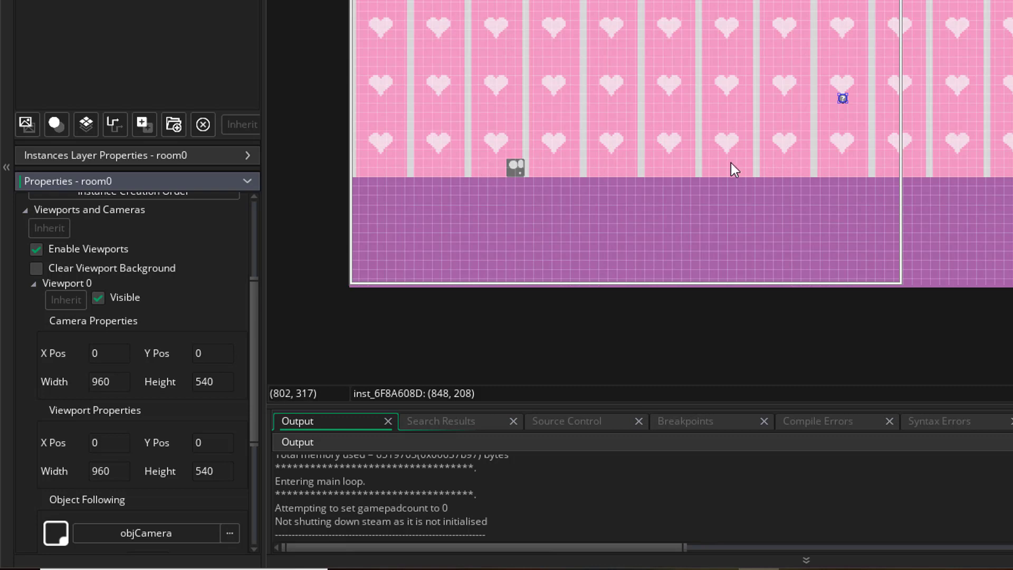
mouse_move(581, 215)
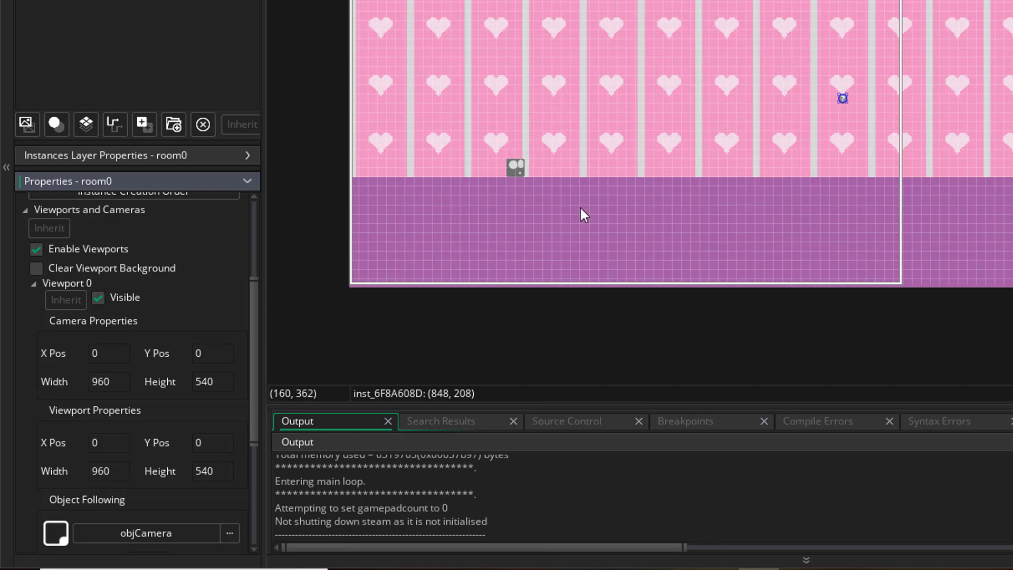
mouse_move(591, 146)
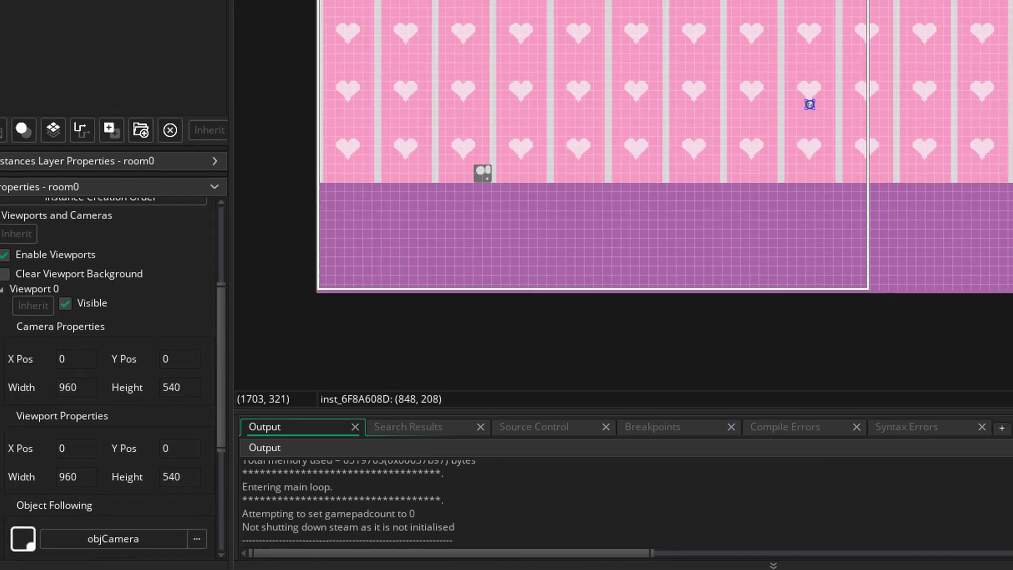
double_click(826, 230)
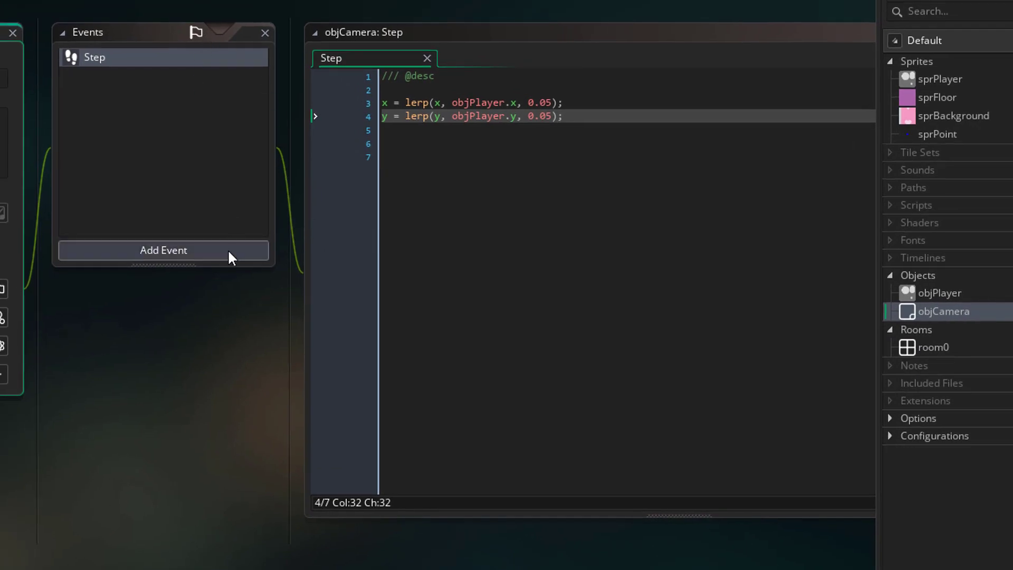
Add a Create event to objCamera and begin typing camera_set_view_.
click(163, 250)
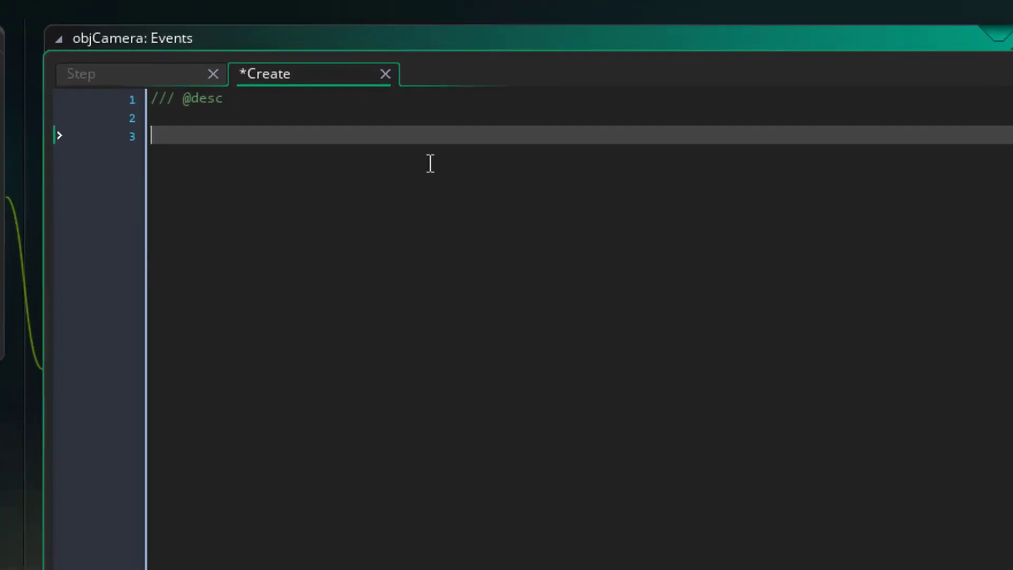
text(camera)
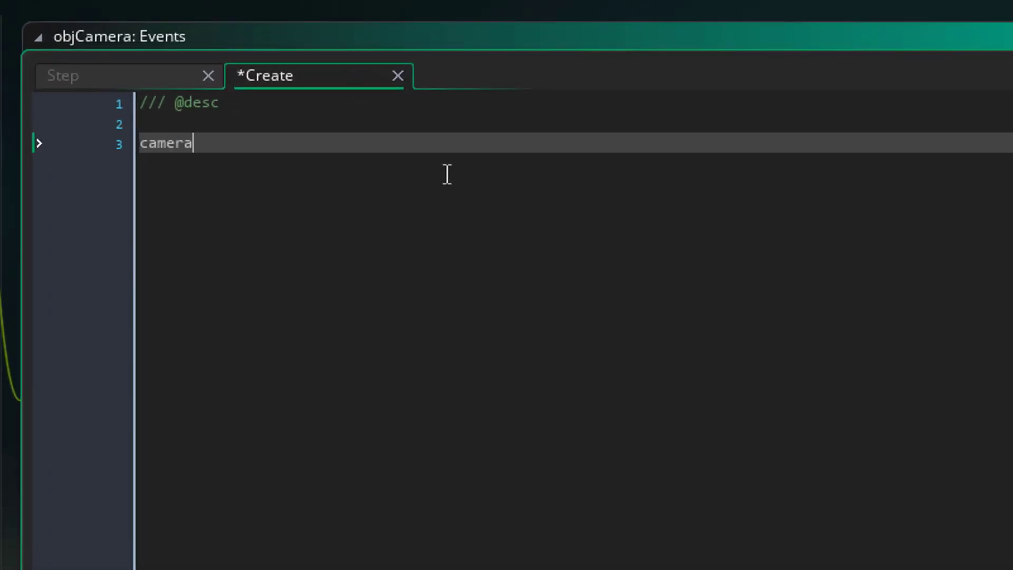
text(_set_)
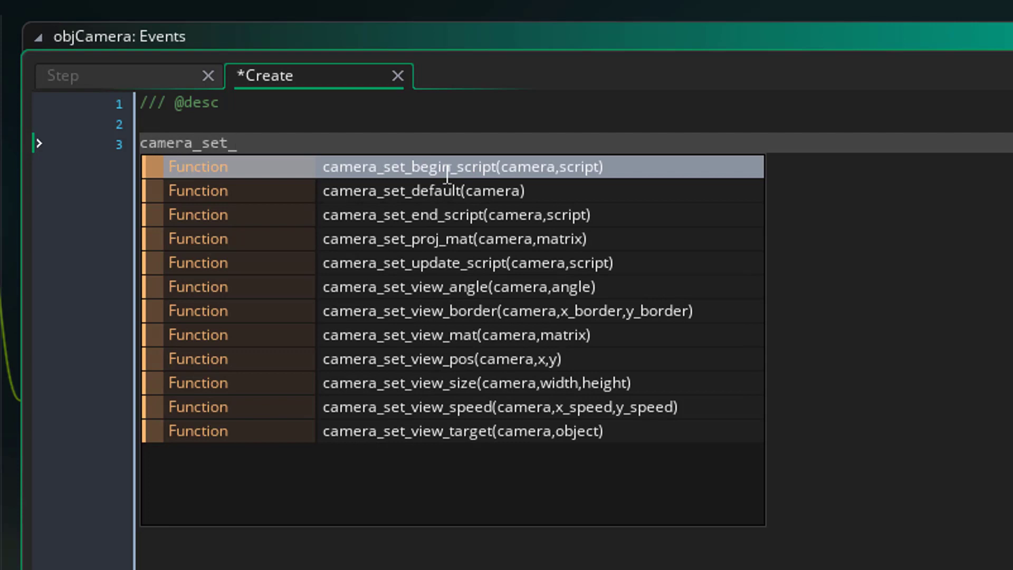
text(view_)
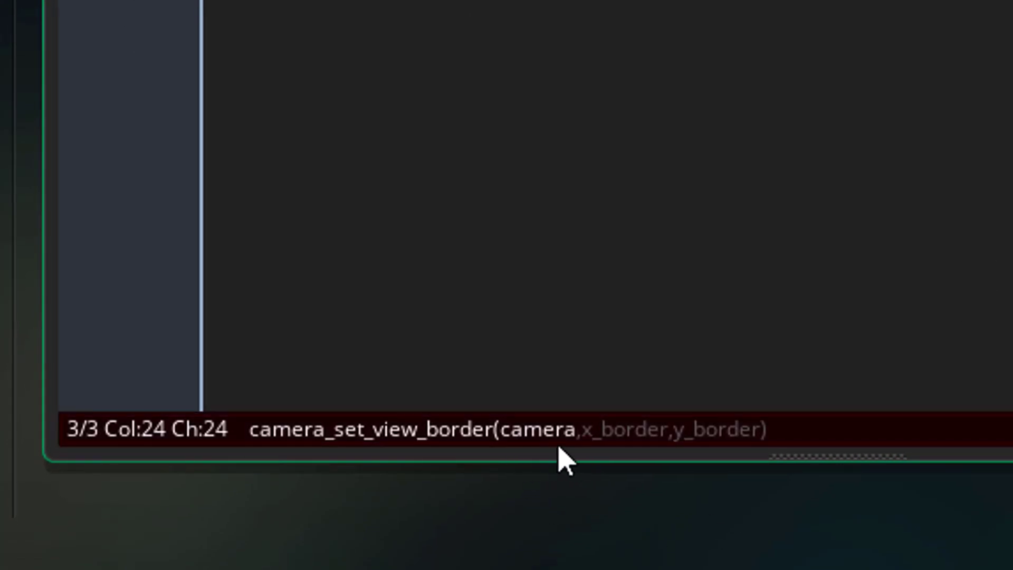
mouse_move(630, 460)
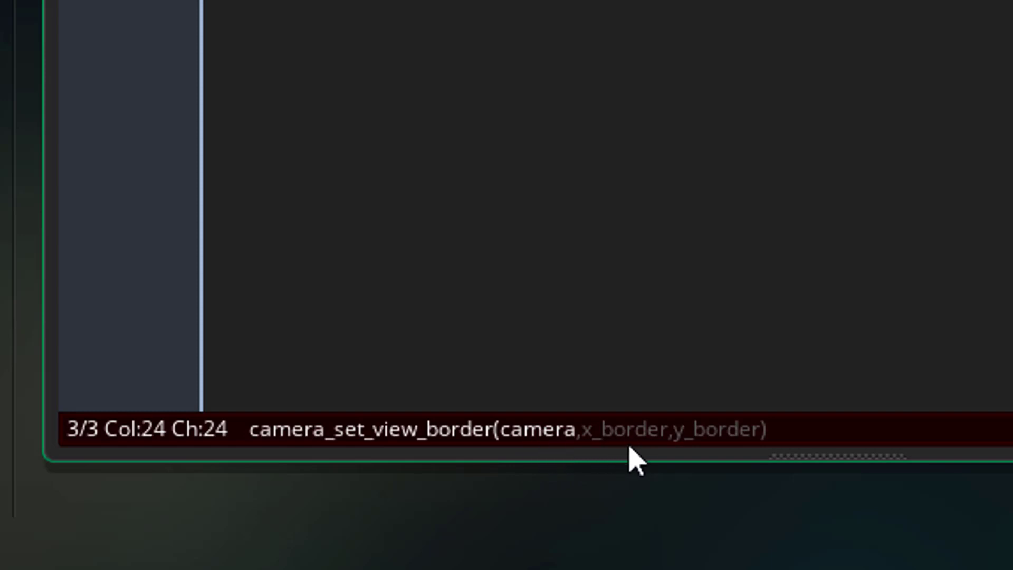
mouse_move(731, 452)
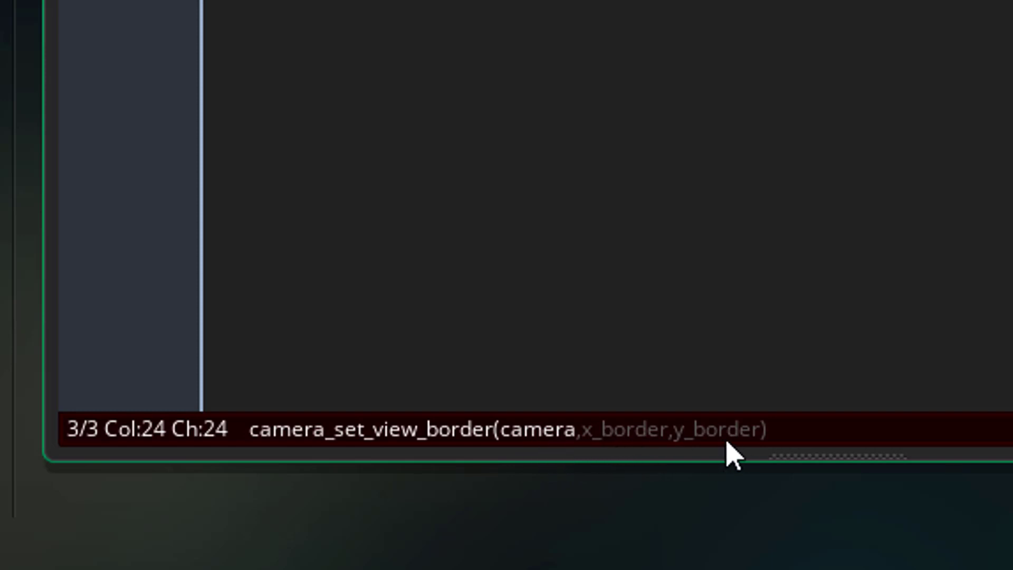
mouse_move(729, 462)
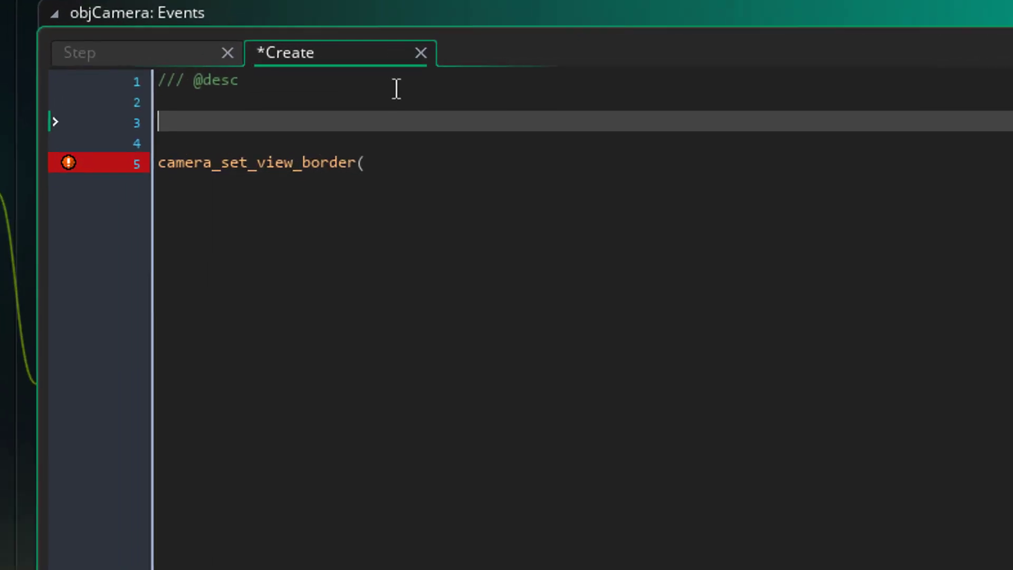
Store view_camera[0] in a myCamera variable.
text(myCamera)
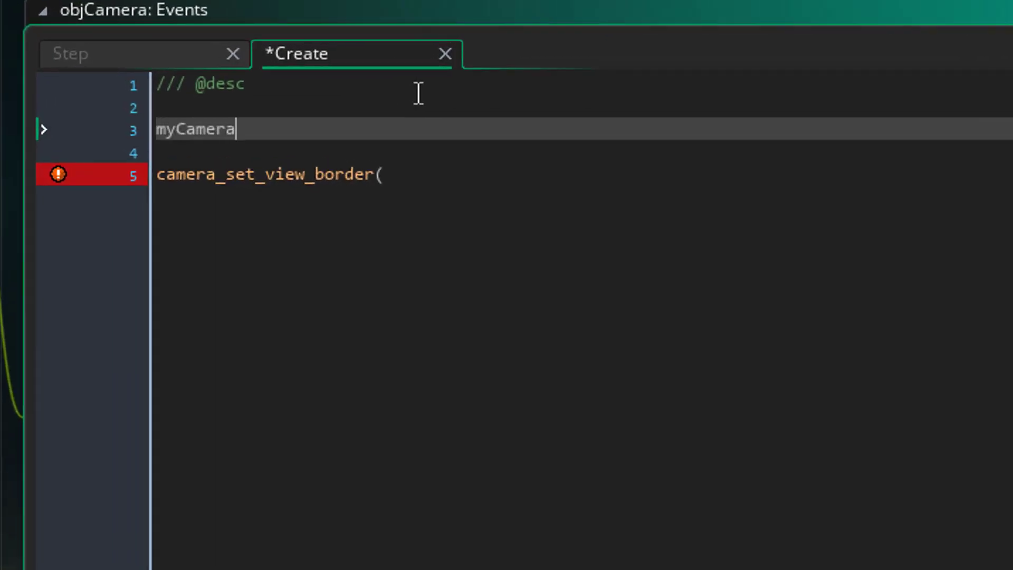
text(=)
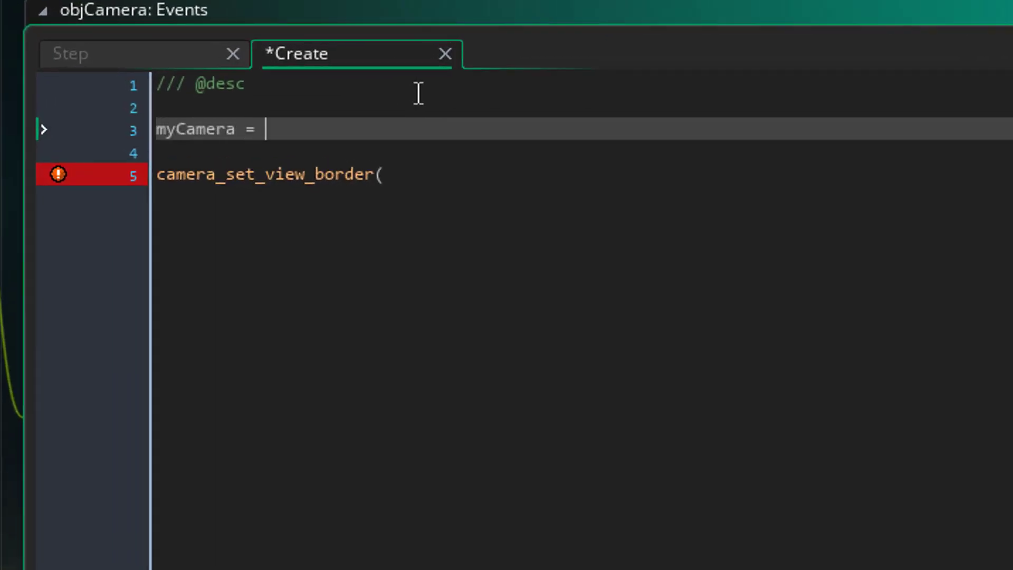
text(view_camer)
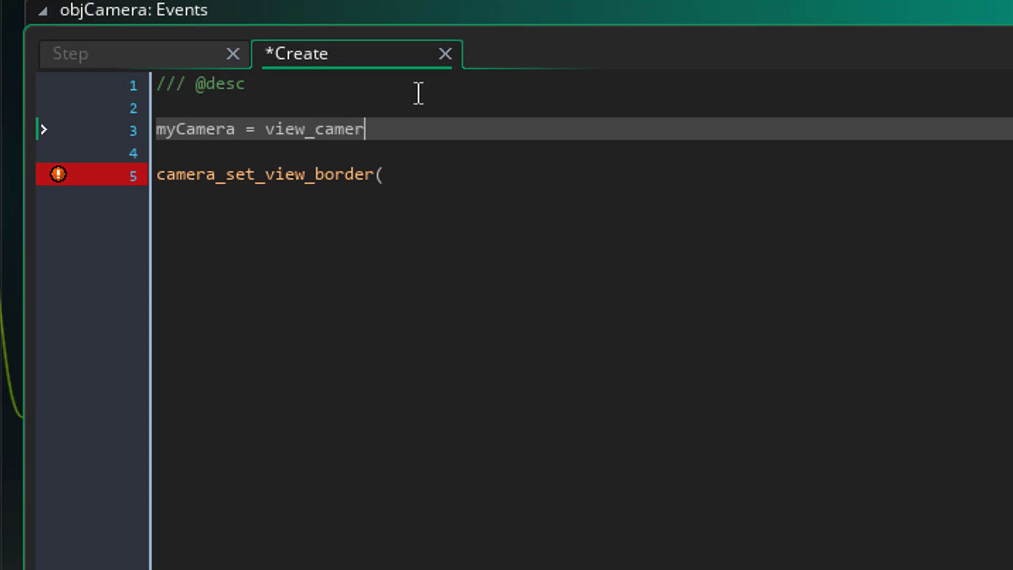
text(a[0];)
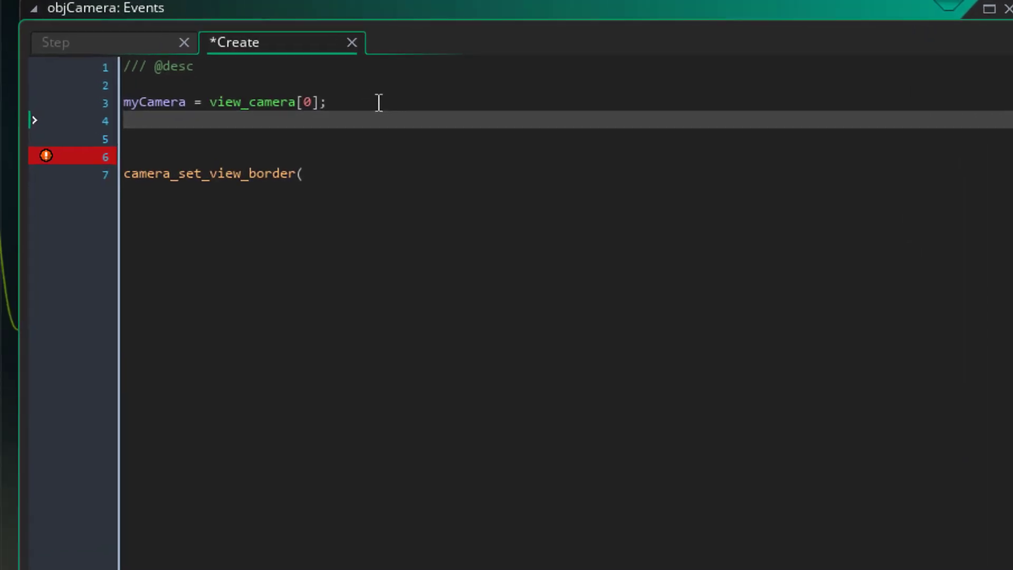
Set xBorder to view_wport[0]/2 and yBorder to view_hport[0]/2.
text(xBorder =)
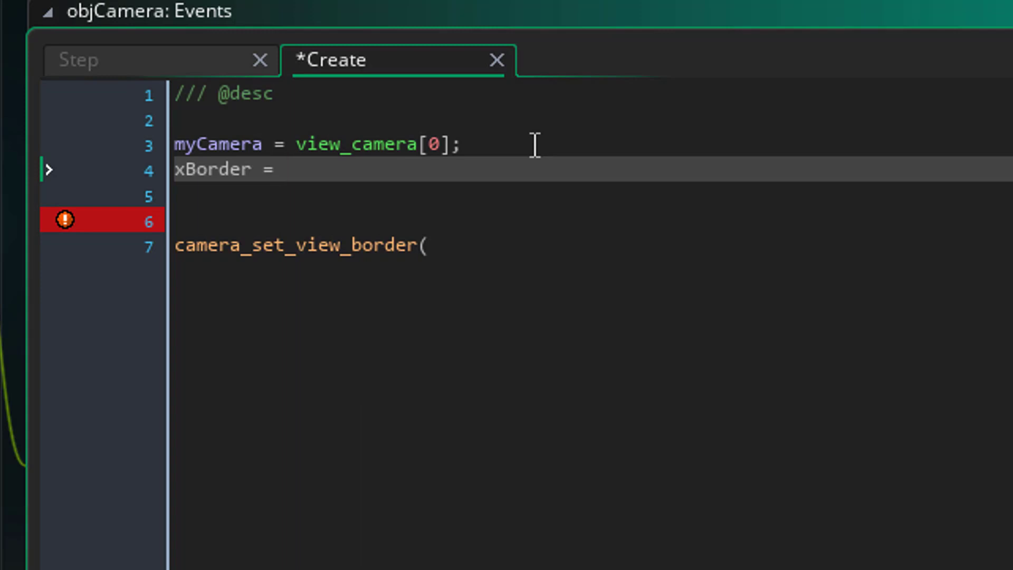
text(view_wport)
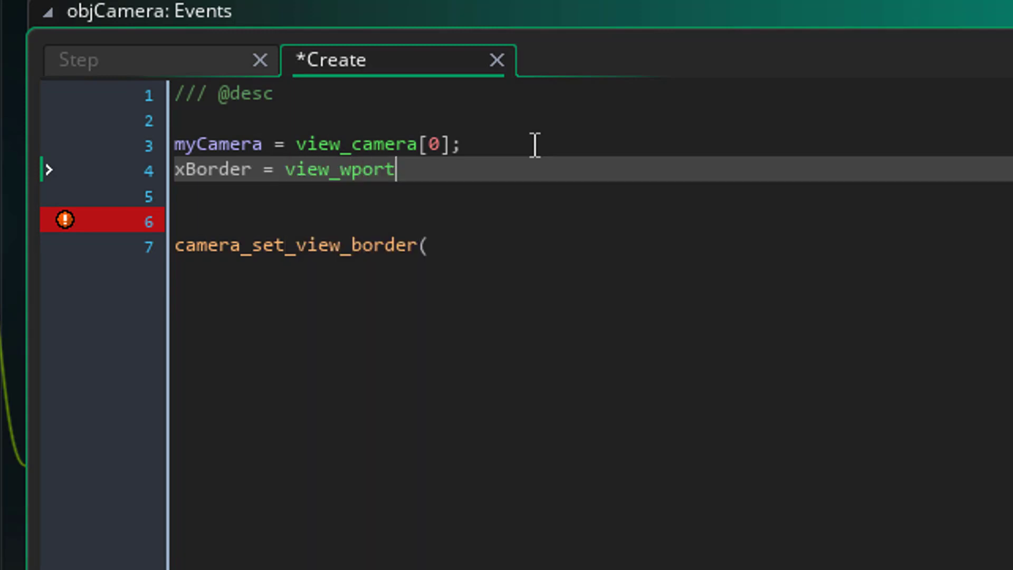
text([0];)
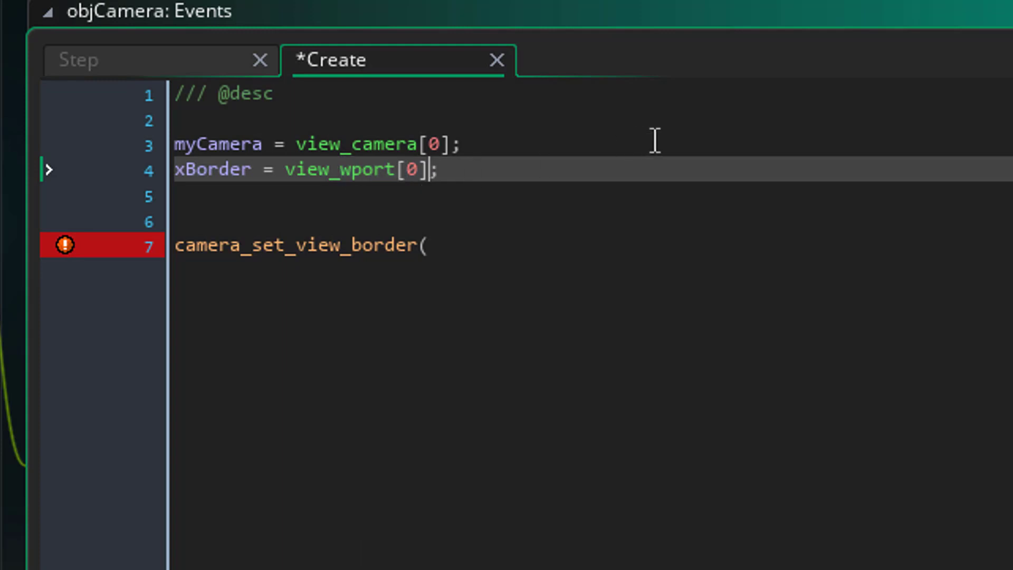
text(/2)
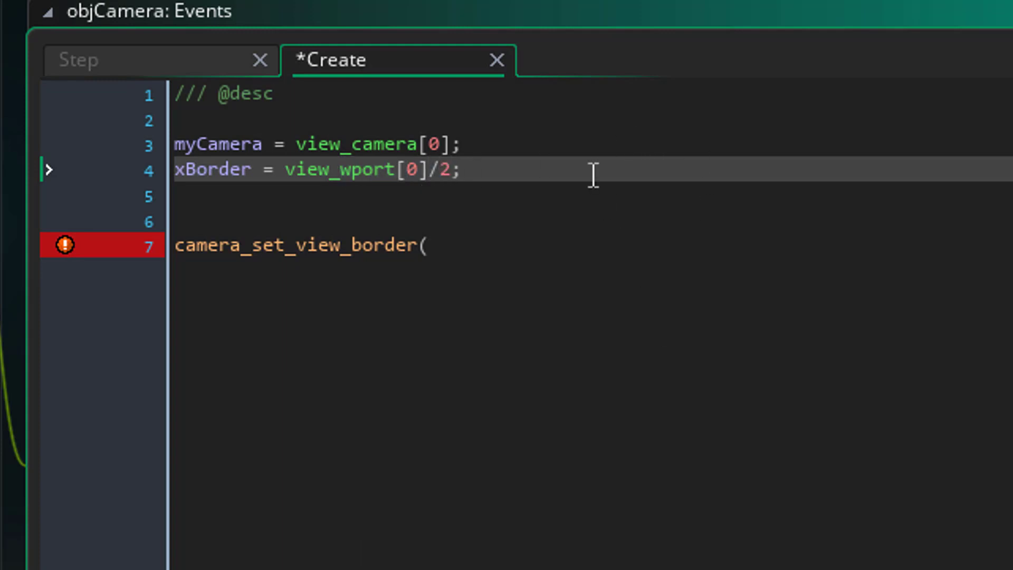
key(Enter)
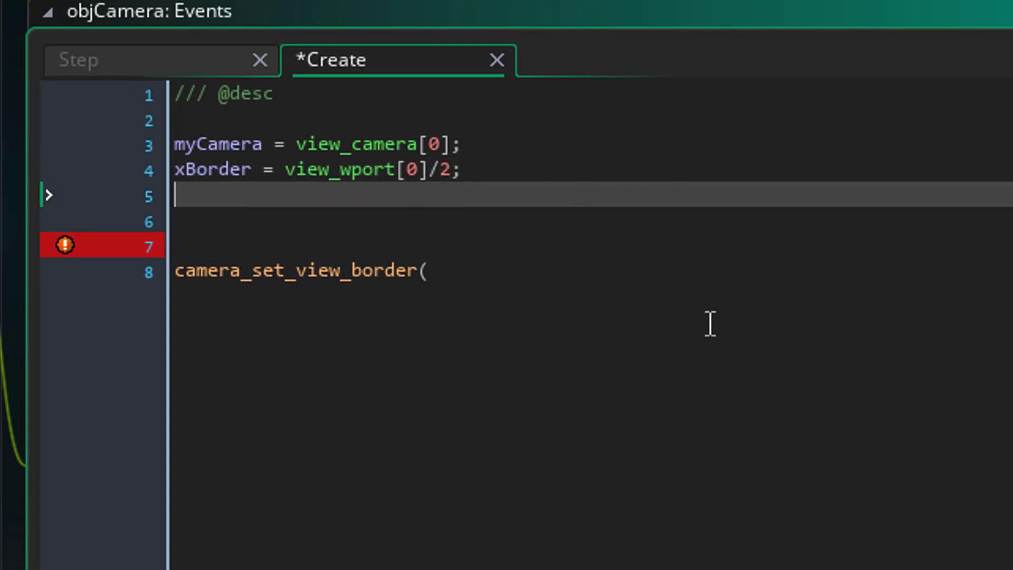
text(y)
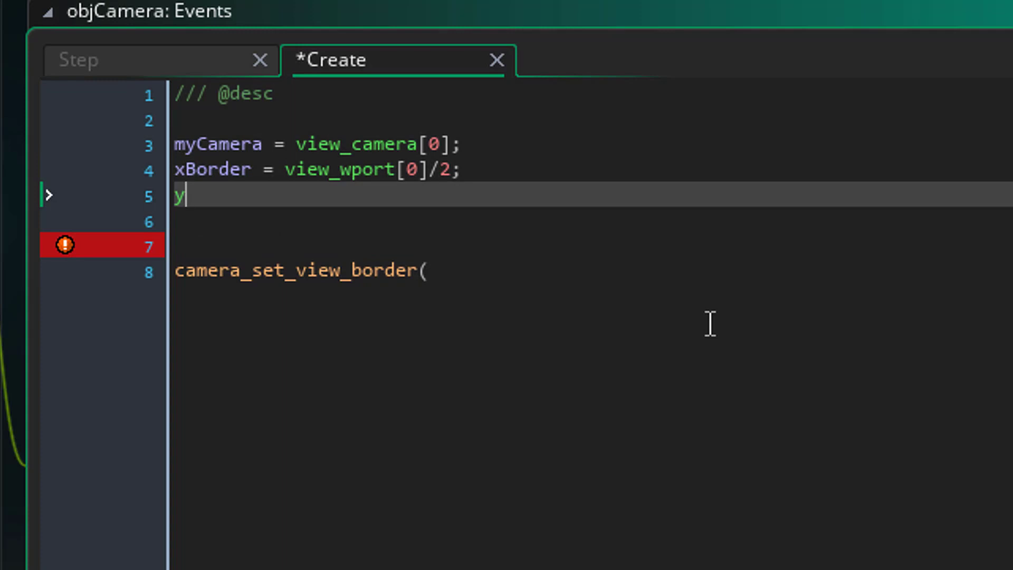
text(Bor)
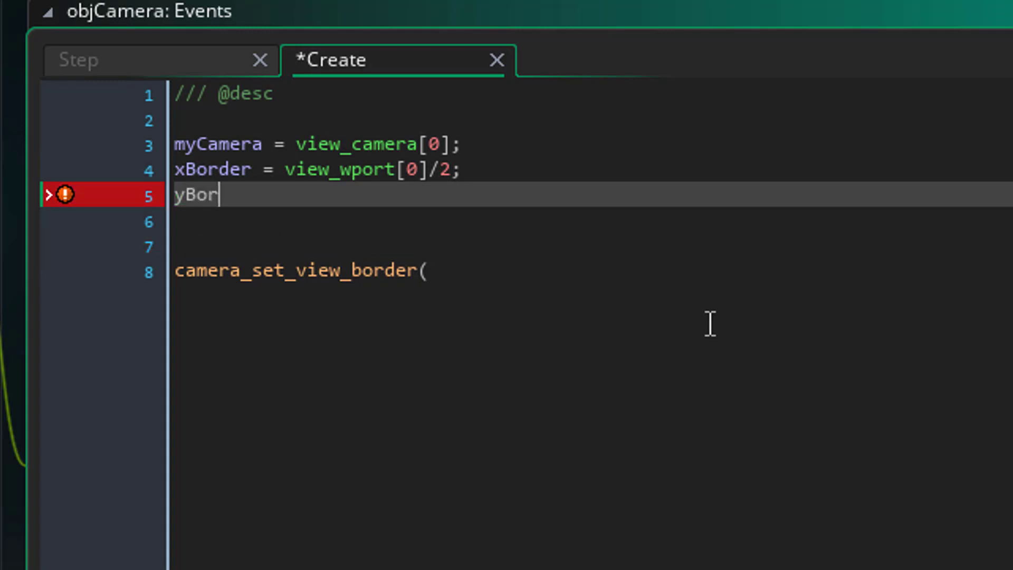
text(der =)
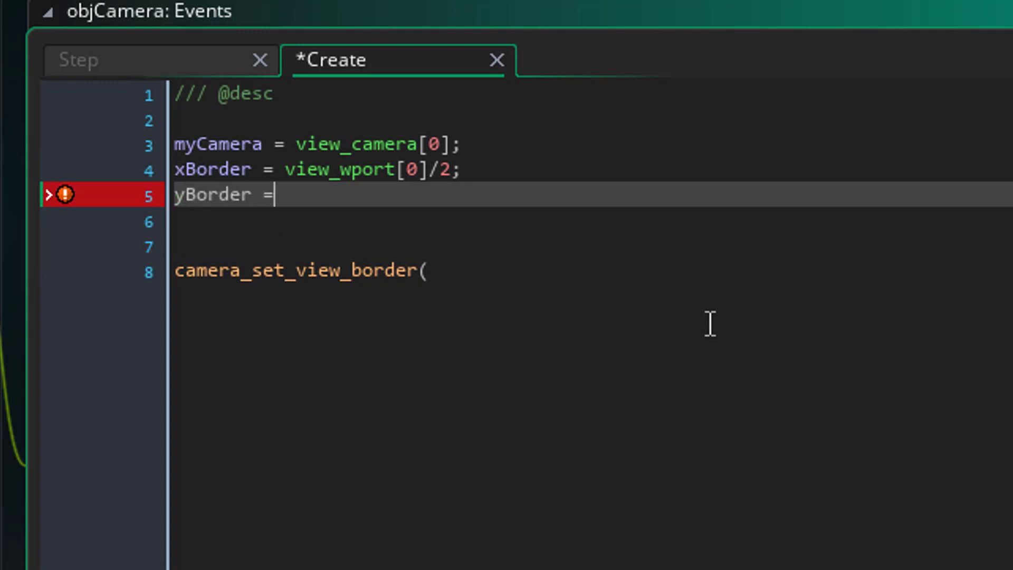
text(view_hport)
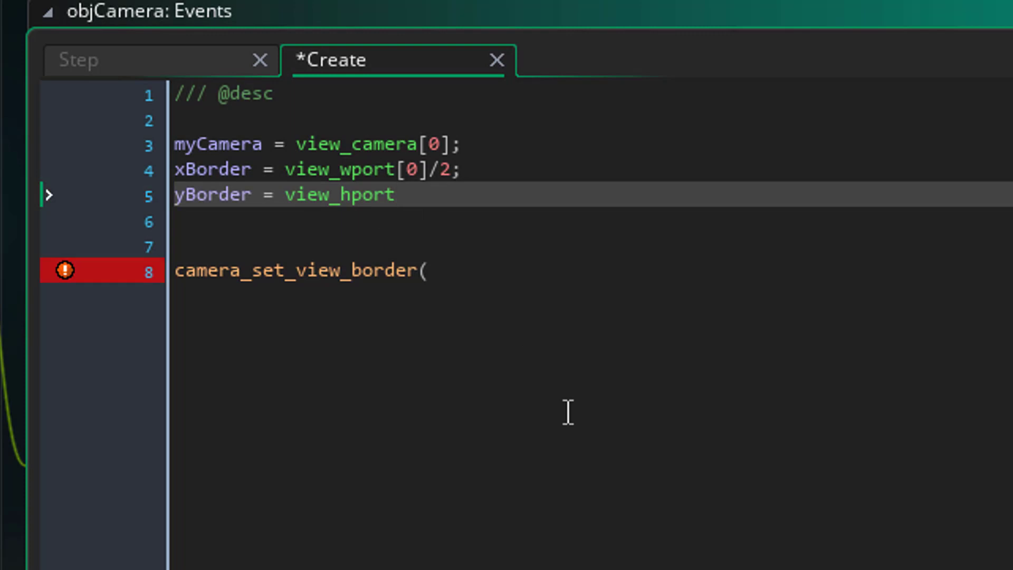
text([0]/2;)
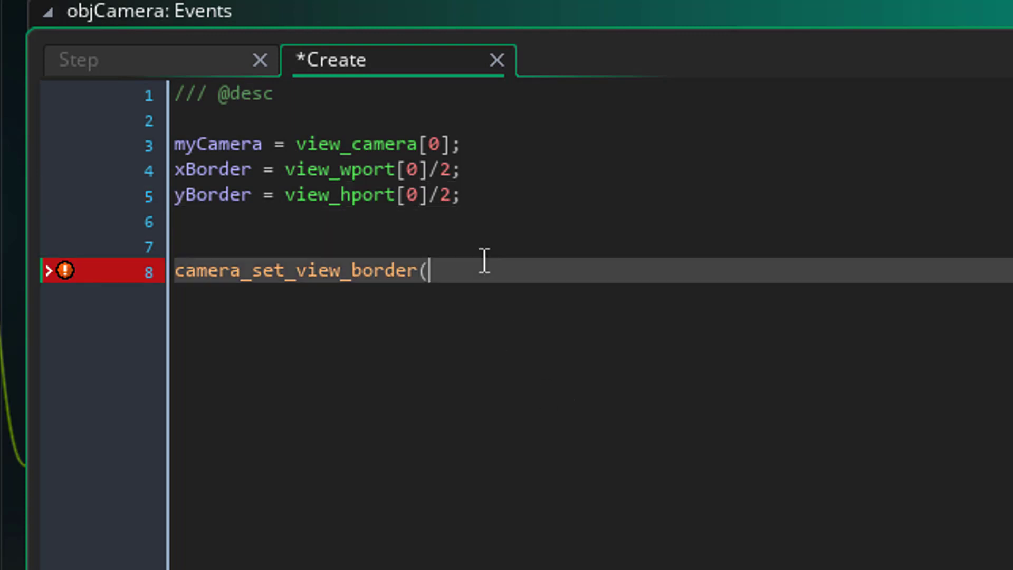
mouse_move(377, 557)
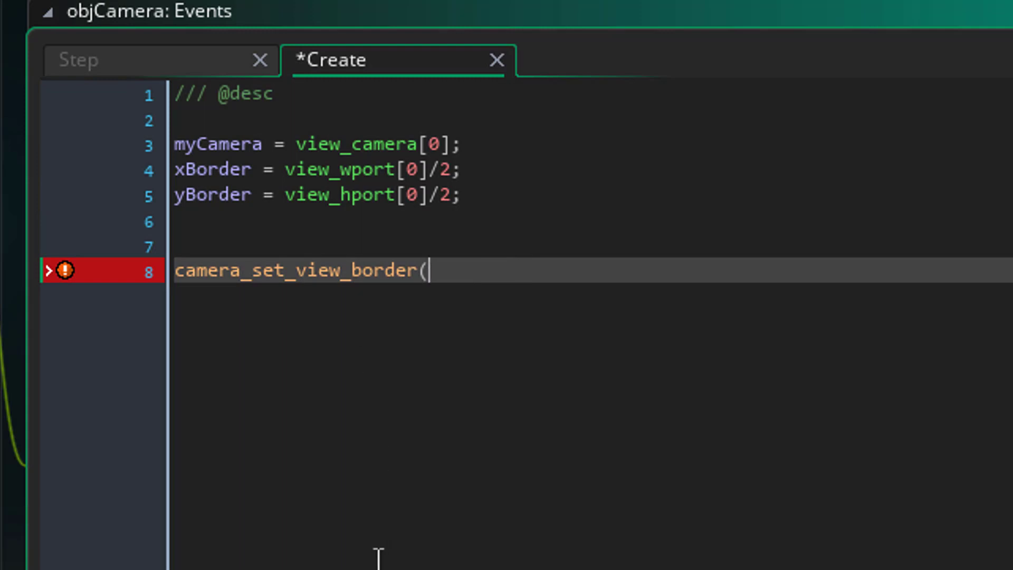
Complete the call camera_set_view_border(myCamera, xBorder, yBorder);.
text(myCamera)
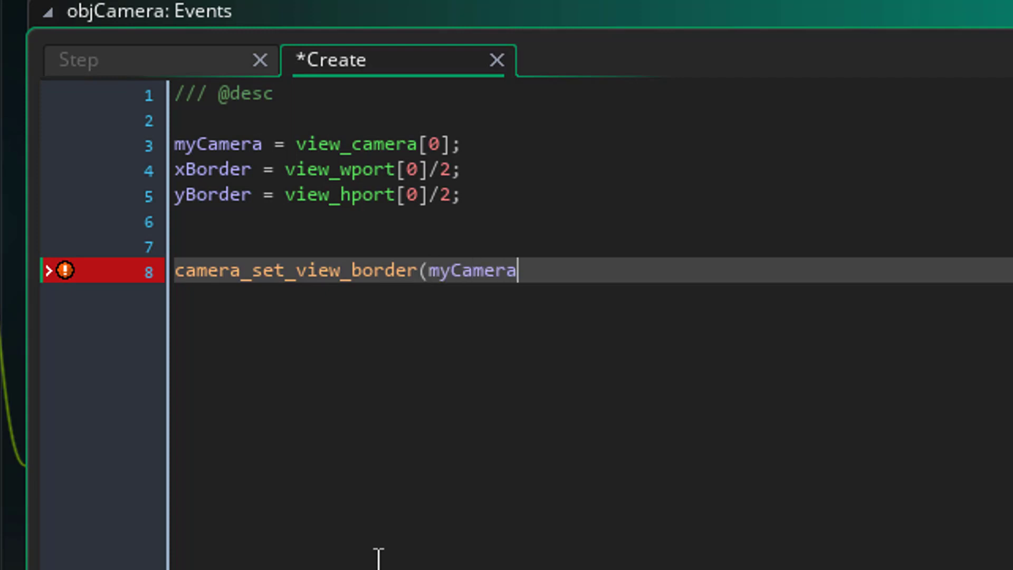
text(, xBor)
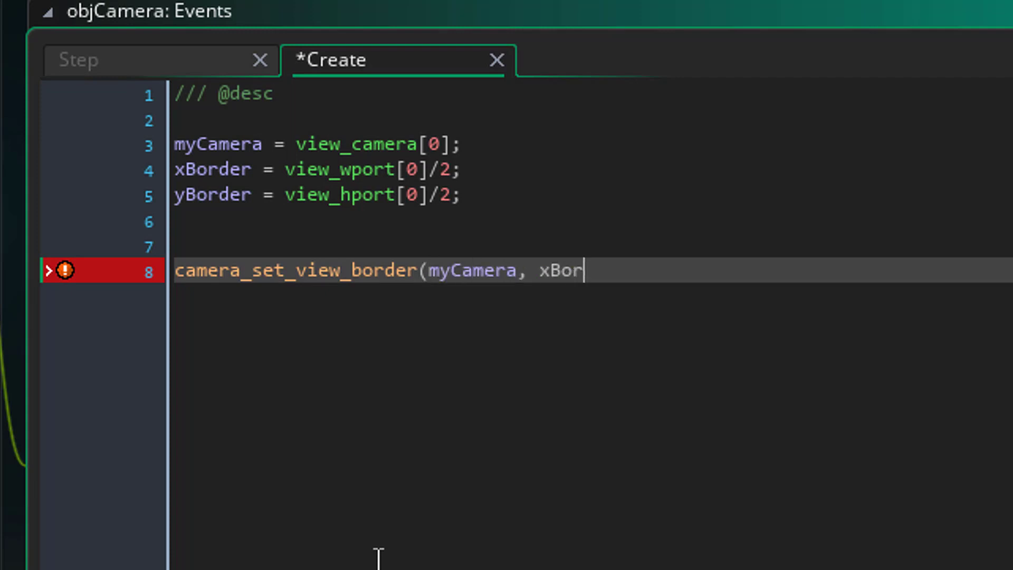
text(der, y)
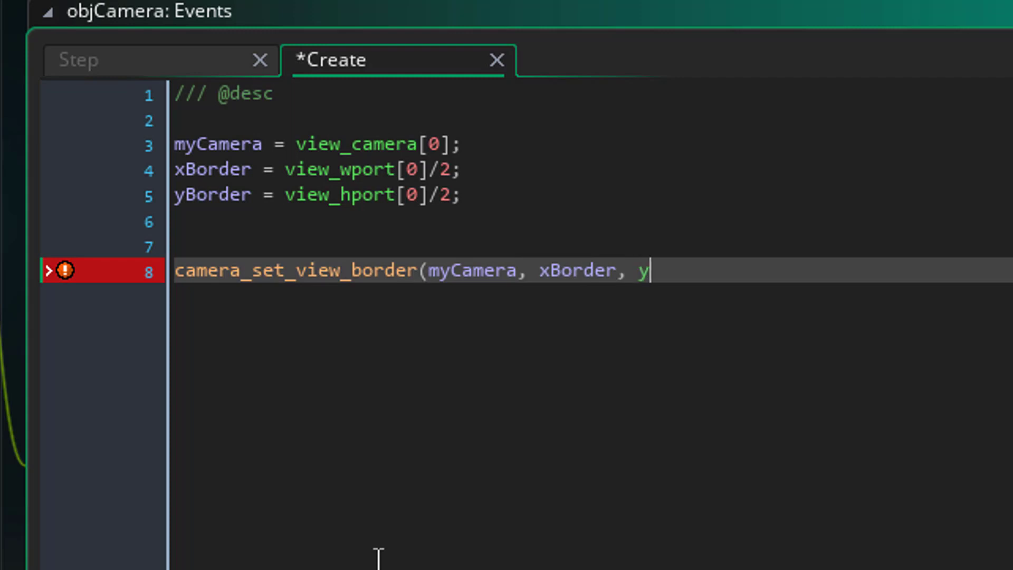
text(Border);)
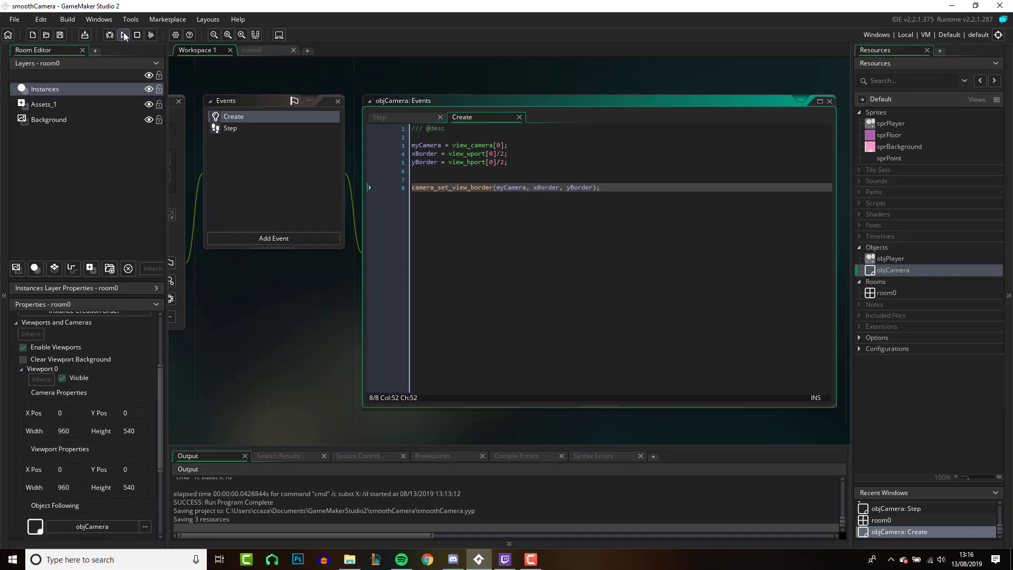
Build and run the game to test the camera border code.
click(122, 35)
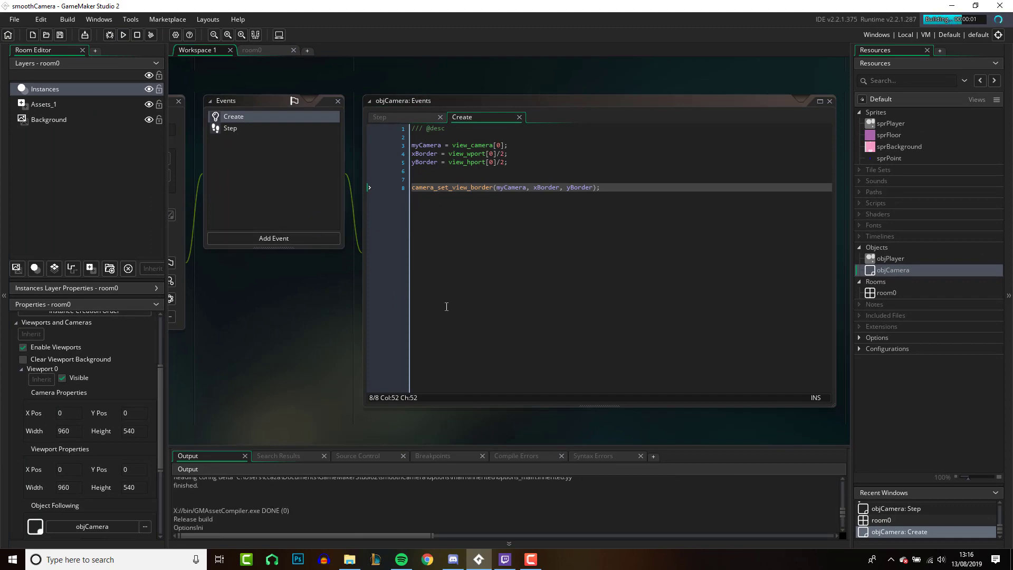
click(123, 35)
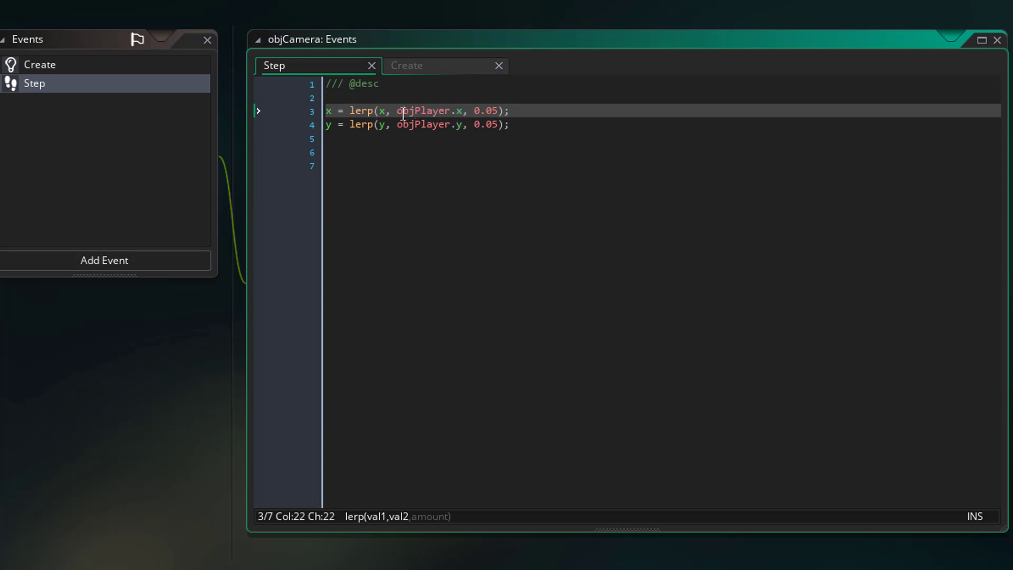
Put both lerp lines under an instance_exists(objPlayer) check and run with F5.
double_click(422, 110)
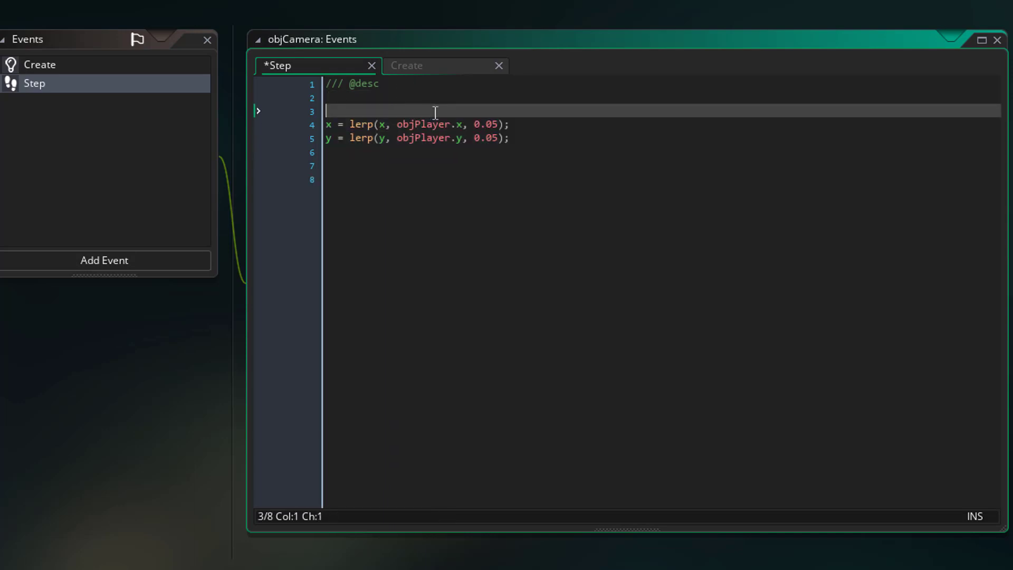
text(instance_exists)
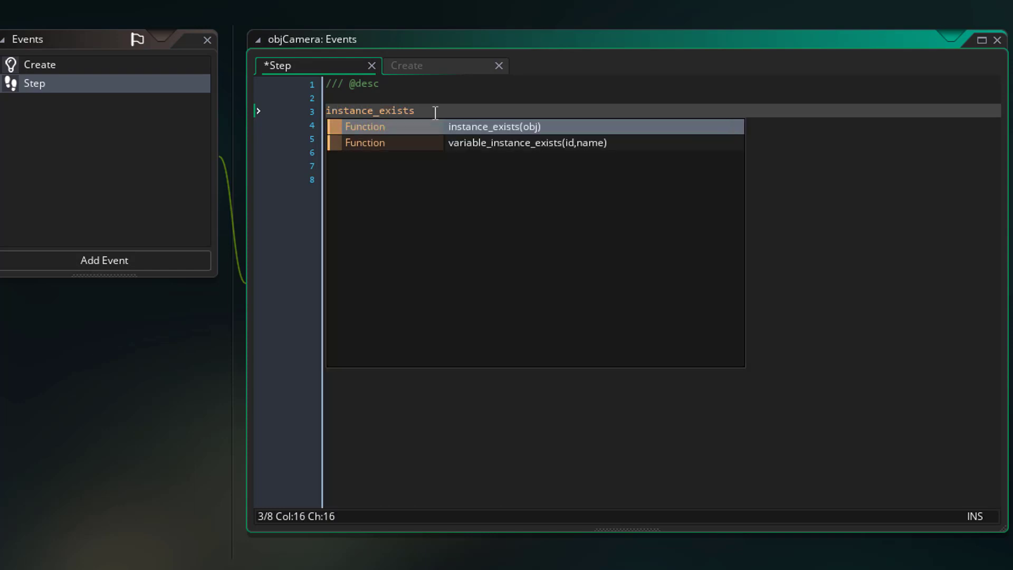
text((o)
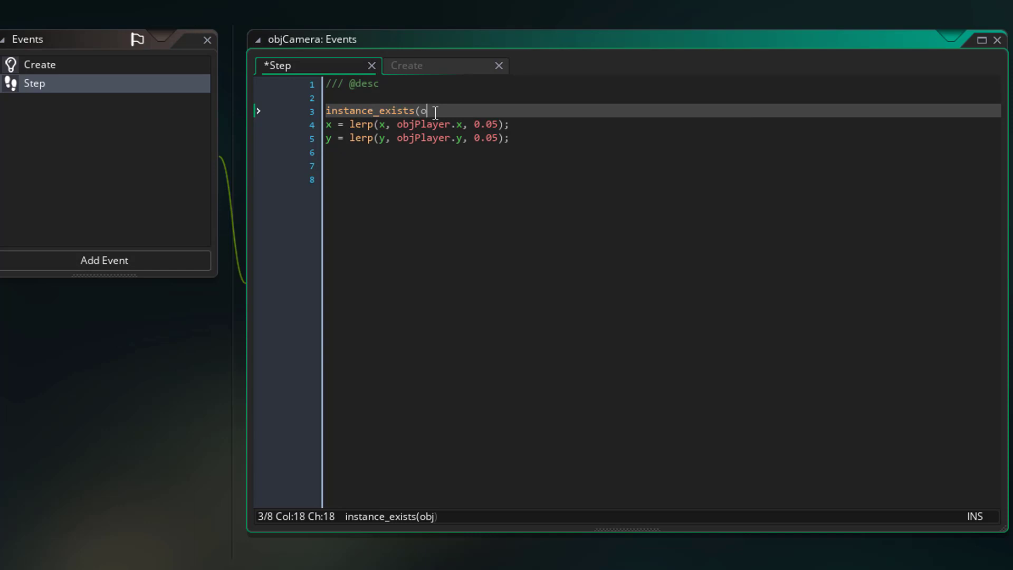
text(bjPlayer)
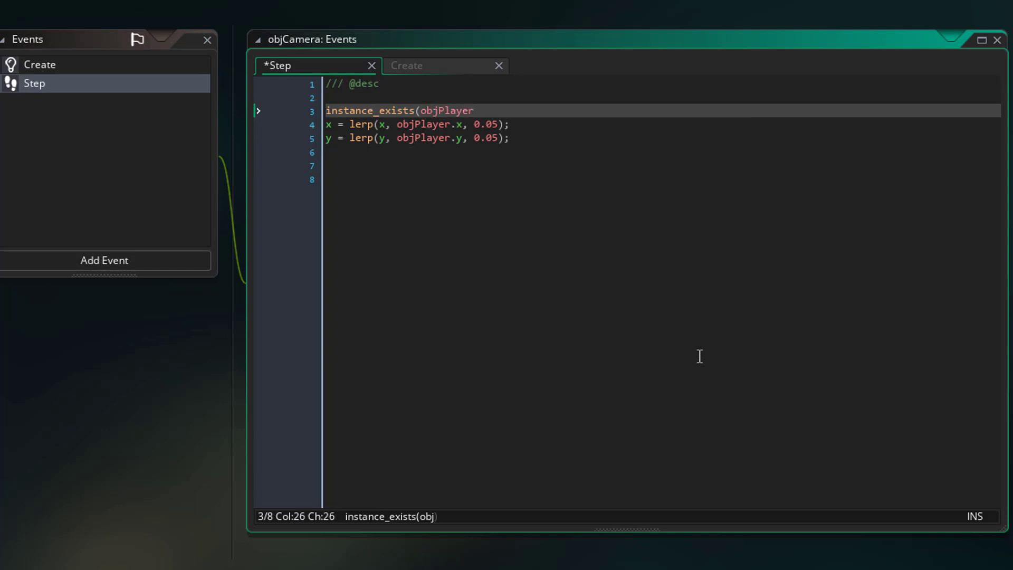
text())
click(662, 166)
text(})
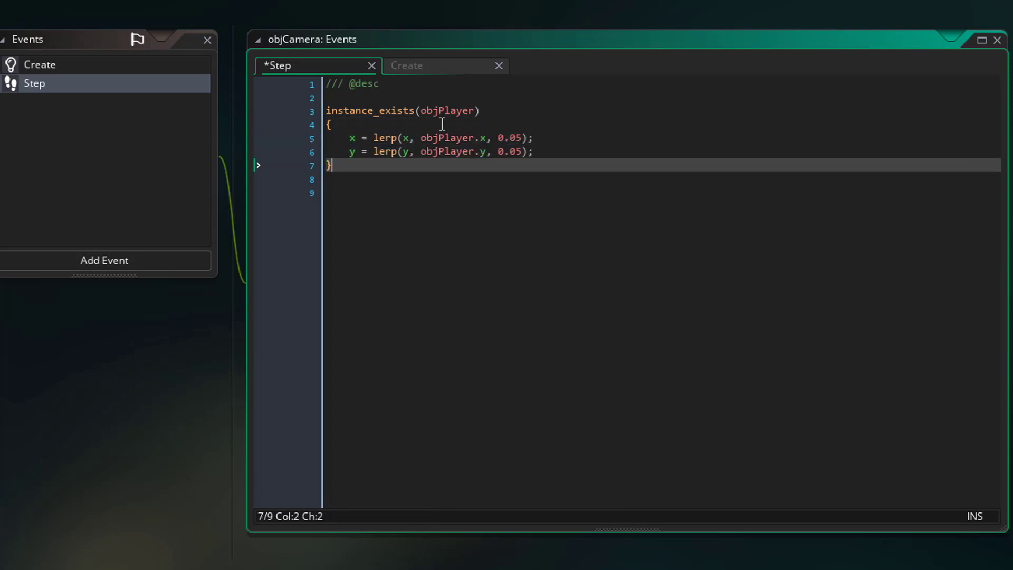
mouse_move(455, 100)
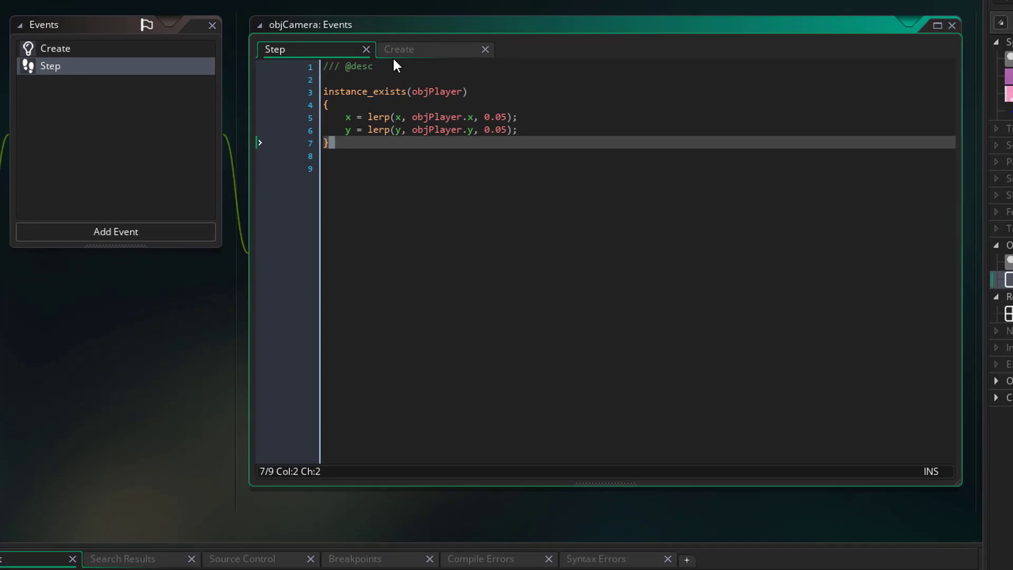
key(F5)
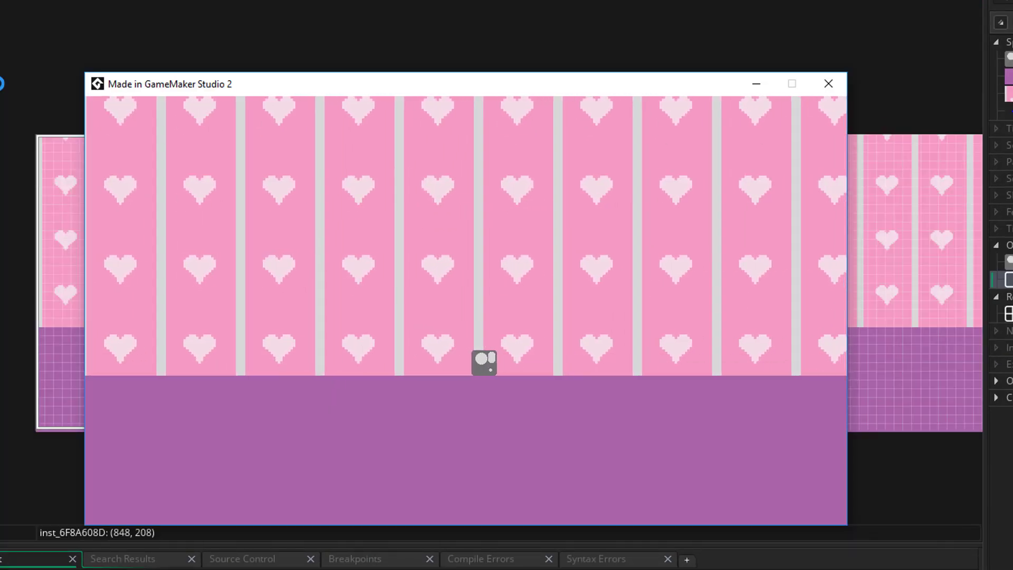